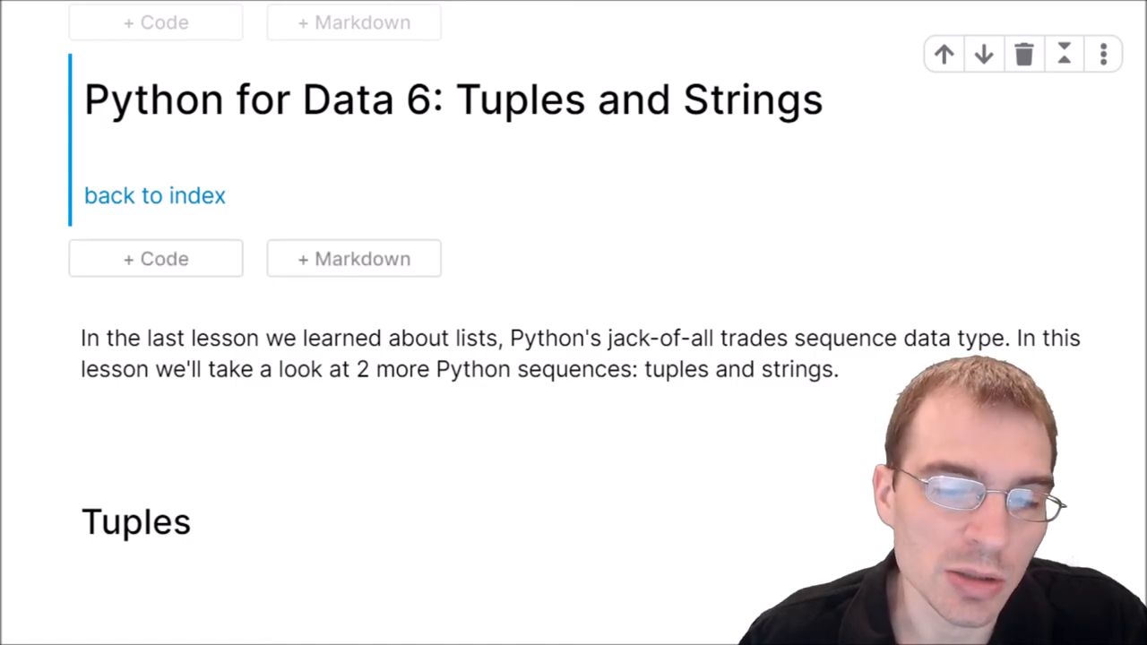
# - Scroll from the notebook title past the introduction to the first tuple code cell
pyautogui.scroll(-3)
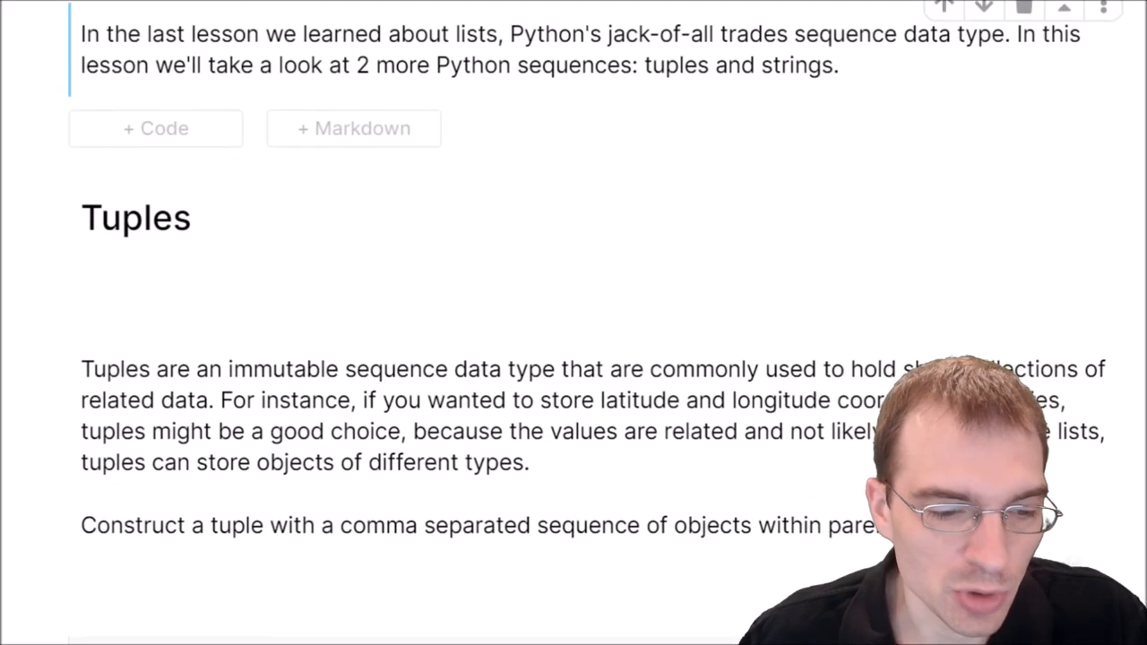
pyautogui.scroll(-3)
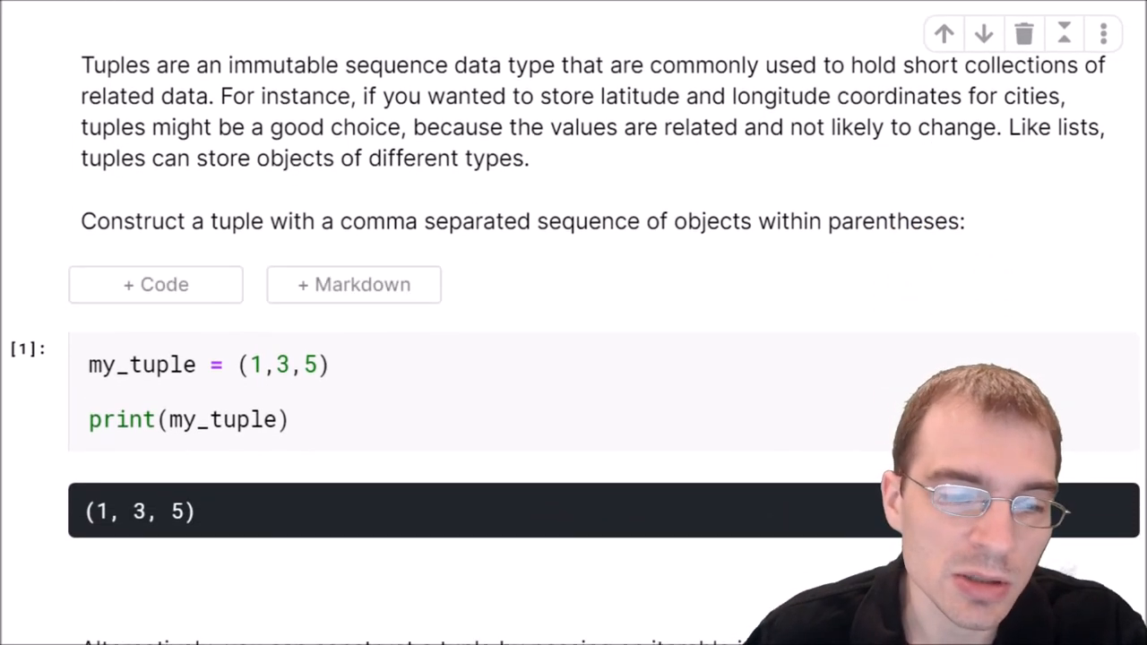
# - Run the my_tuple cell showing (1, 3, 5) and the tuple(my_list) cell showing (2, 3, 1, 4)
pyautogui.scroll(-3)
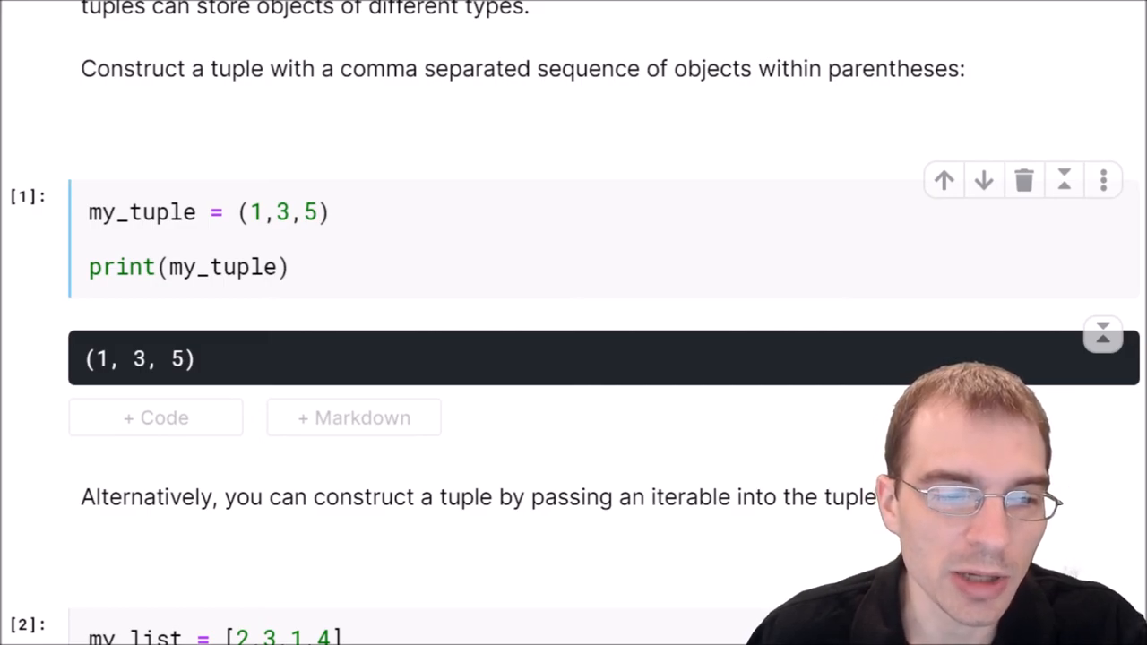
pyautogui.click(255, 211)
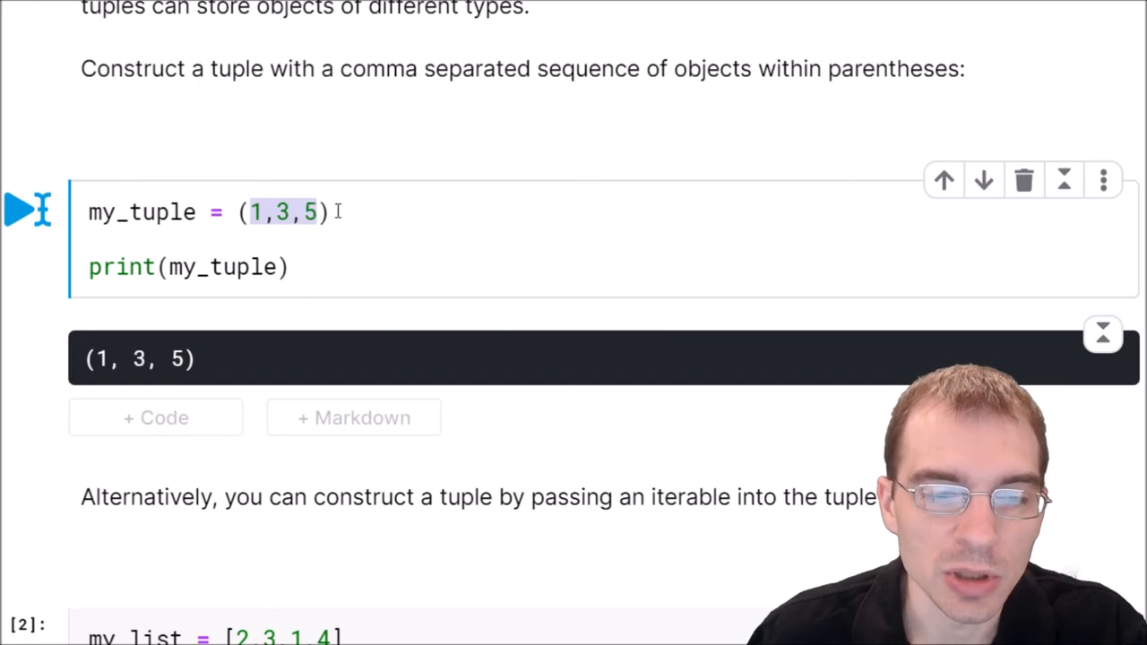
pyautogui.click(295, 267)
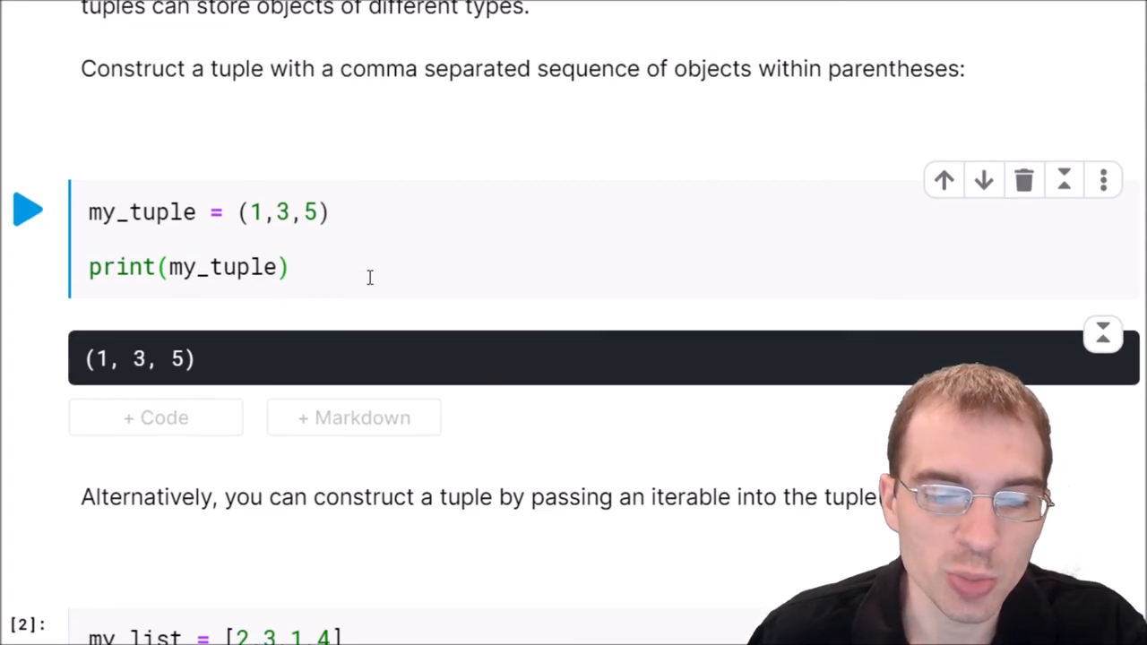
pyautogui.scroll(-3)
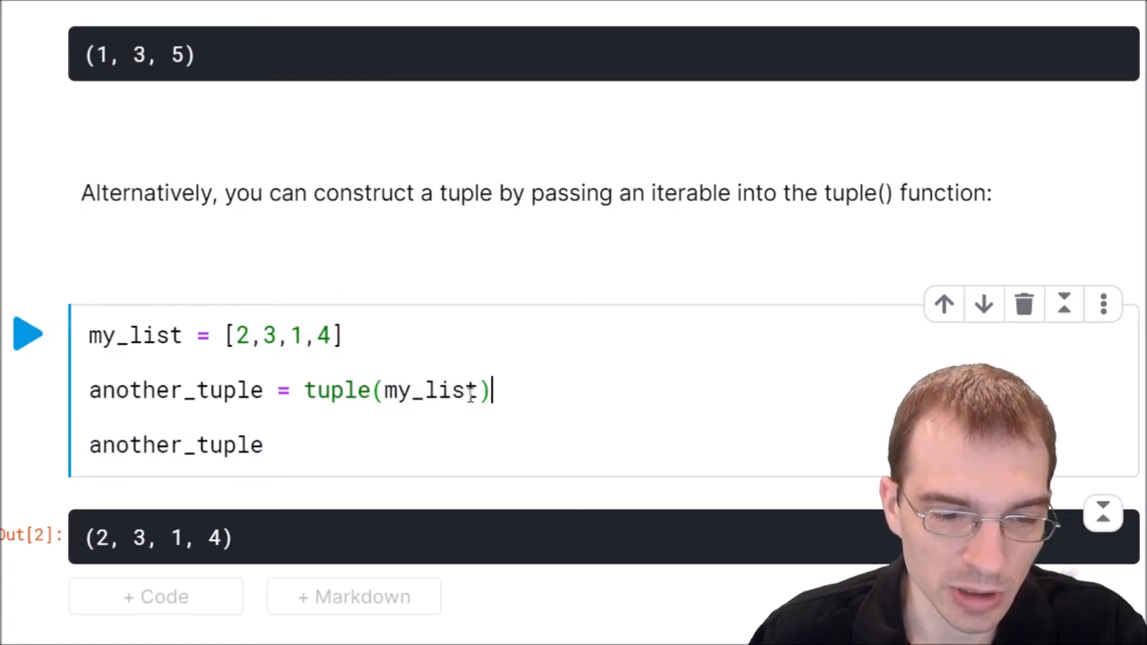
pyautogui.scroll(-3)
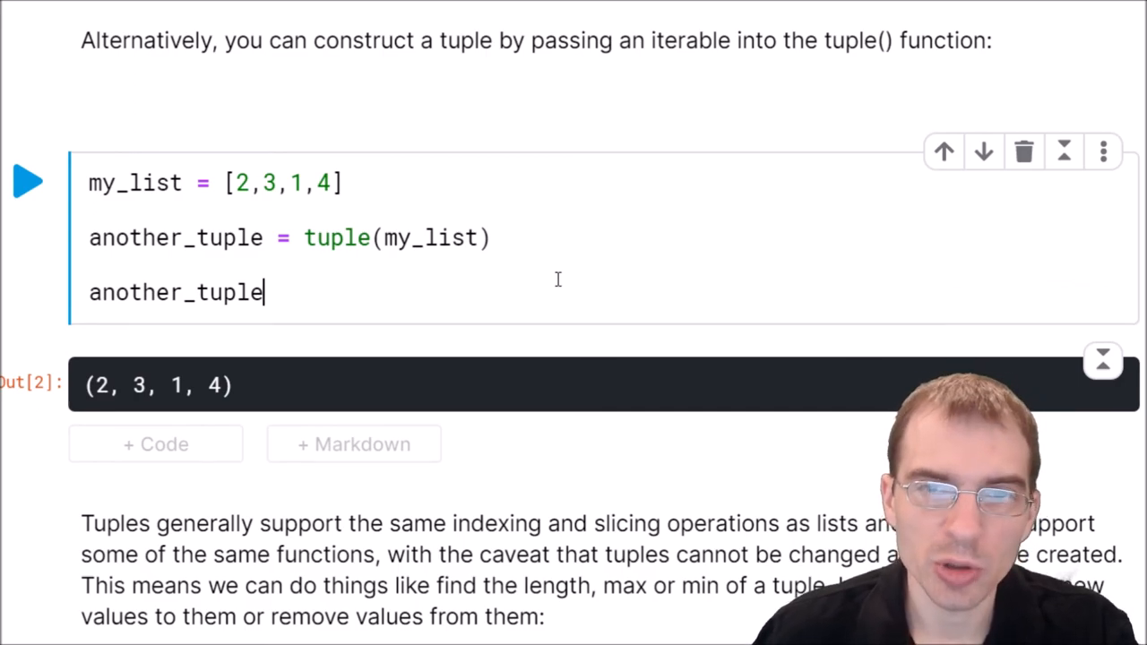
pyautogui.moveTo(573, 297)
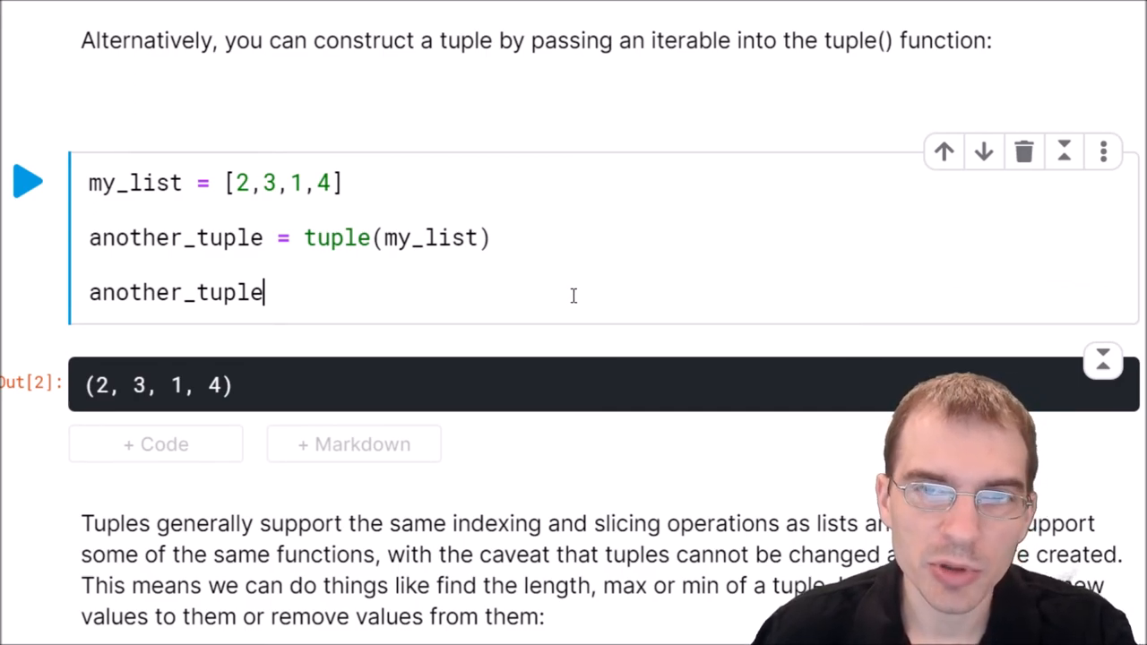
pyautogui.moveTo(538, 301)
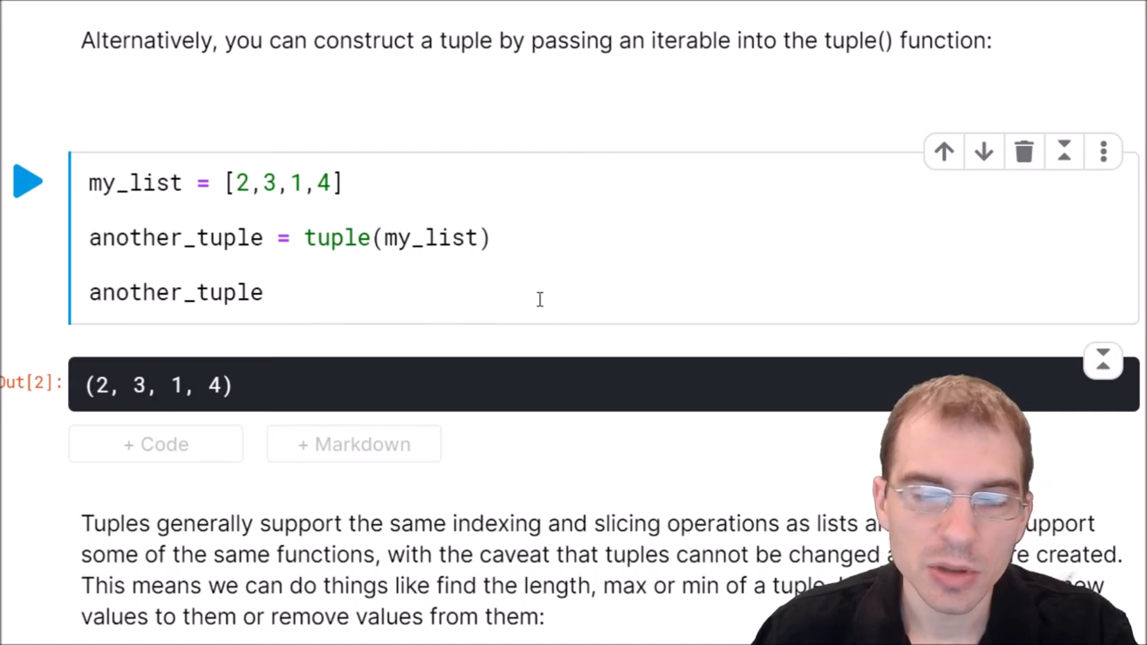
pyautogui.moveTo(538, 287)
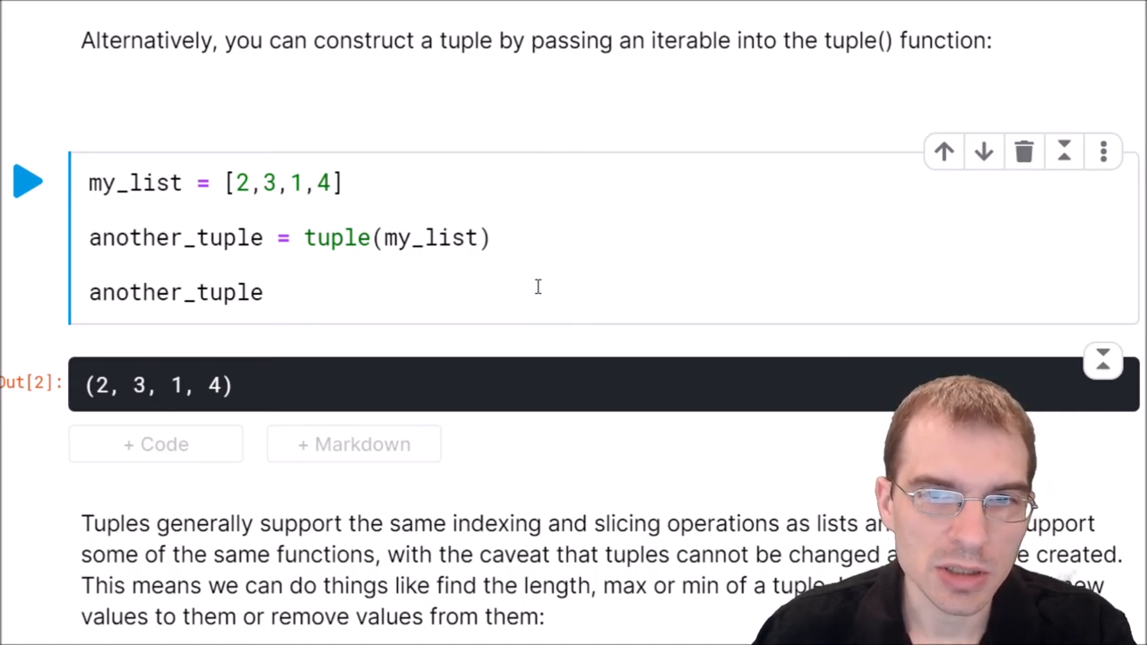
pyautogui.moveTo(559, 292)
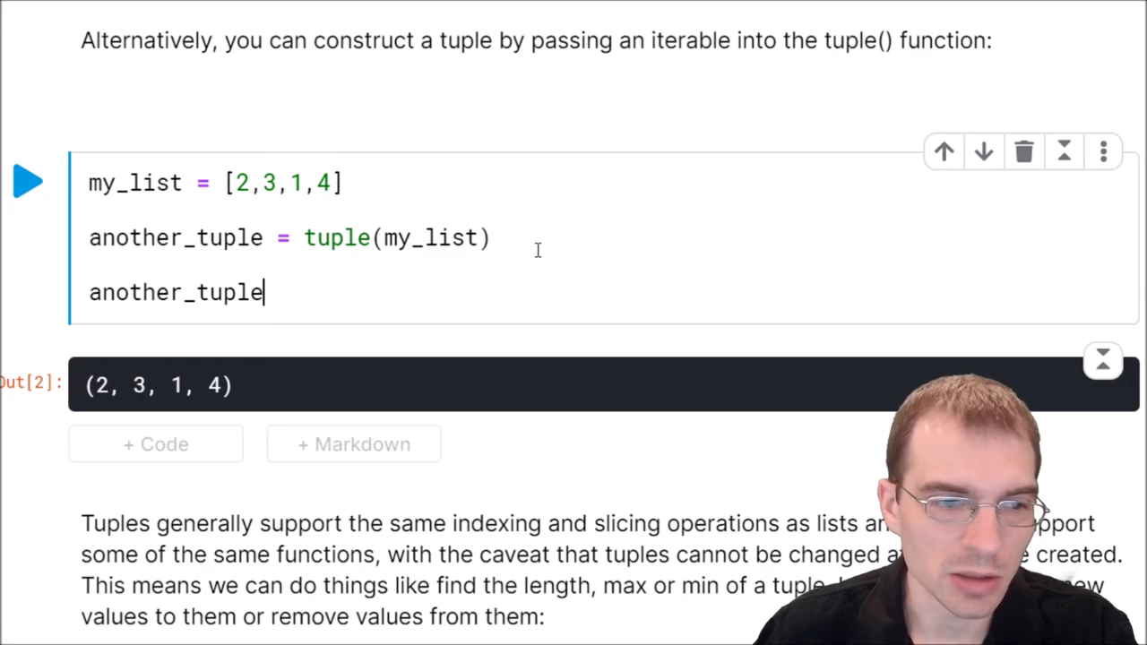
# - Run the tuple indexing cell (item at index 2) and the tuple slicing cell
pyautogui.scroll(-3)
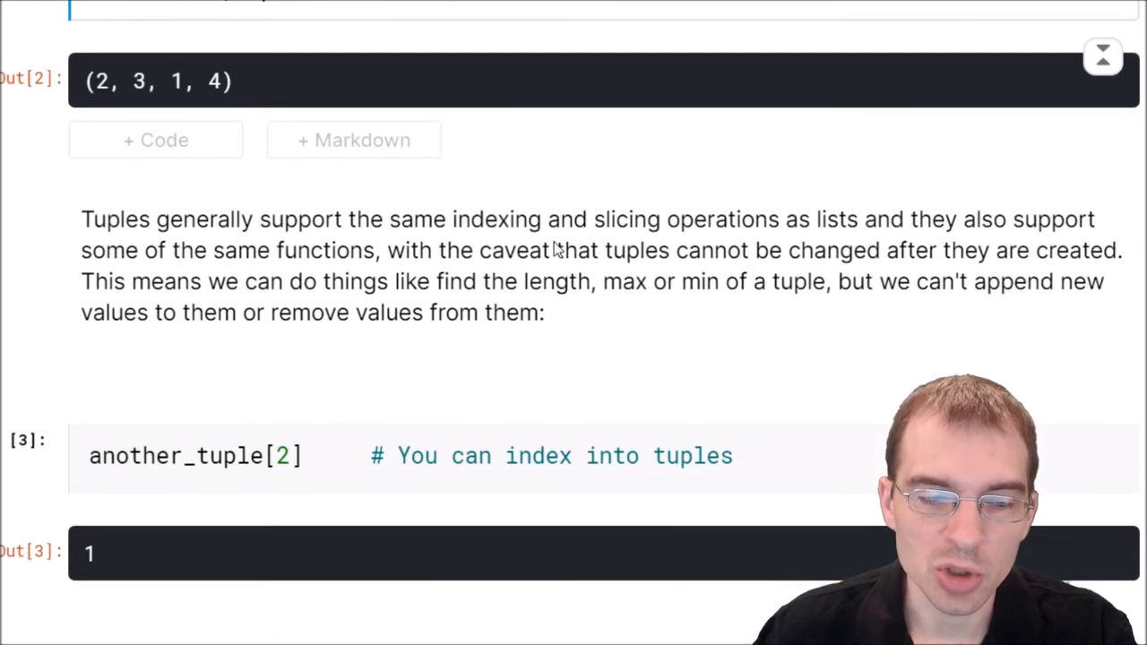
pyautogui.scroll(-3)
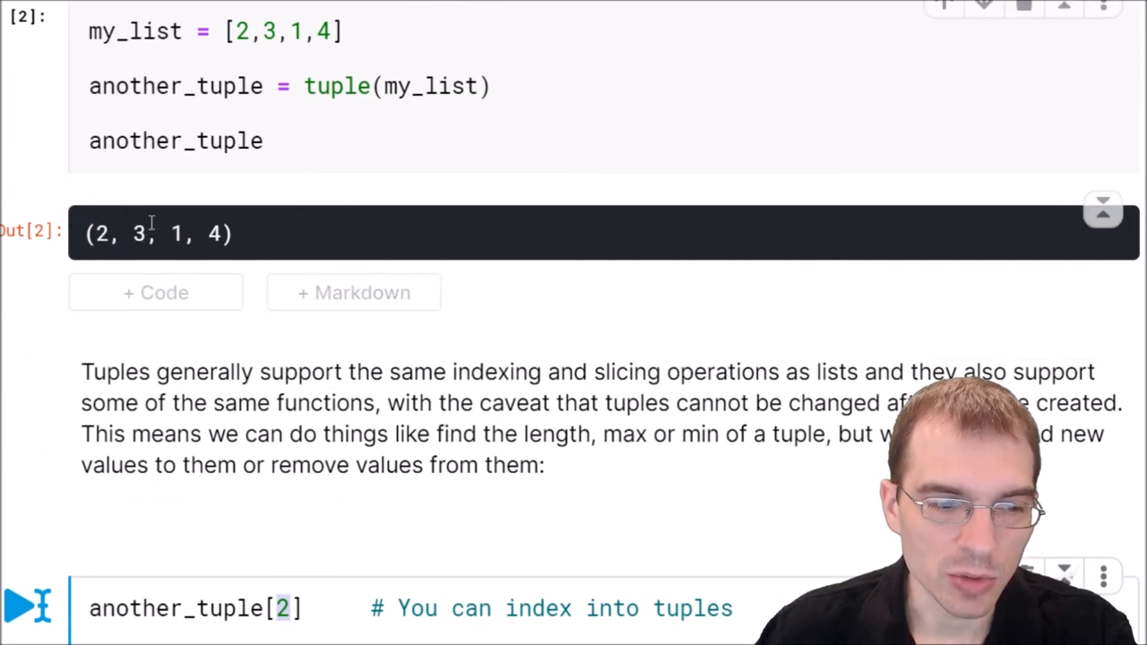
pyautogui.doubleClick(175, 233)
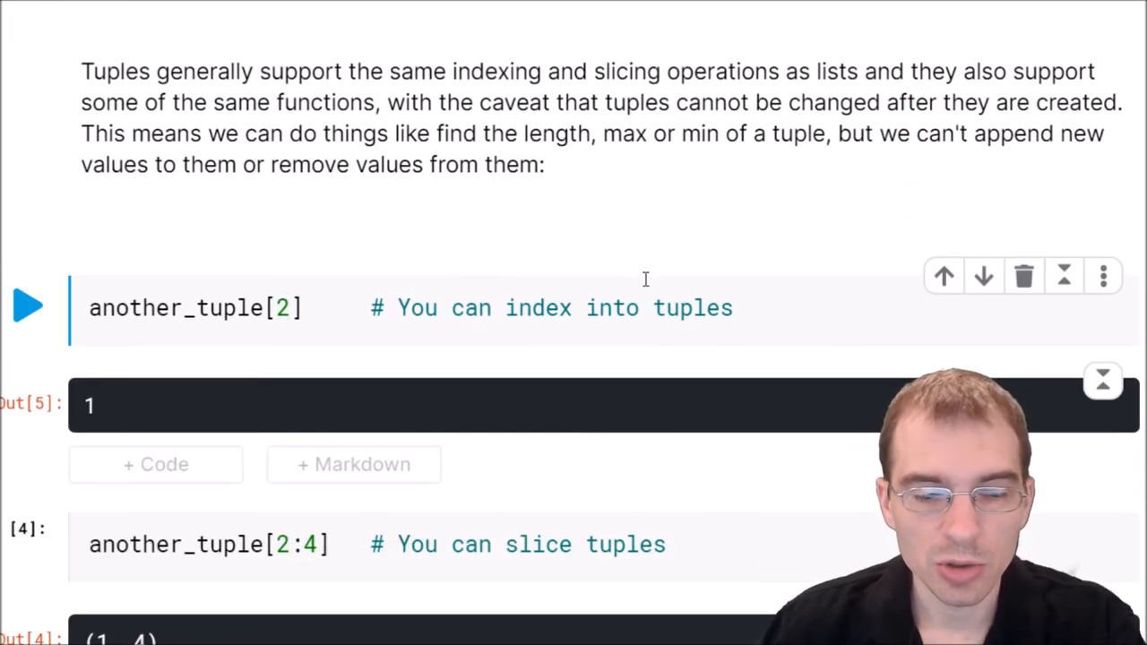
pyautogui.scroll(-3)
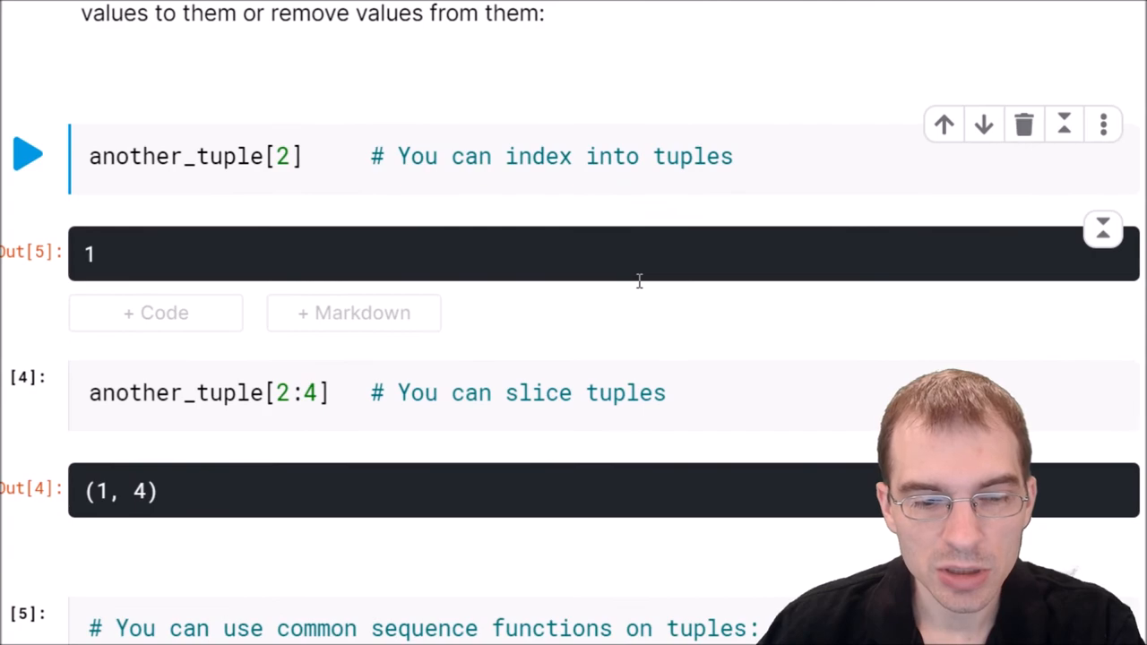
pyautogui.click(286, 393)
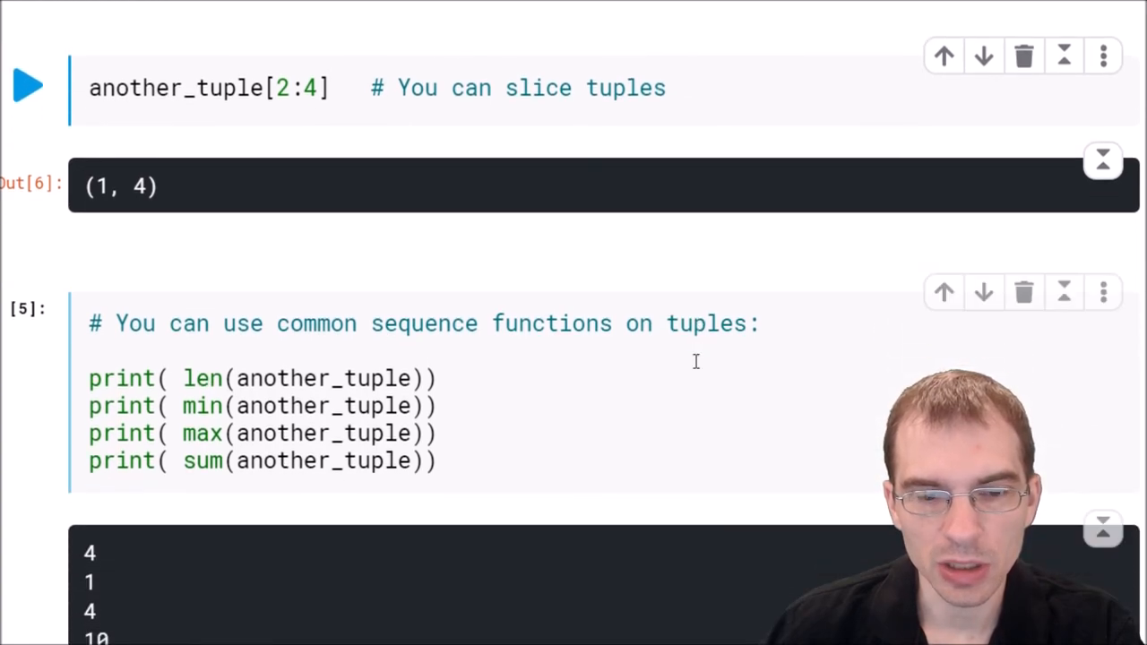
# - Scroll through the len/min/max/sum, append and del cells, the last two raising errors
pyautogui.scroll(-3)
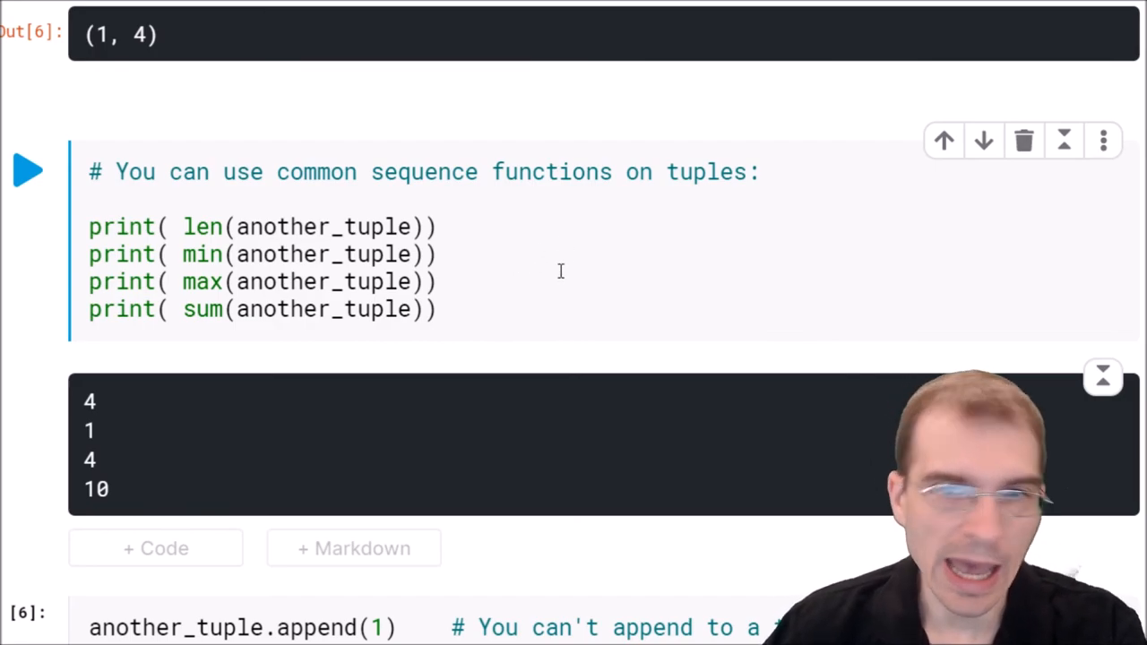
pyautogui.moveTo(570, 258)
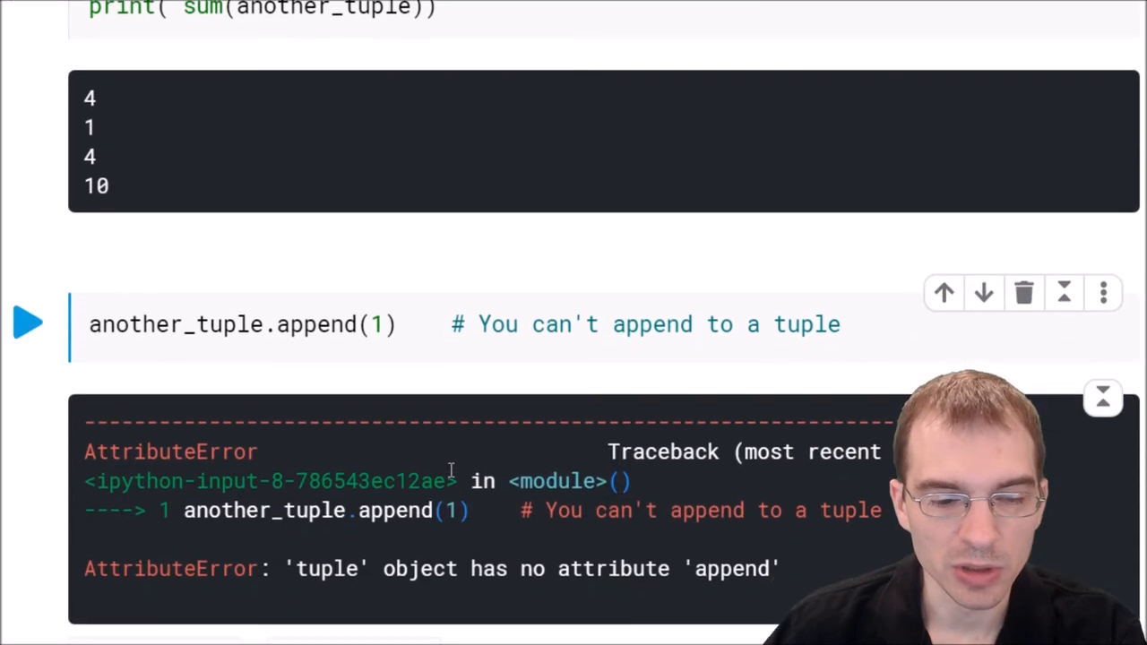
pyautogui.scroll(-3)
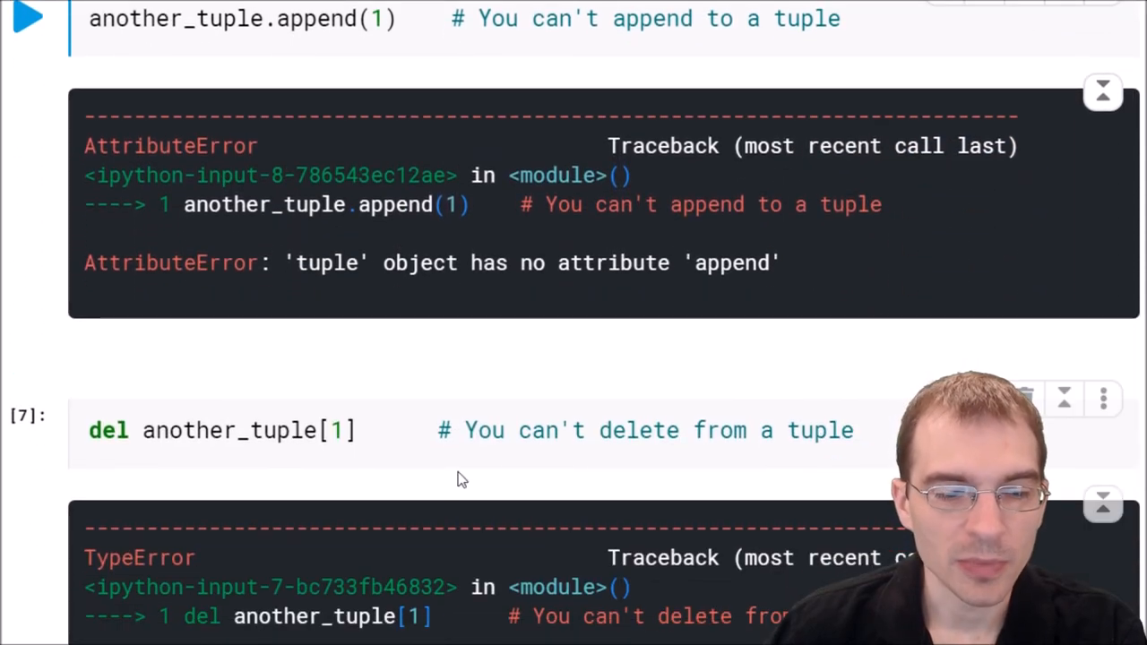
pyautogui.scroll(-3)
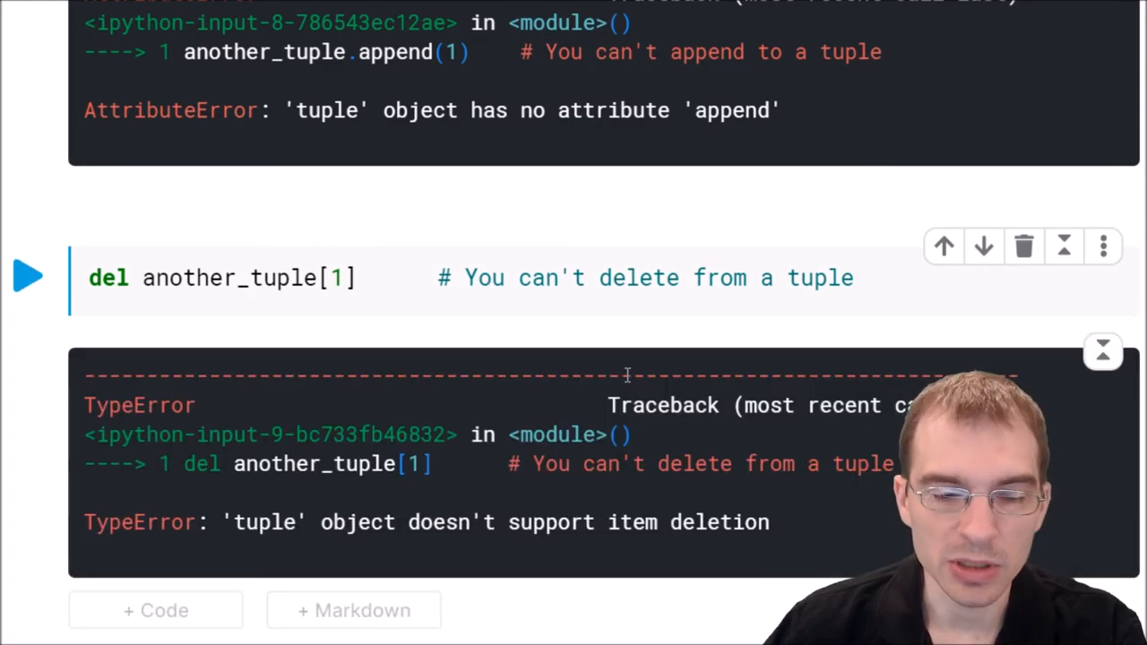
# - Scroll to the Strings section where my_string[3] on 'Hello world' returns 'l'
pyautogui.scroll(-3)
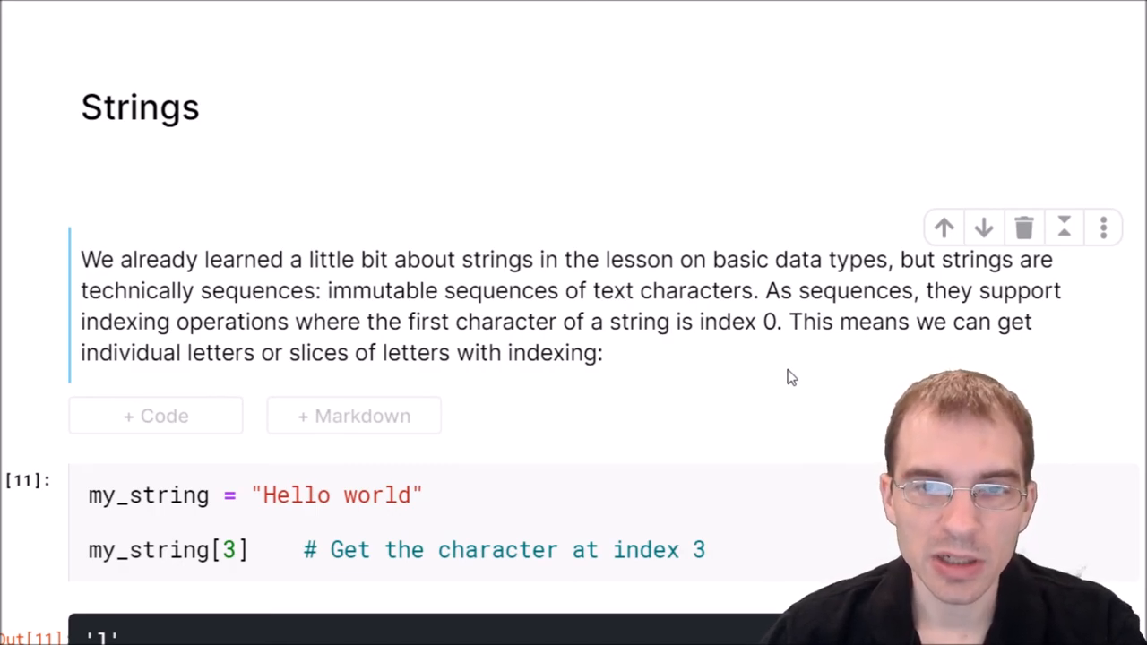
pyautogui.moveTo(775, 366)
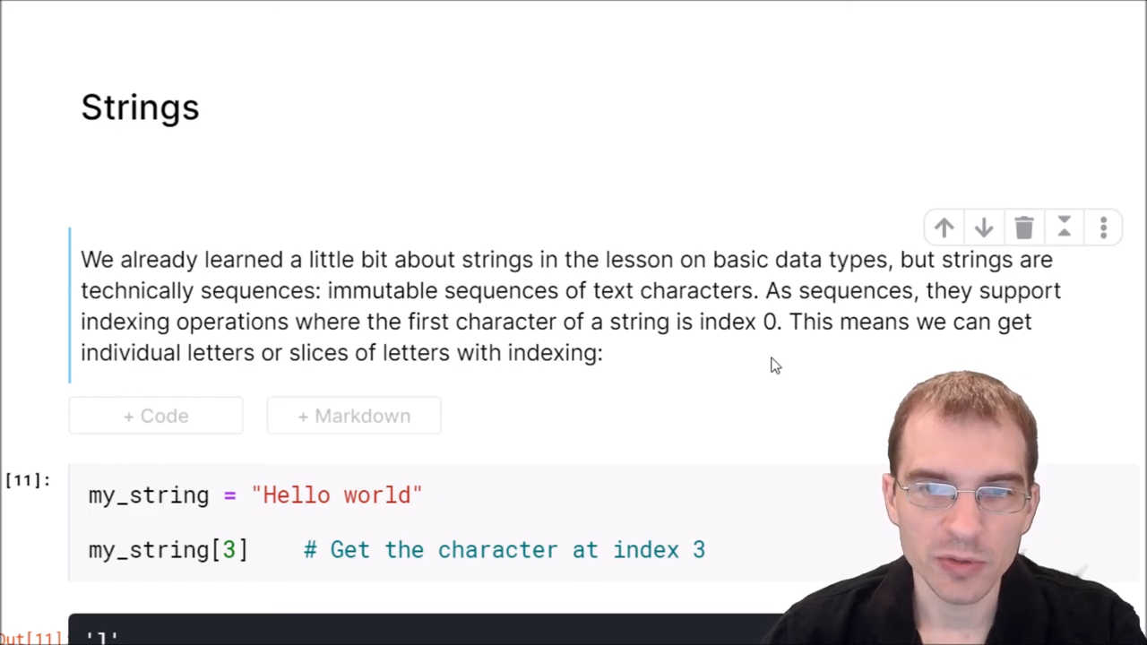
pyautogui.moveTo(785, 352)
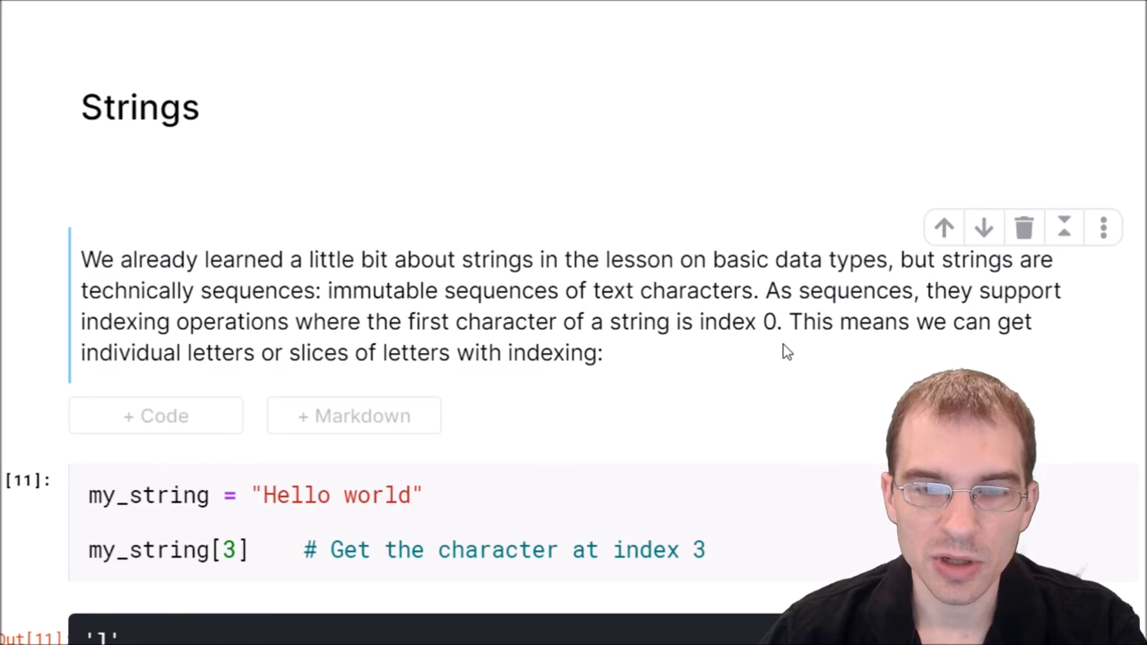
pyautogui.moveTo(825, 378)
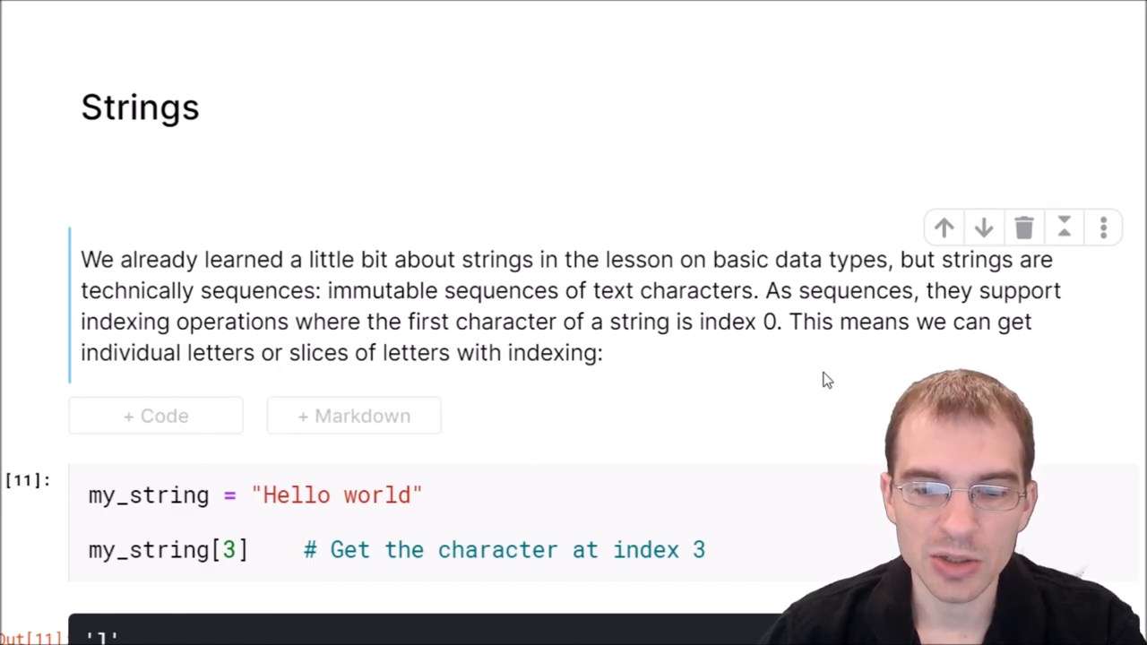
pyautogui.moveTo(835, 377)
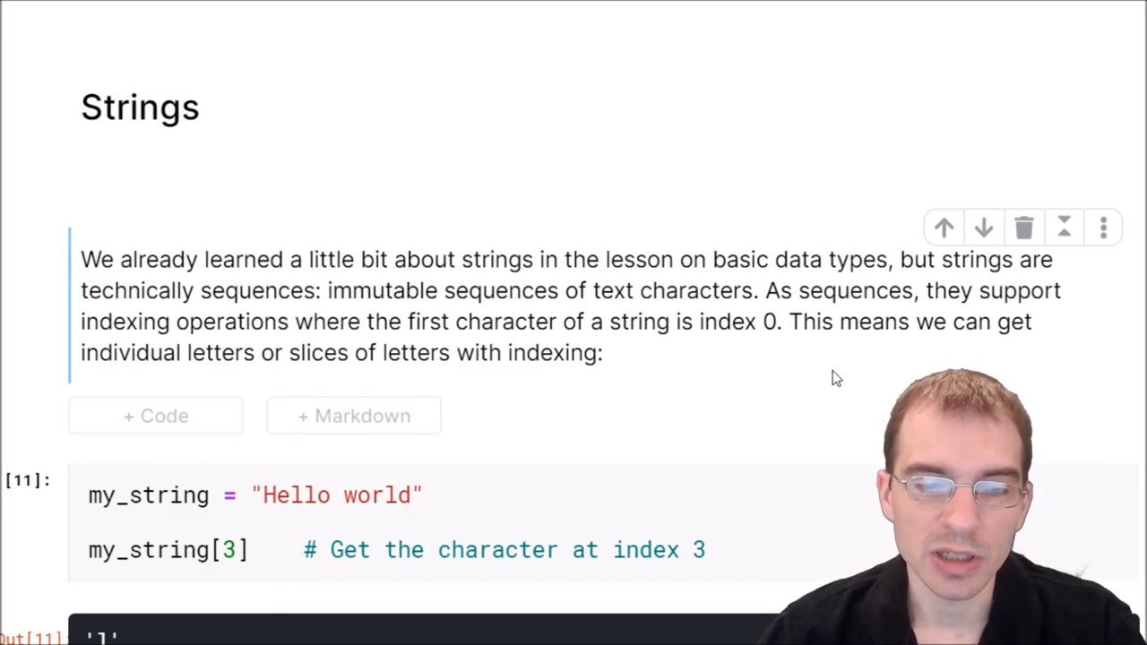
pyautogui.moveTo(816, 362)
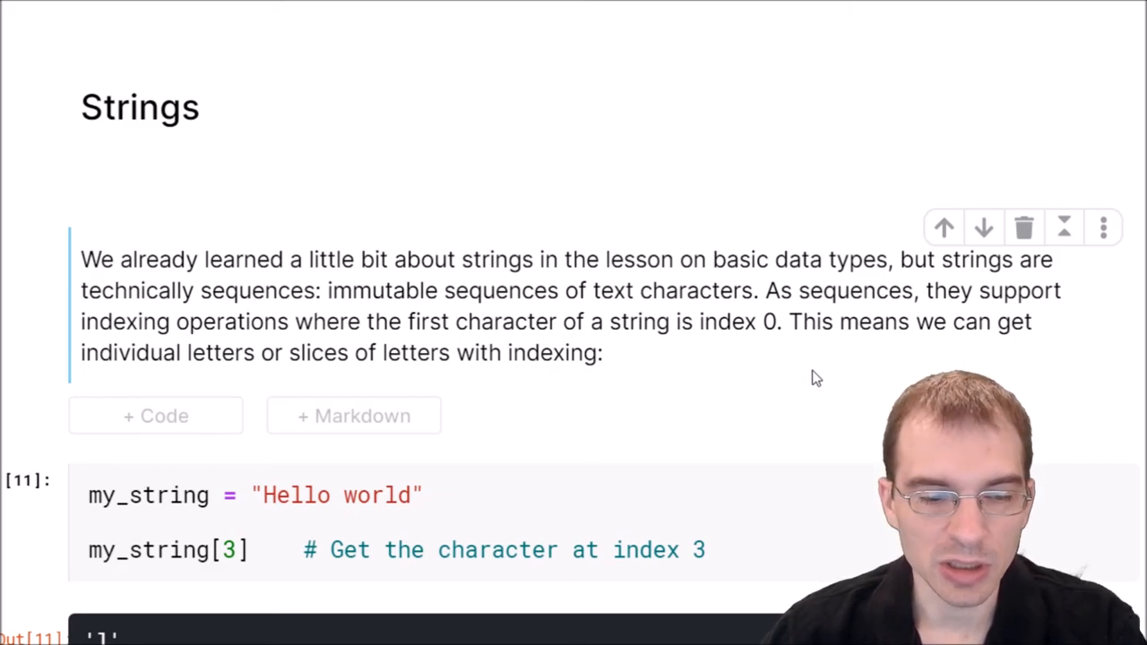
pyautogui.scroll(-3)
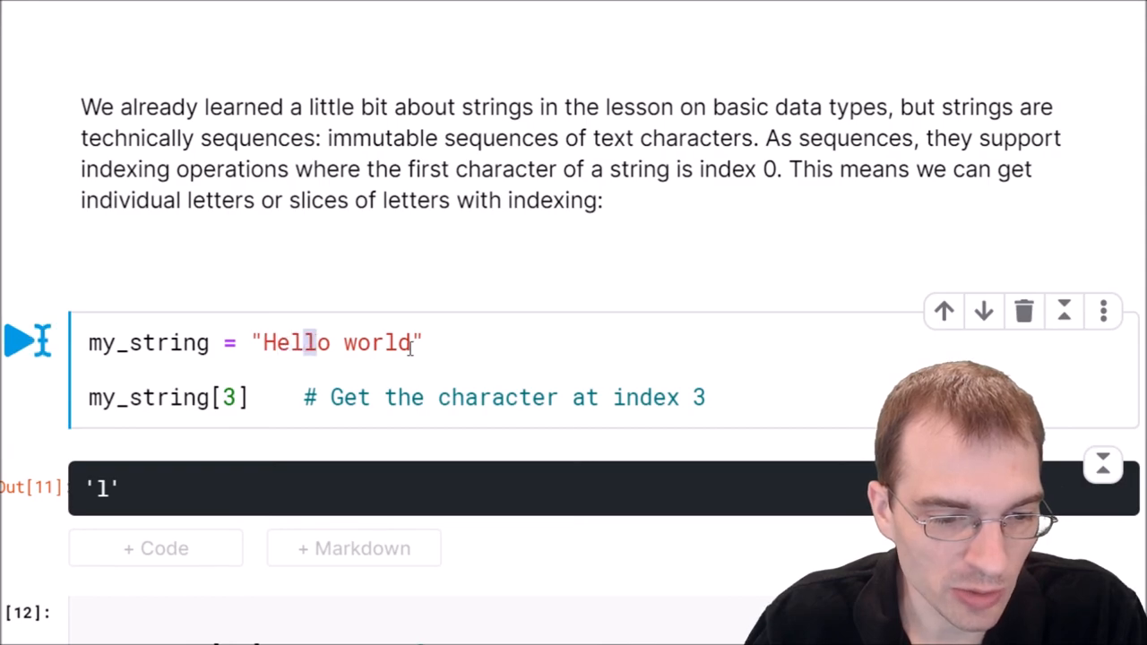
# - Run the my_string[3:], [::-1] and len cells giving 'lo world', 'dlrow olleH' and 11
pyautogui.scroll(-3)
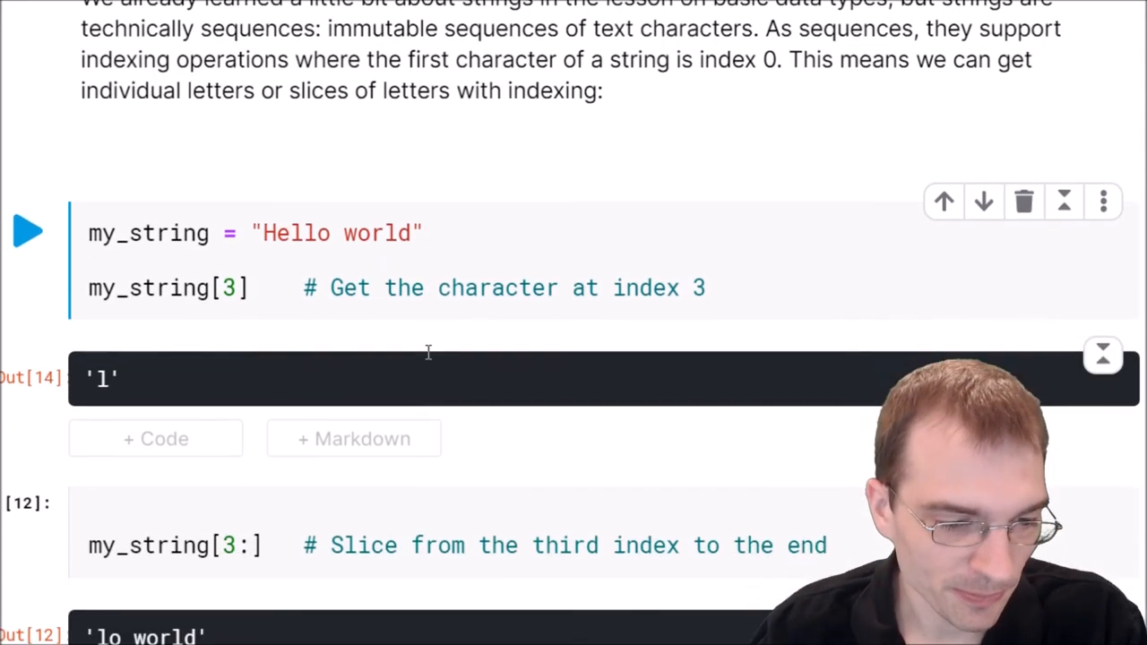
pyautogui.scroll(-3)
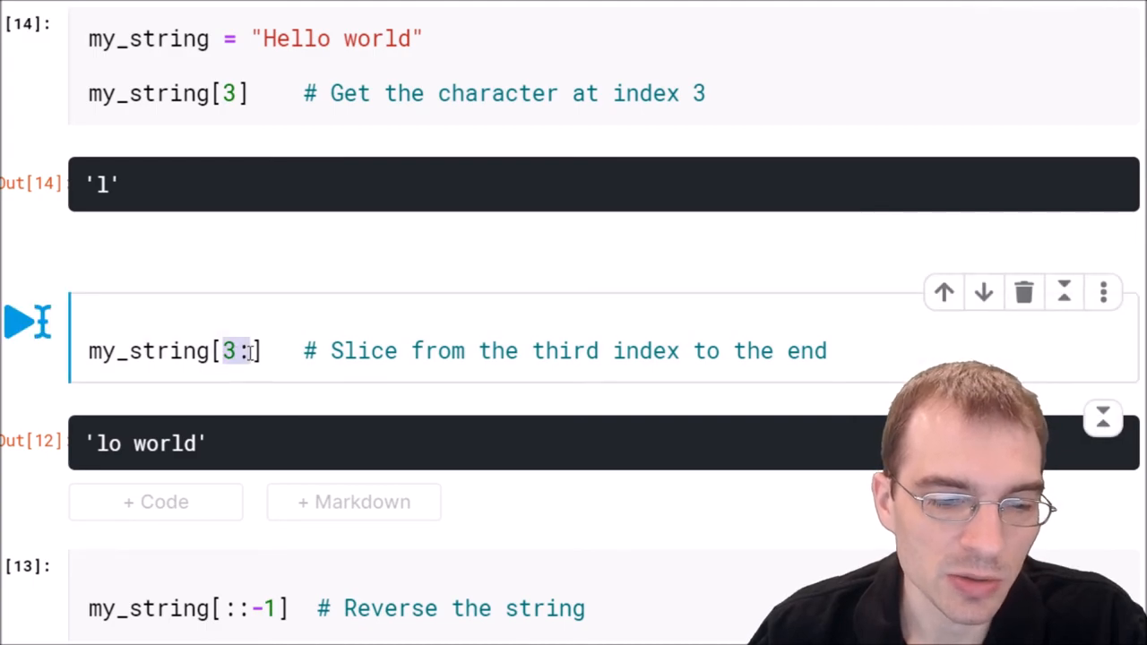
pyautogui.click(27, 323)
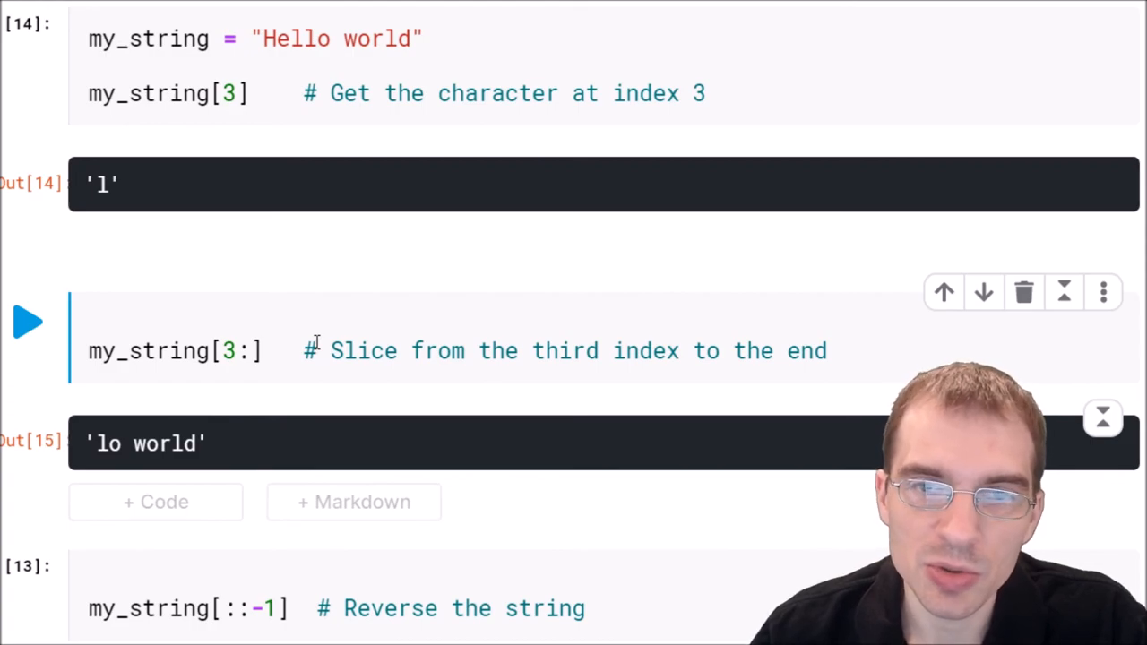
pyautogui.scroll(-3)
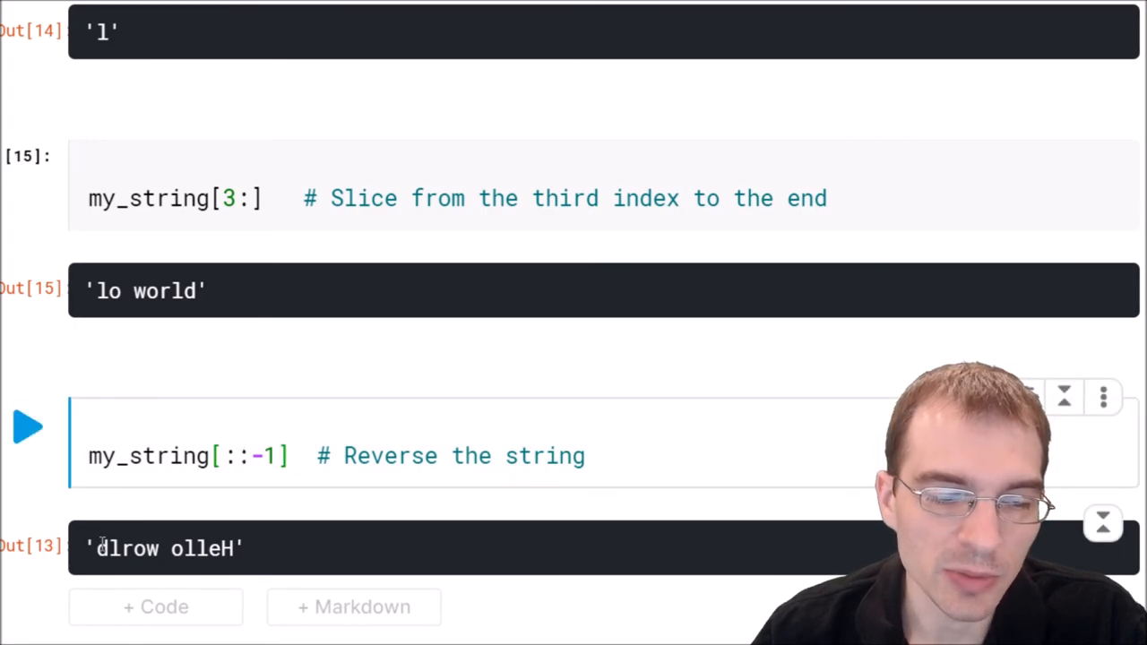
pyautogui.click(27, 426)
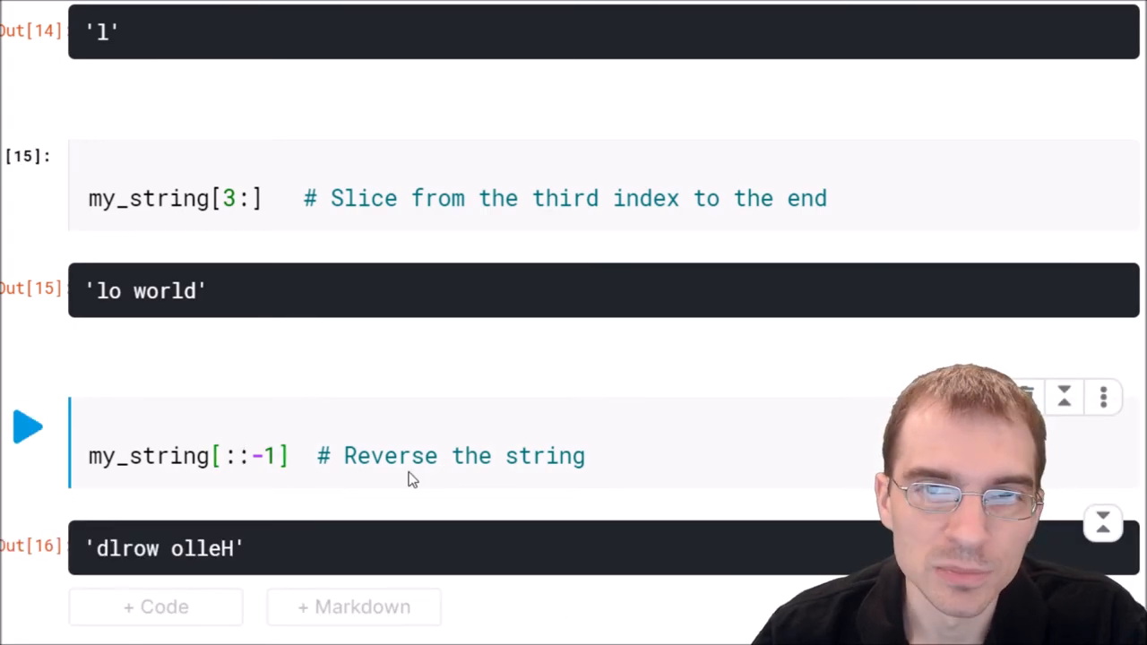
pyautogui.scroll(-3)
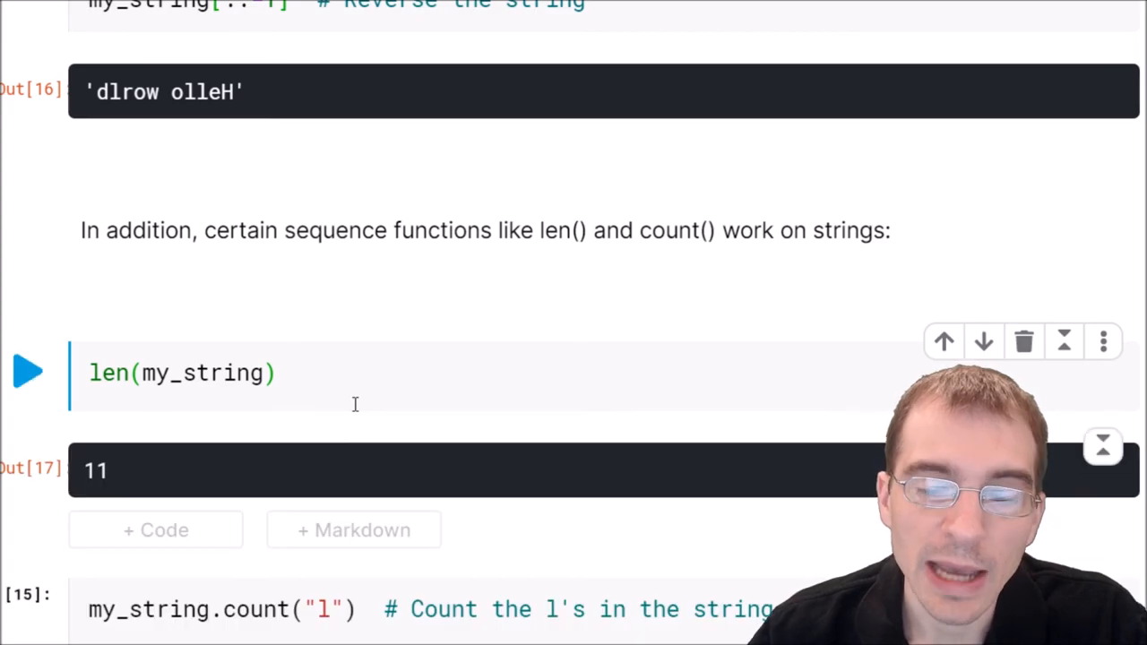
# - Scroll past the count("l") cell returning 3 to the string immutability explanation
pyautogui.scroll(-3)
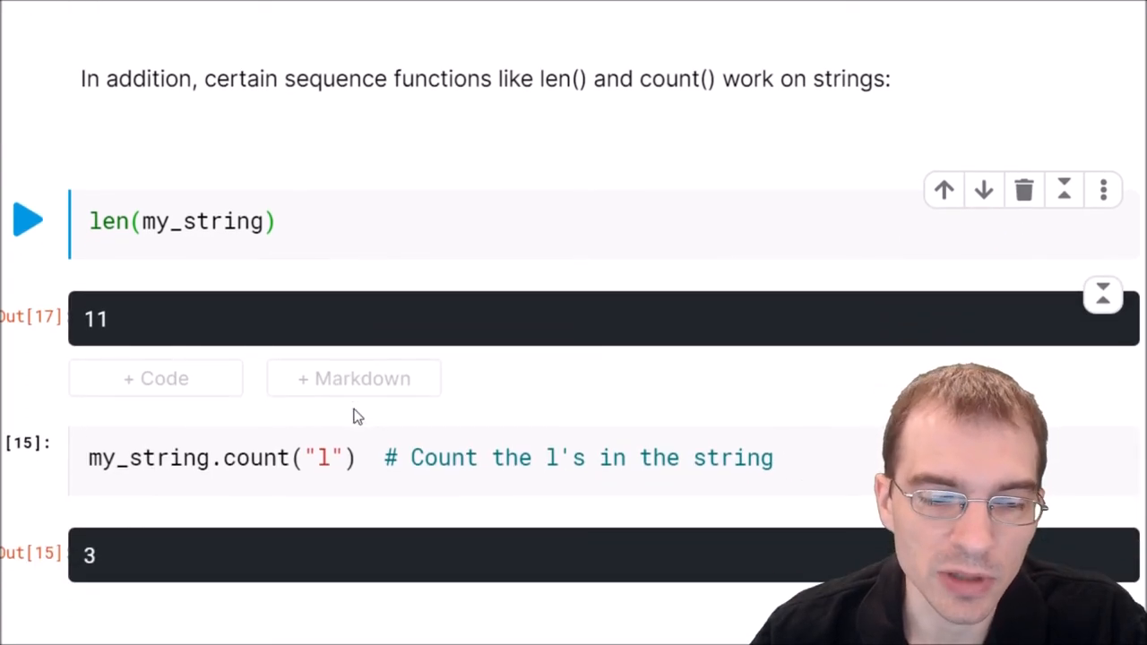
pyautogui.scroll(-3)
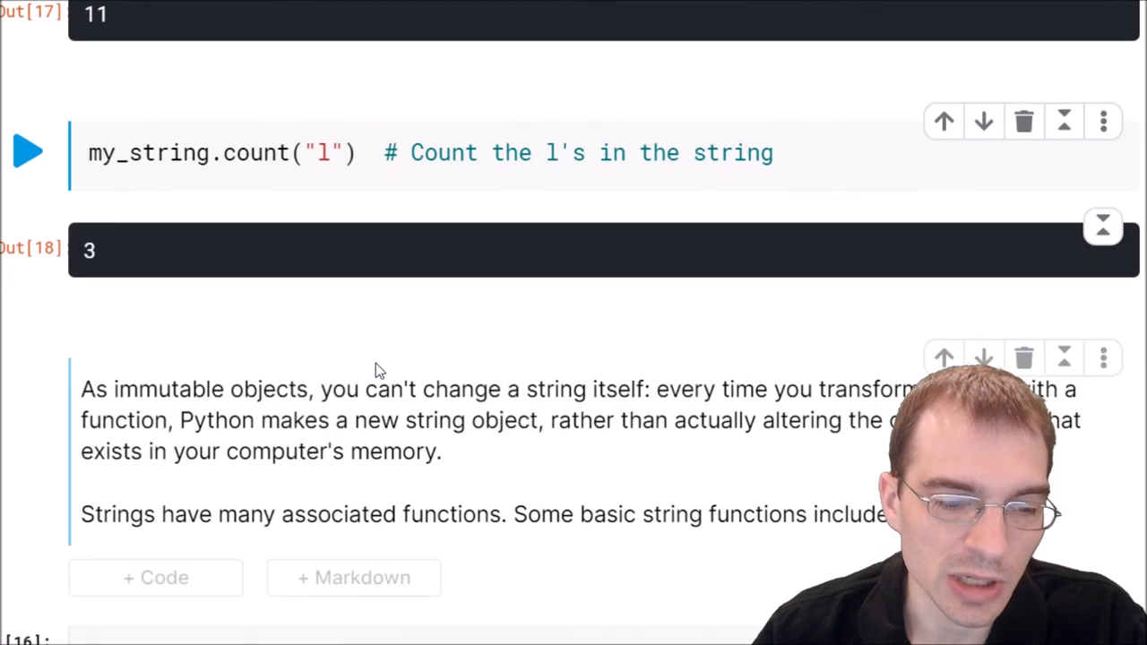
pyautogui.moveTo(480, 374)
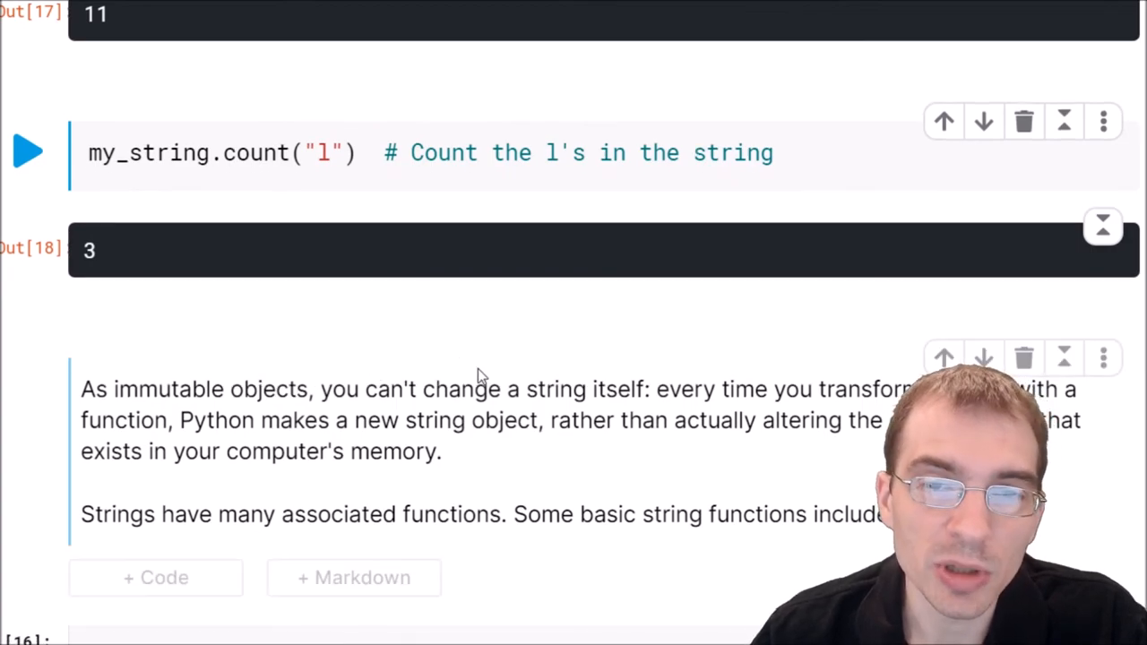
pyautogui.moveTo(448, 369)
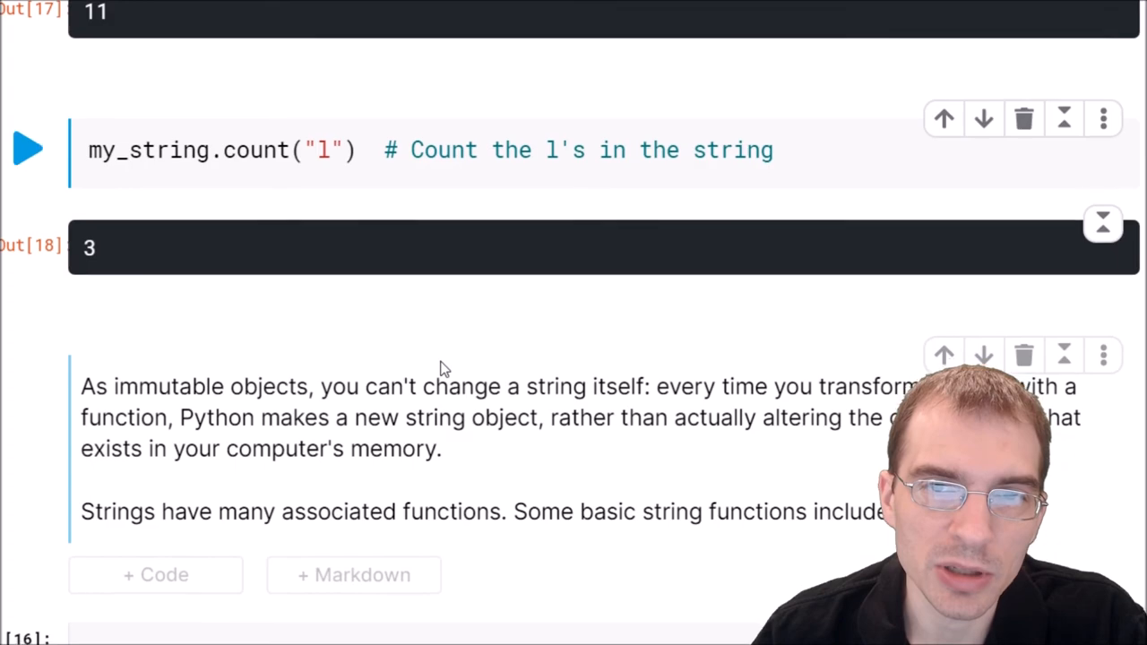
pyautogui.scroll(-3)
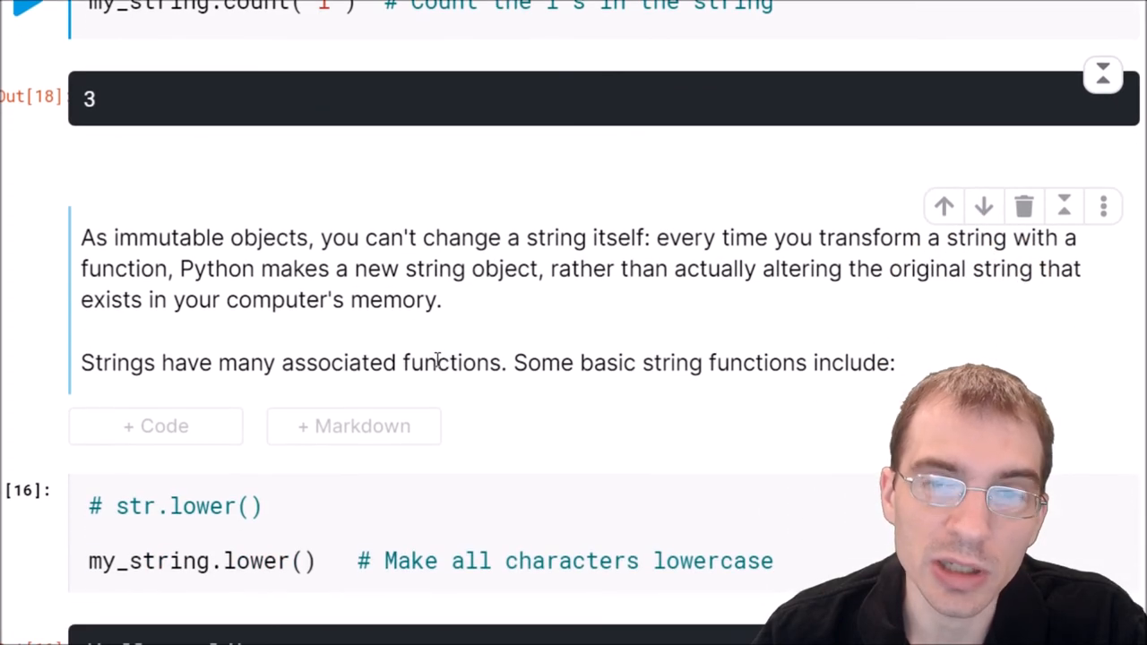
pyautogui.scroll(-3)
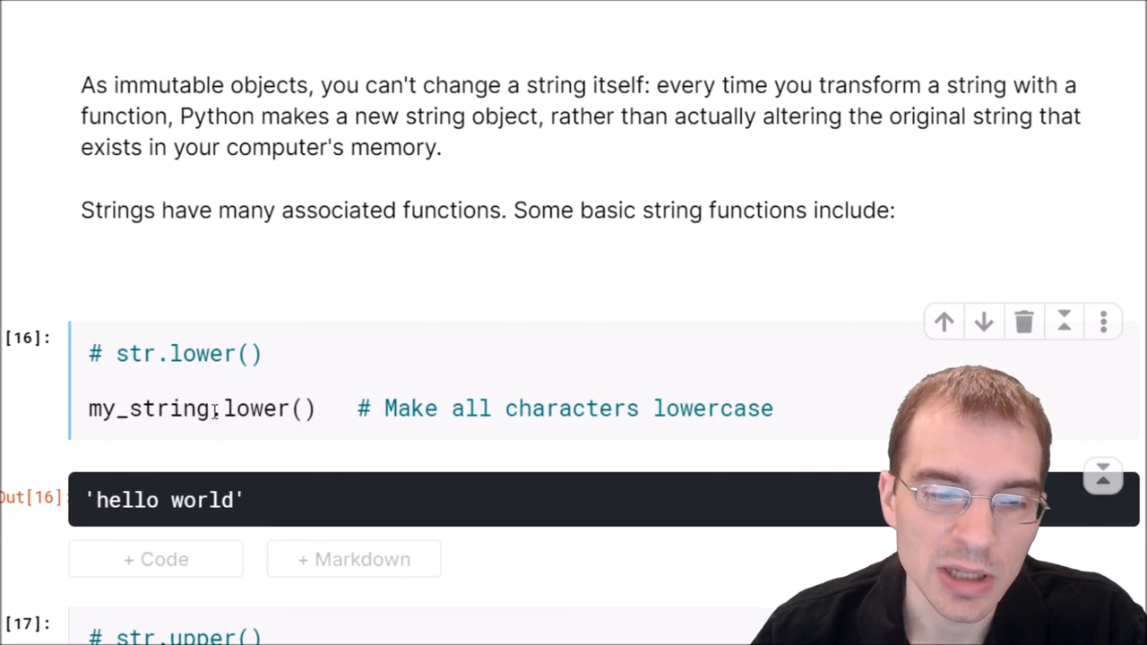
# - Run my_string.lower() giving 'hello world', then view the upper() and title() results
pyautogui.doubleClick(254, 409)
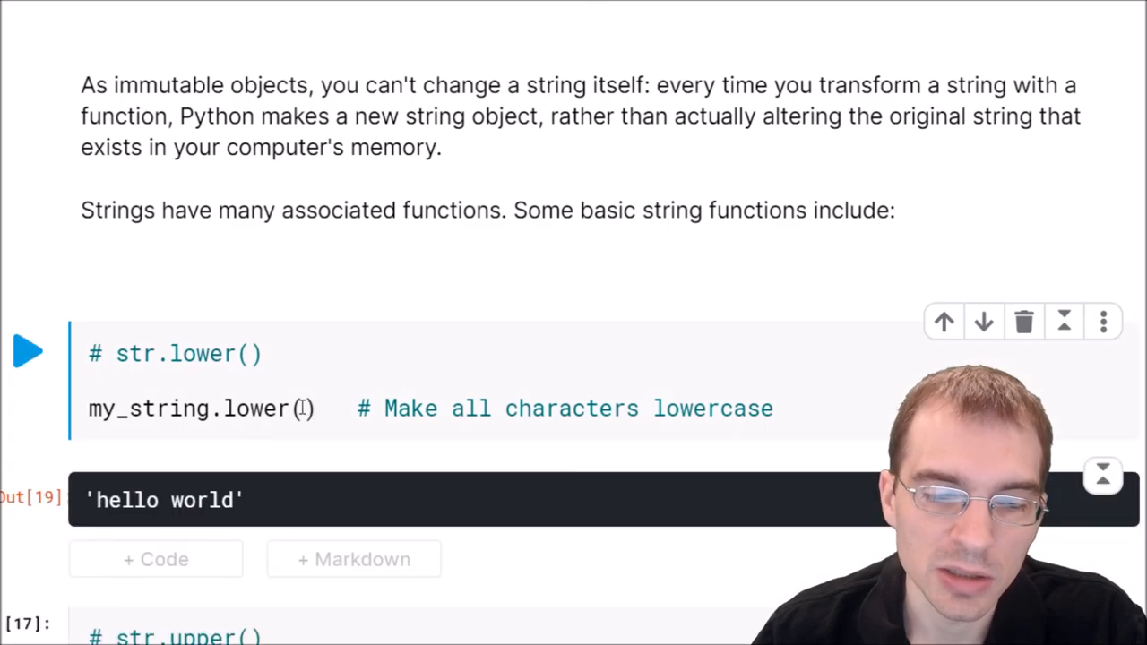
pyautogui.doubleClick(162, 500)
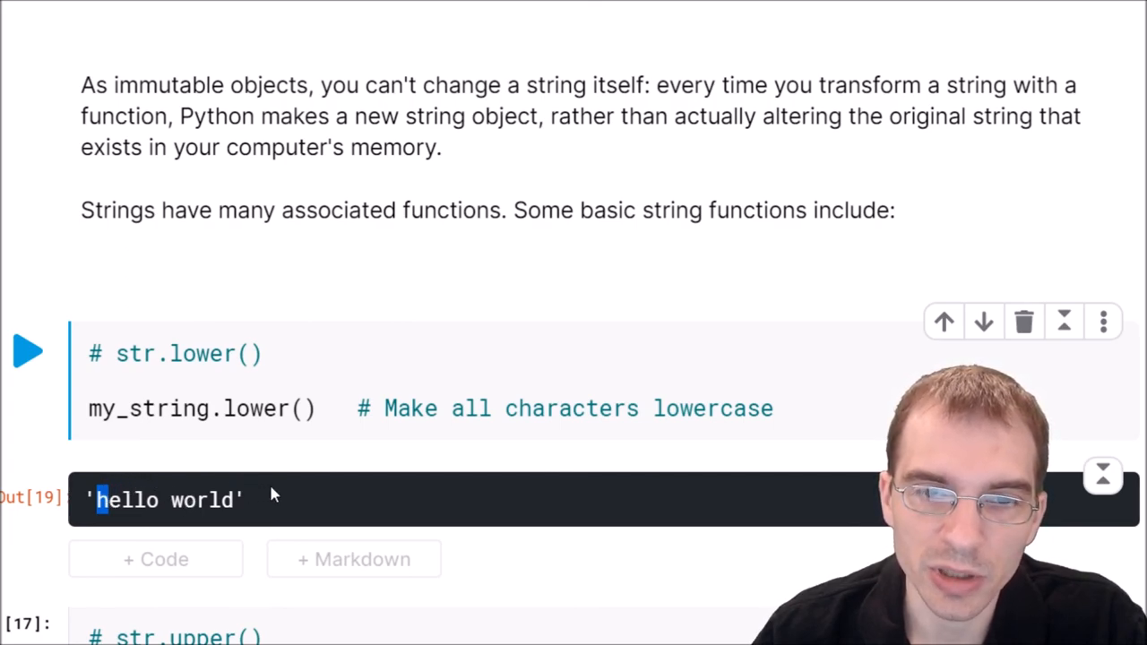
pyautogui.moveTo(284, 482)
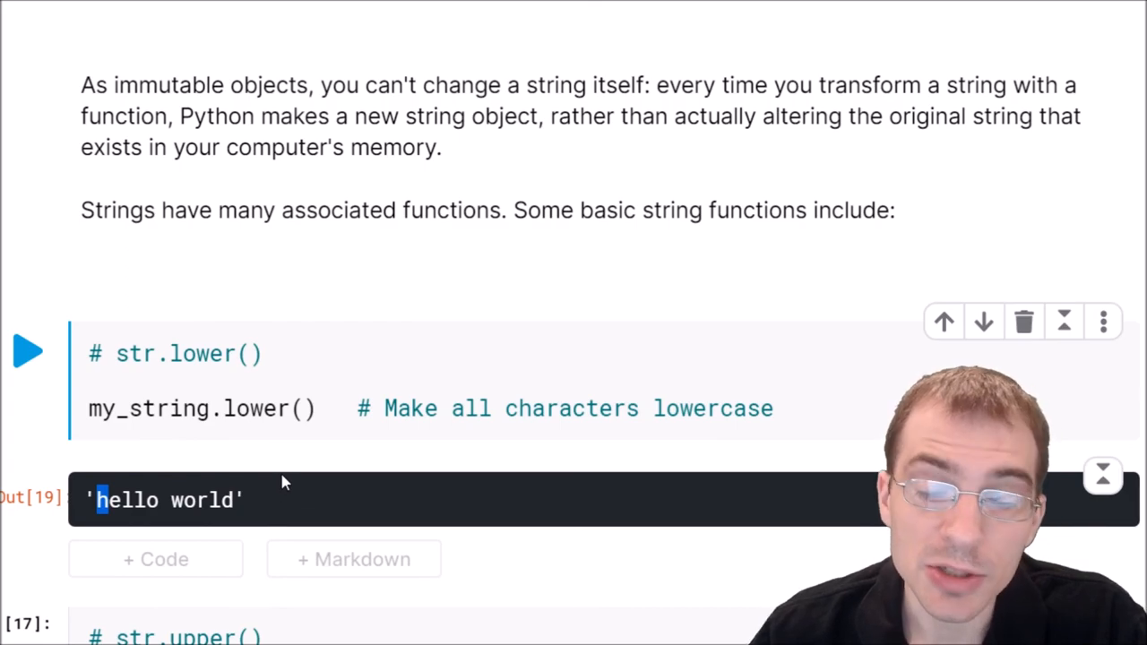
pyautogui.scroll(-3)
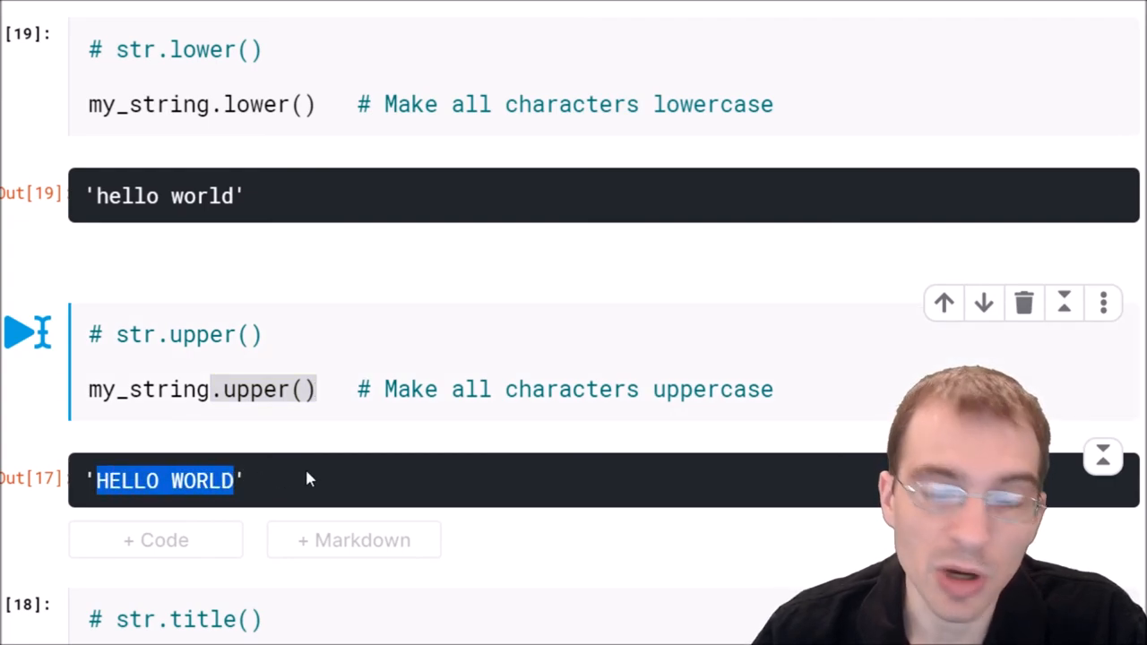
pyautogui.scroll(-3)
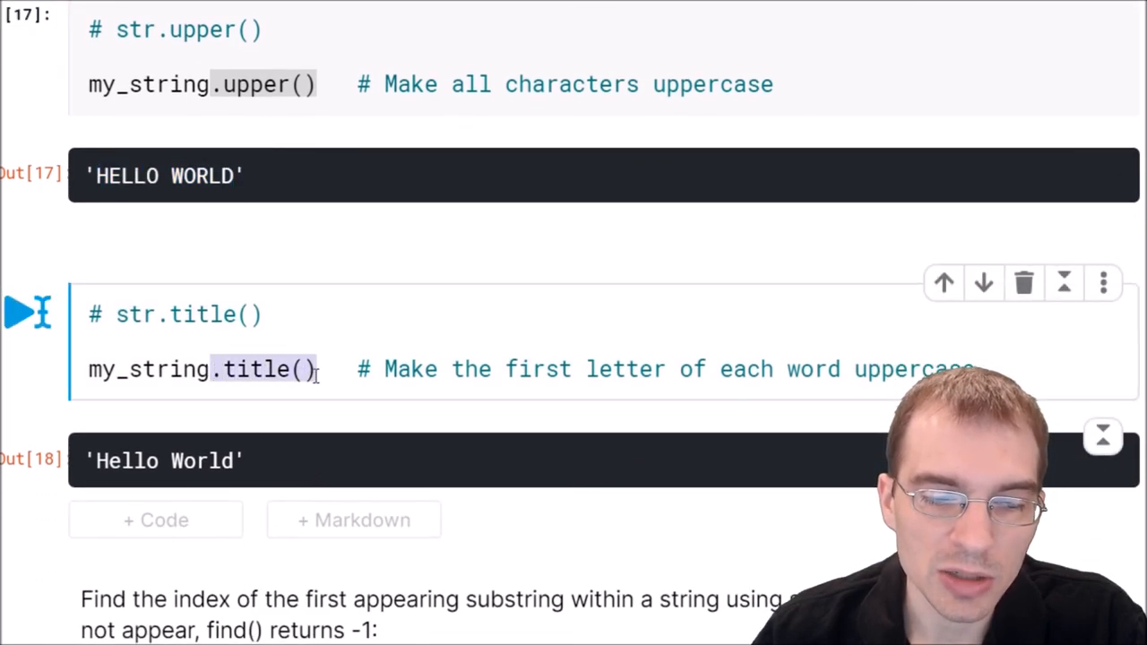
pyautogui.moveTo(296, 369)
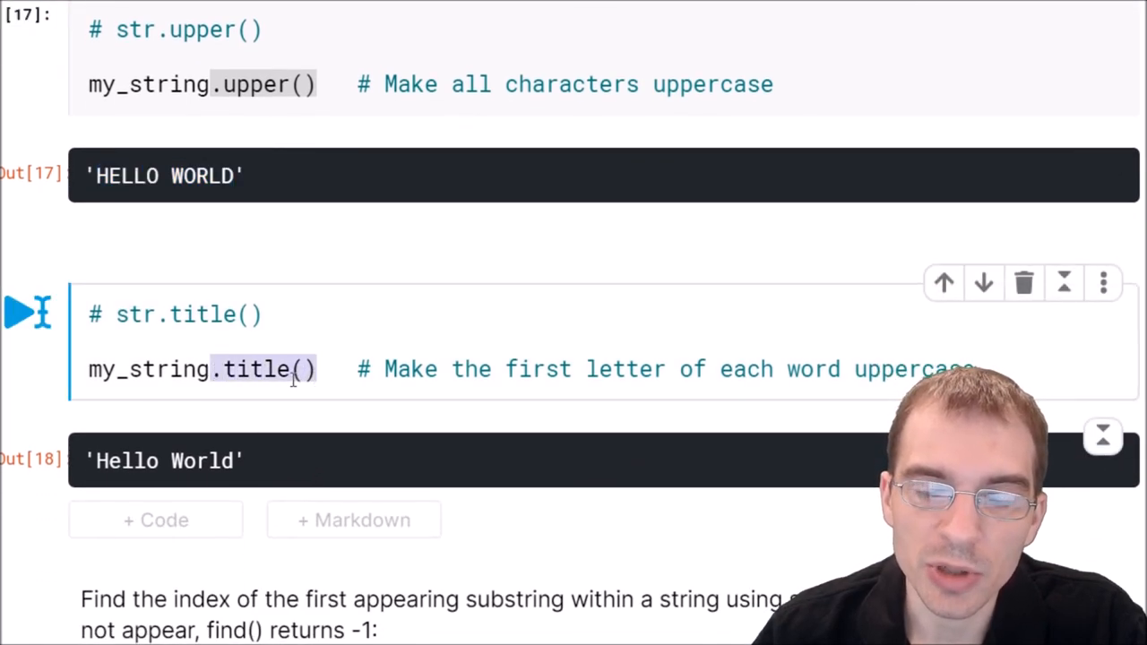
pyautogui.moveTo(284, 487)
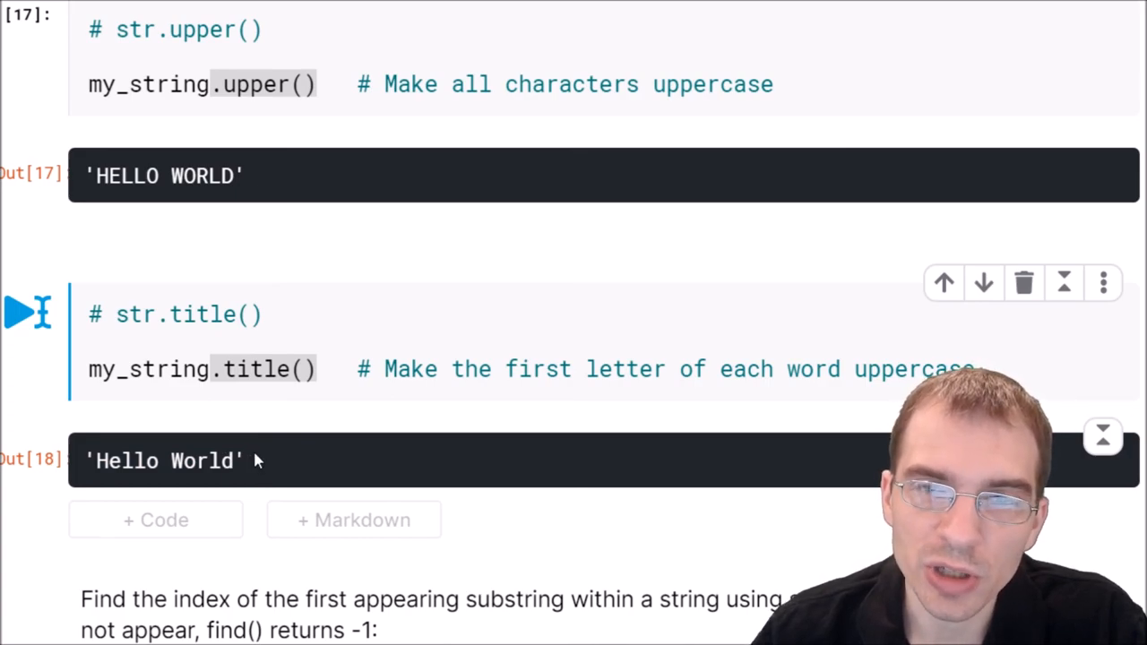
pyautogui.scroll(-3)
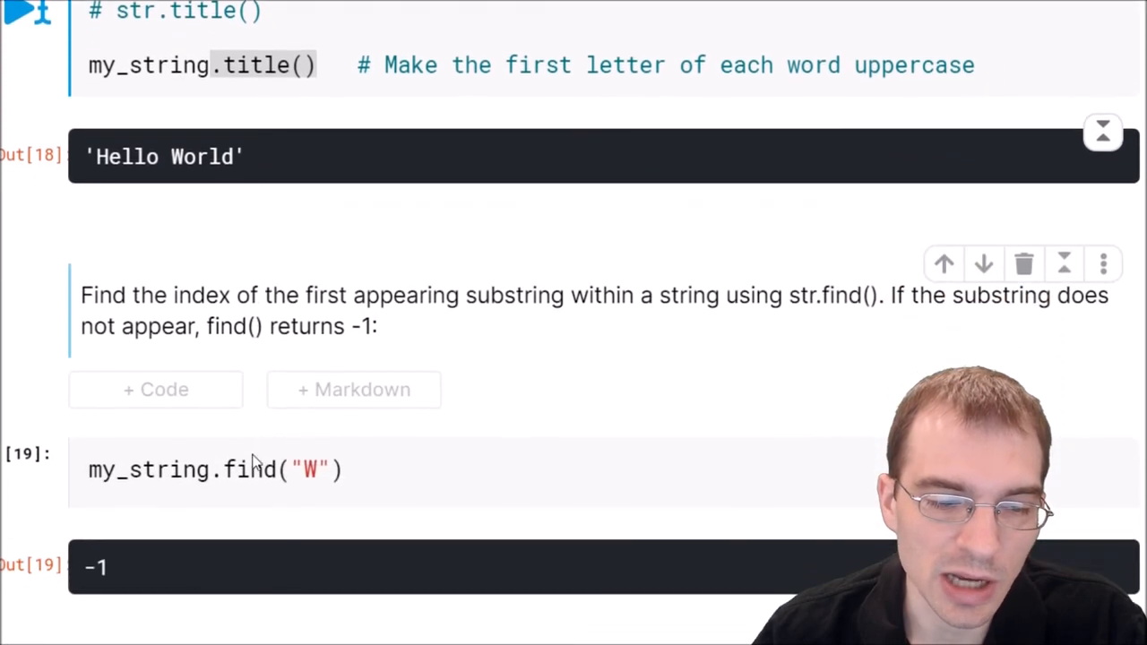
# - Rerun the my_string.find("W") cell, which returns -1
pyautogui.scroll(-3)
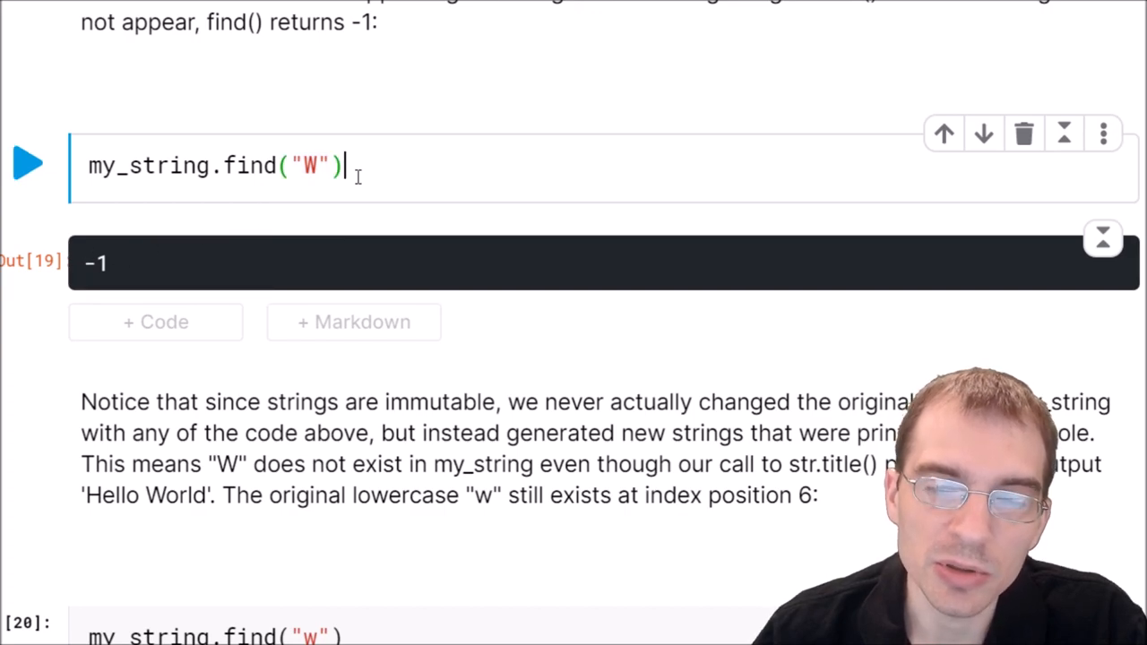
pyautogui.click(27, 164)
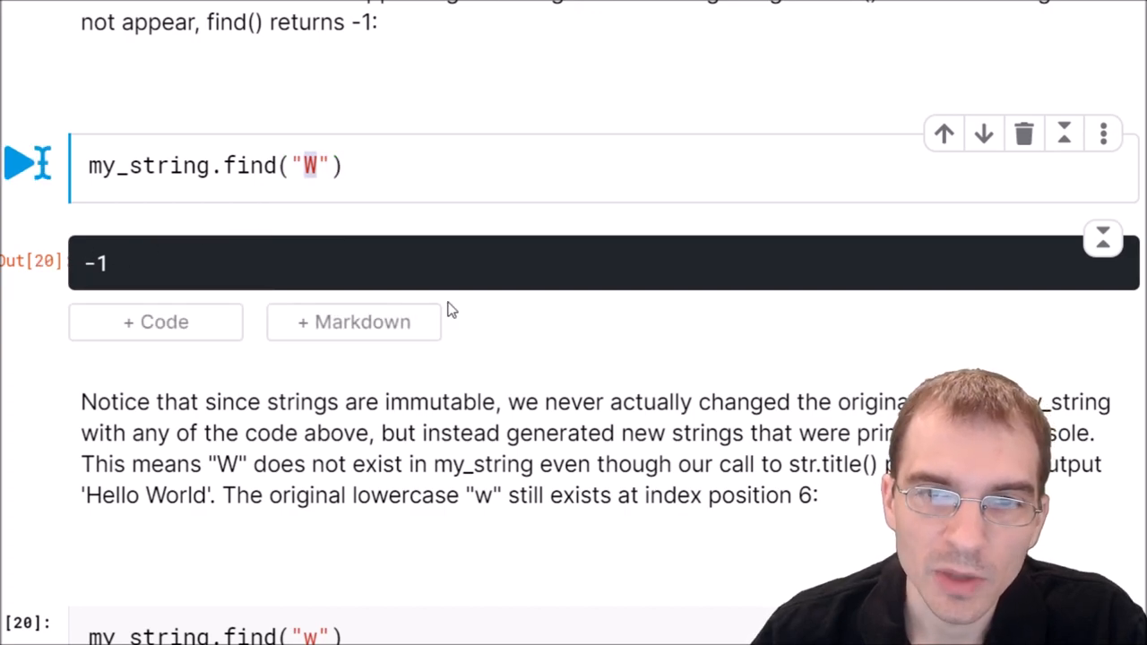
pyautogui.moveTo(383, 297)
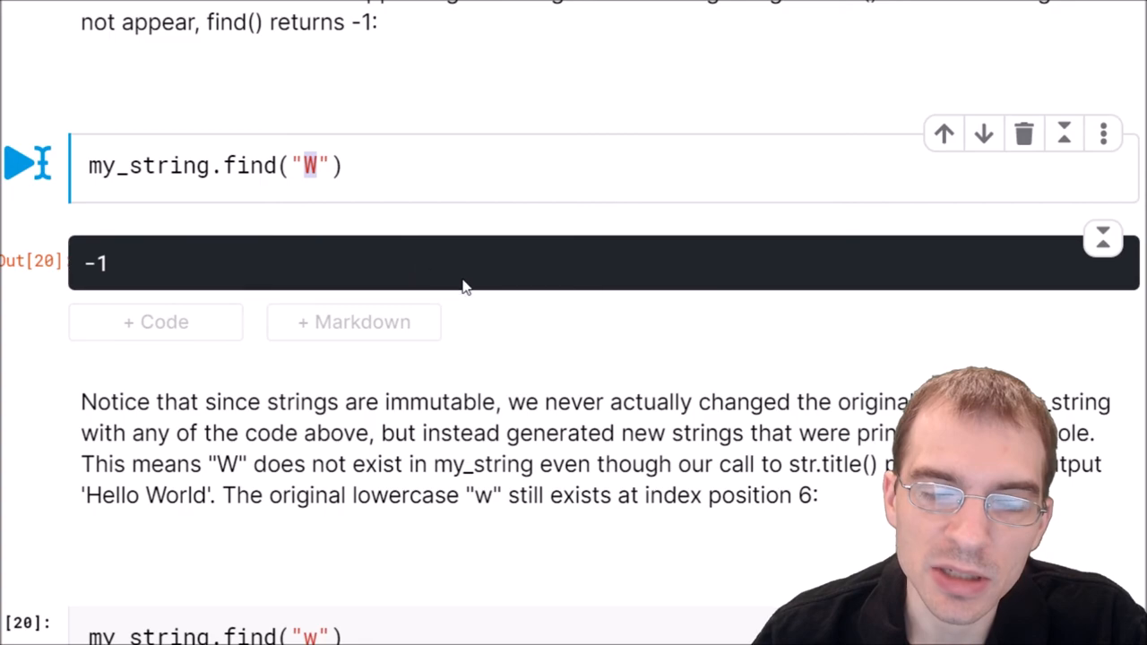
pyautogui.scroll(3)
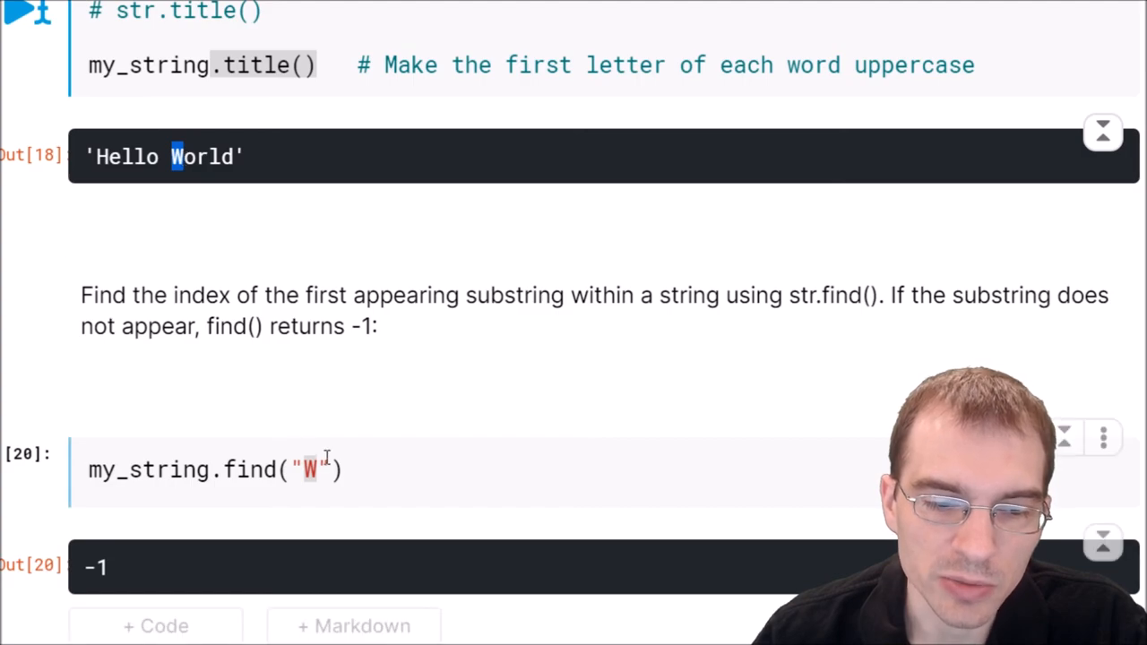
# - Compare with the title() cell, highlighting my_string and its 'Hello World' output
pyautogui.click(215, 469)
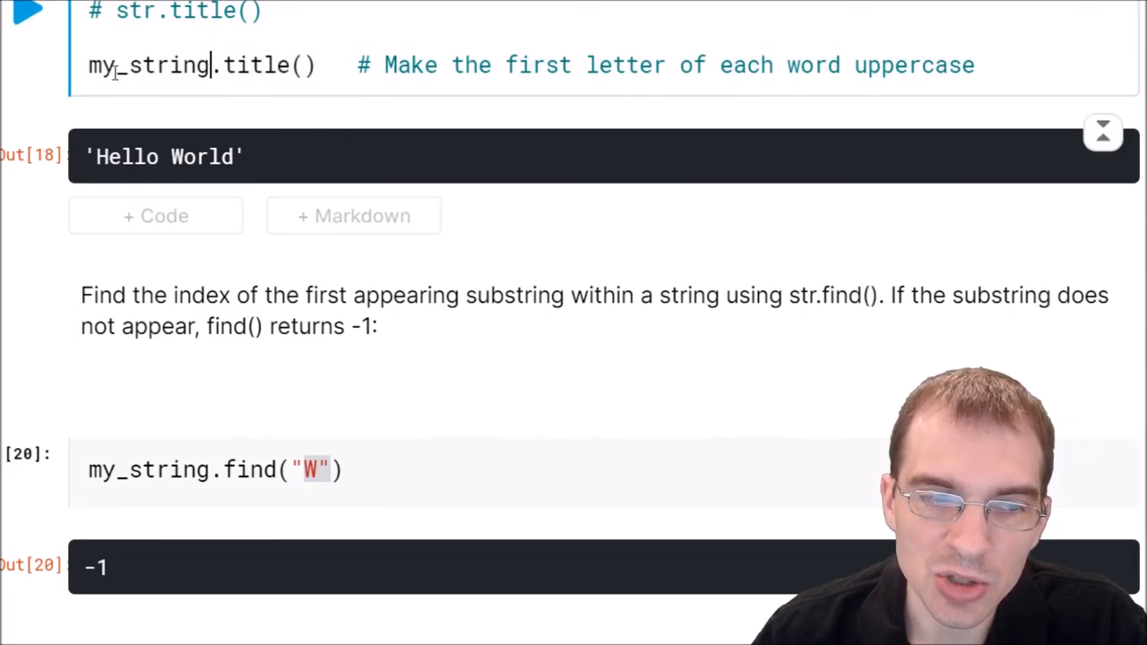
pyautogui.doubleClick(149, 65)
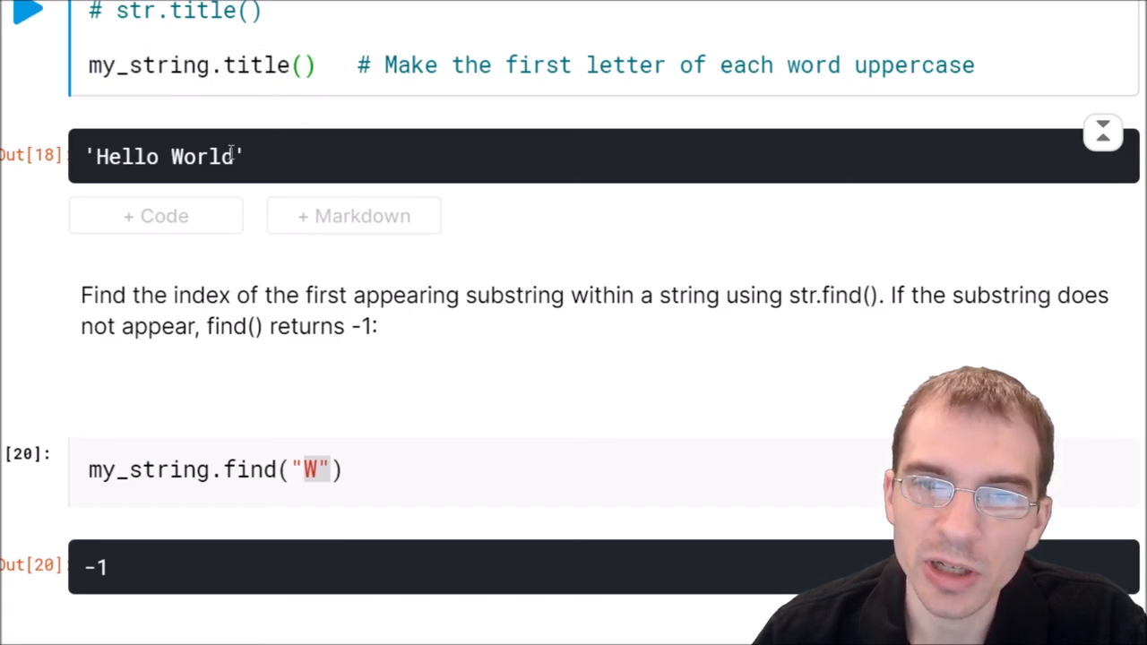
pyautogui.moveTo(98, 156); pyautogui.dragTo(231, 156)
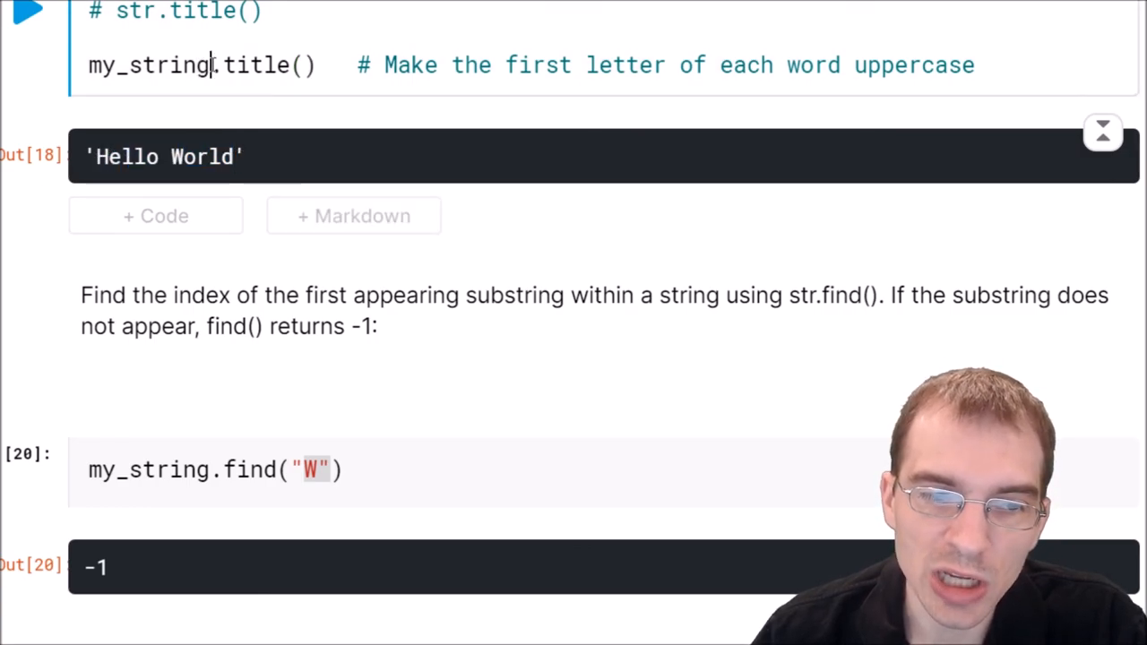
pyautogui.scroll(-3)
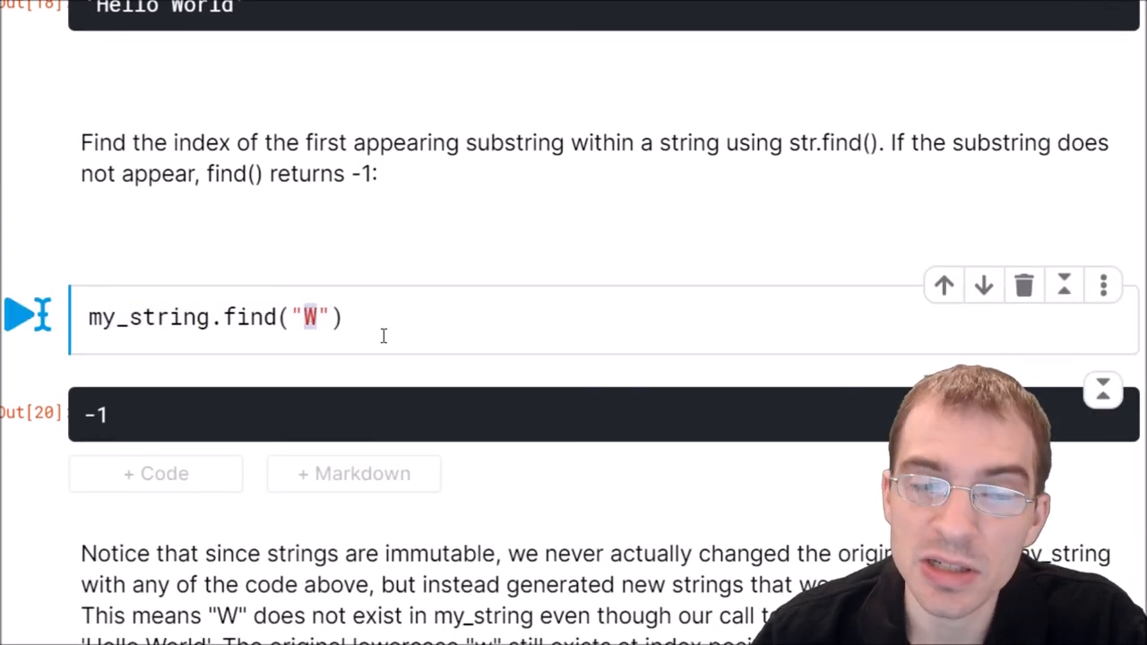
# - Rerun the lowercase find("w") cell returning index 6, above the replace example showing 'Hello friend'
pyautogui.scroll(-3)
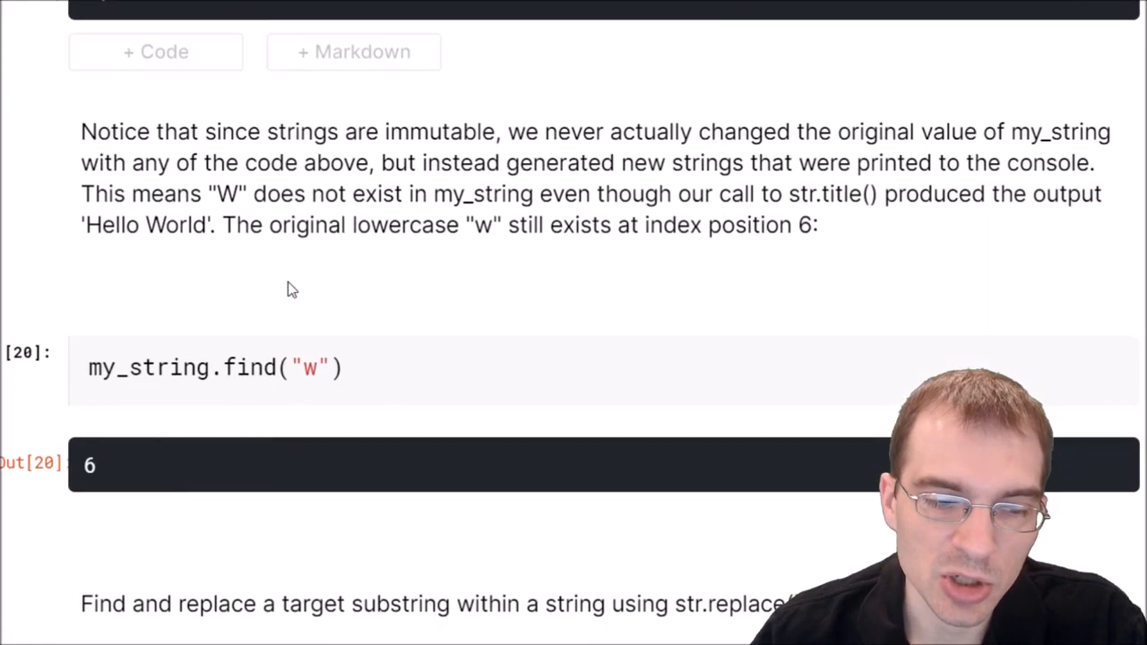
pyautogui.scroll(-3)
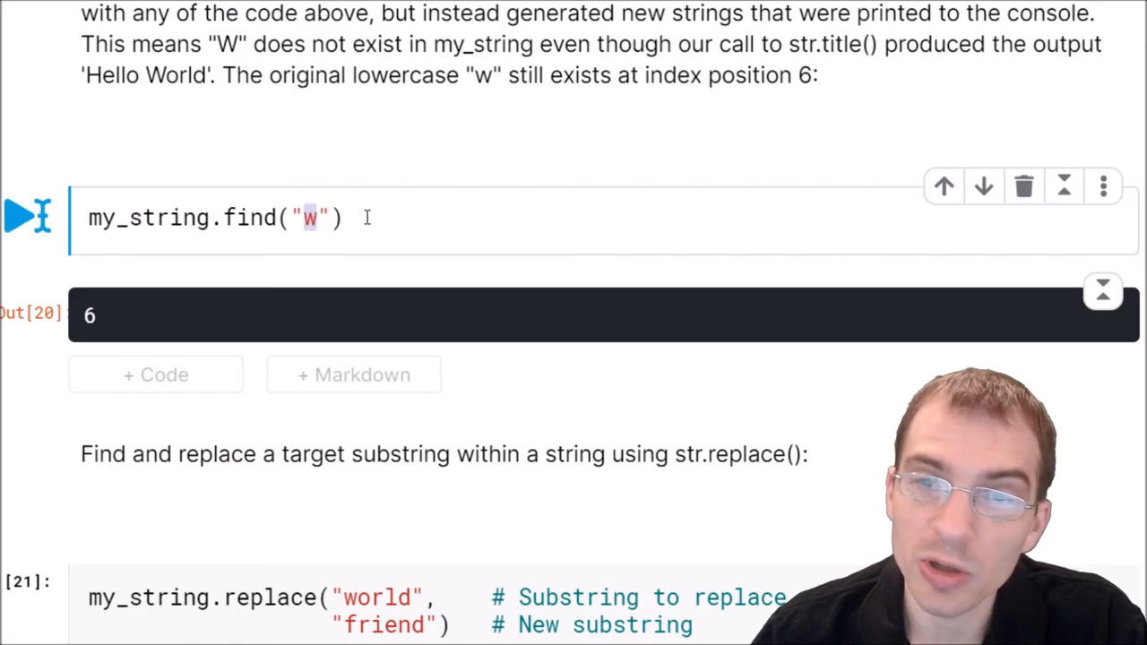
pyautogui.click(29, 216)
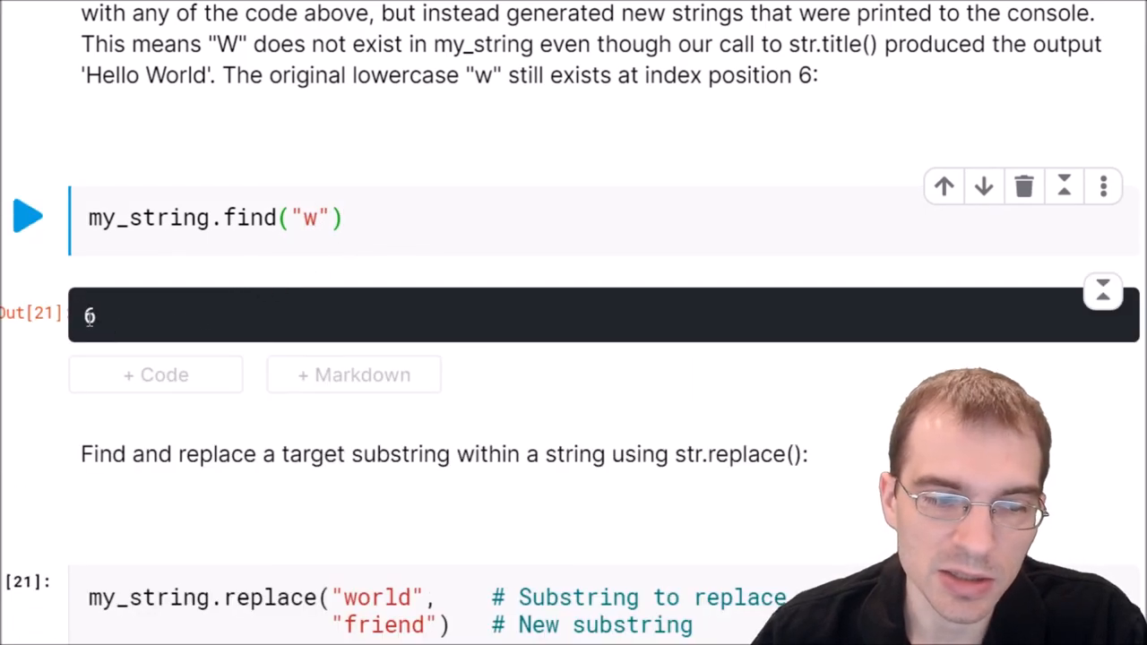
pyautogui.doubleClick(90, 315)
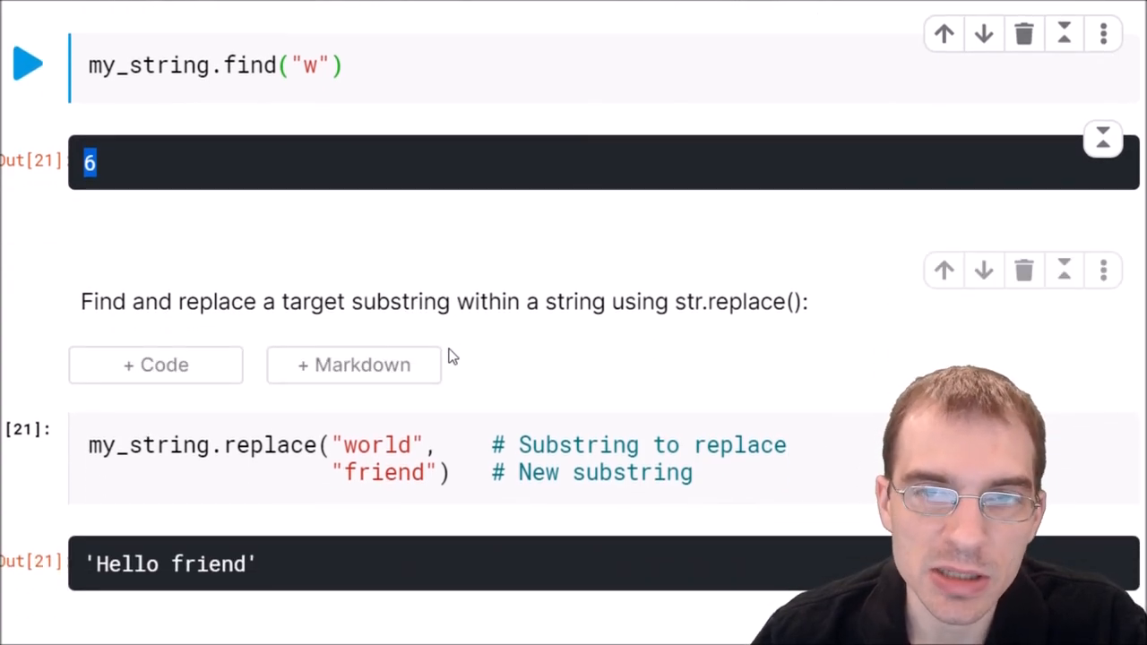
pyautogui.scroll(-3)
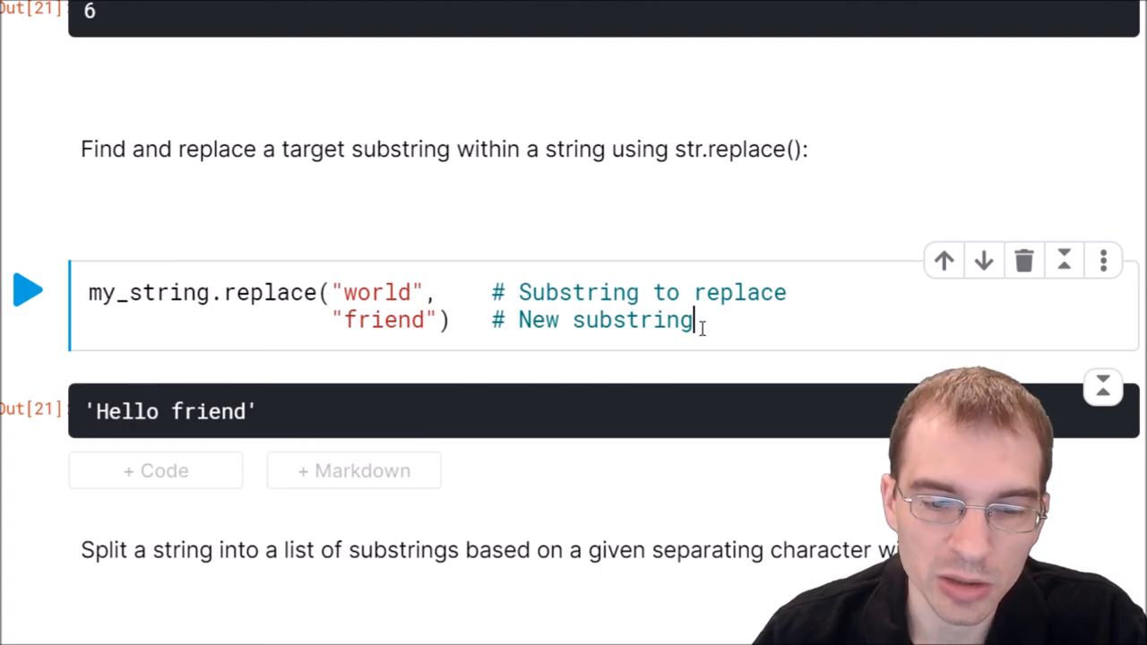
# - Rerun the replace("world", "friend") cell giving 'Hello friend'
pyautogui.click(29, 289)
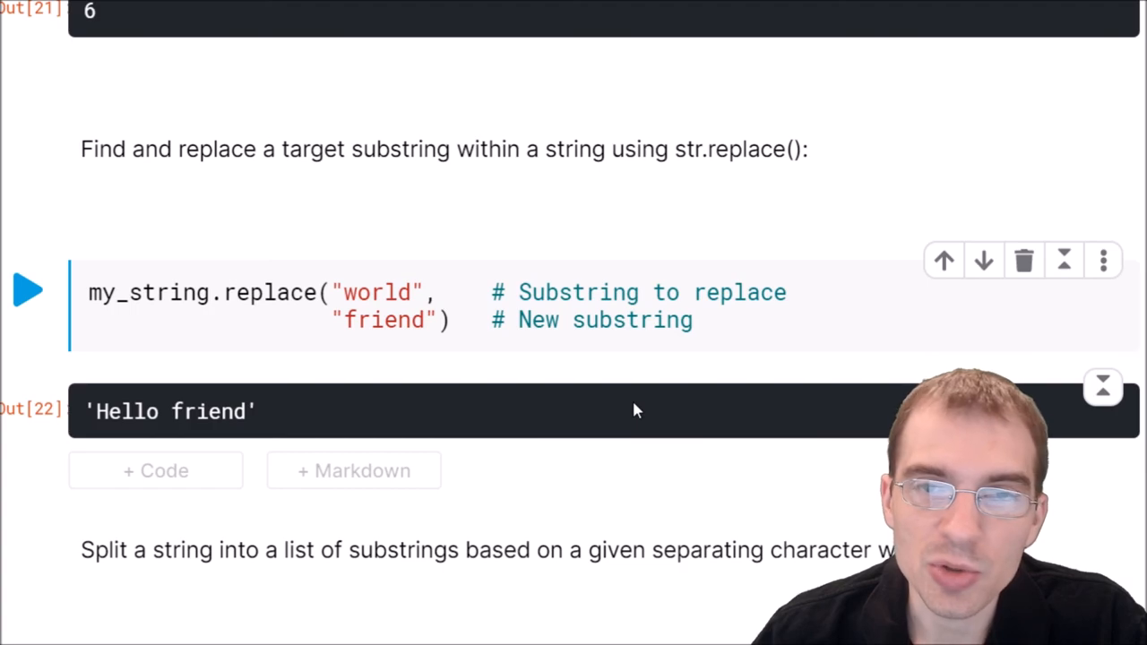
pyautogui.moveTo(627, 423)
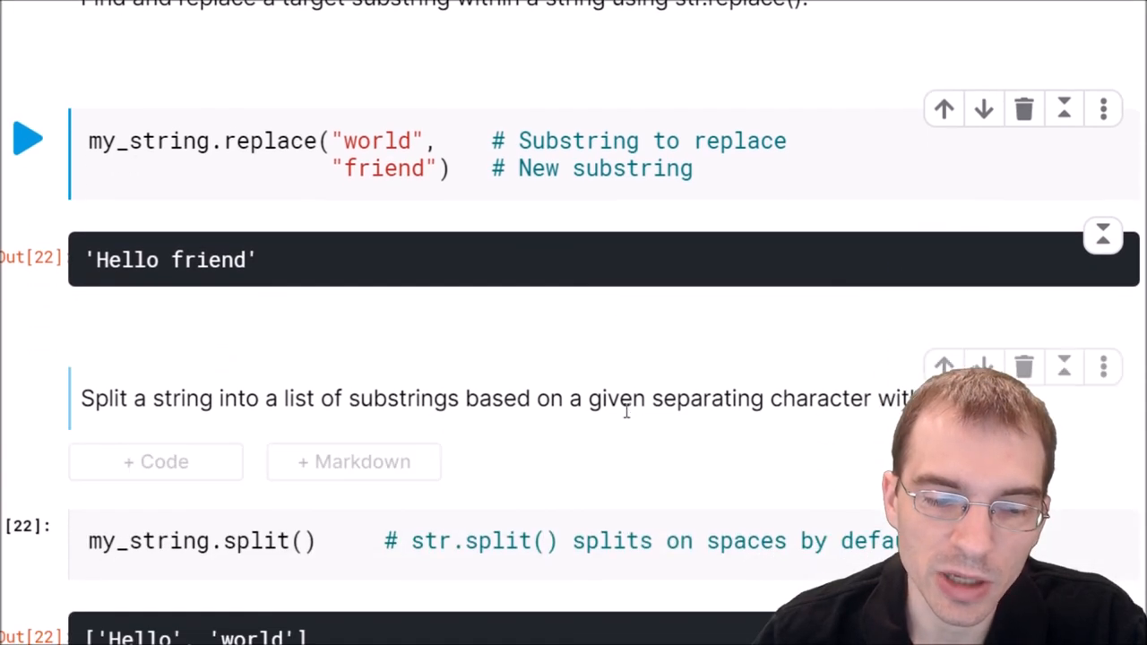
pyautogui.scroll(-3)
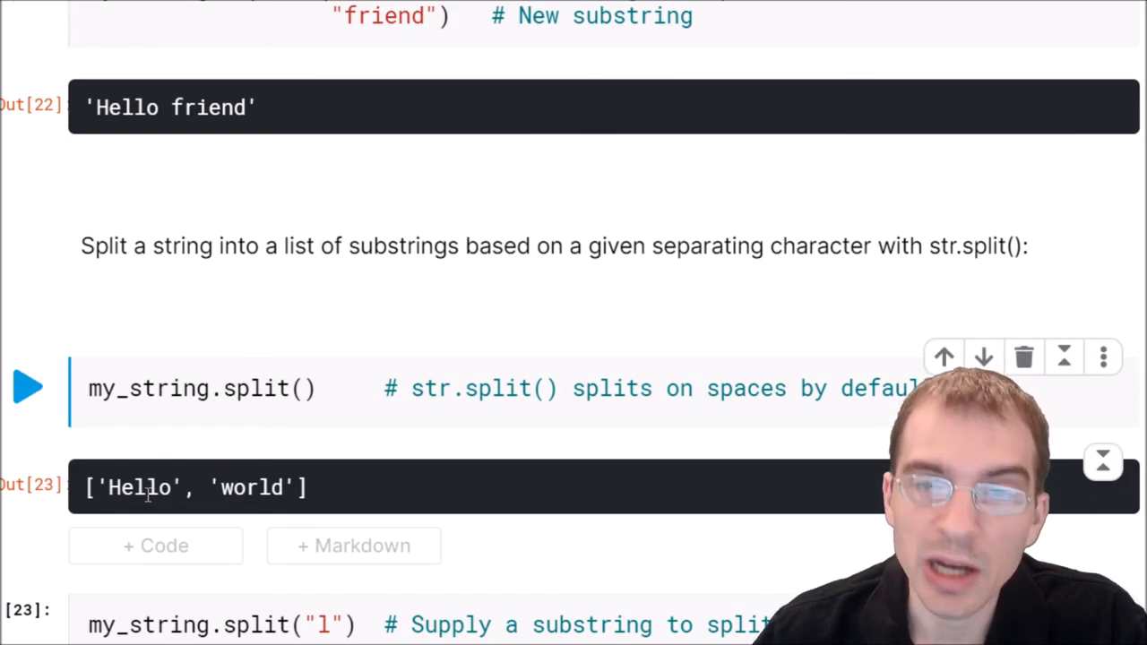
pyautogui.moveTo(448, 510)
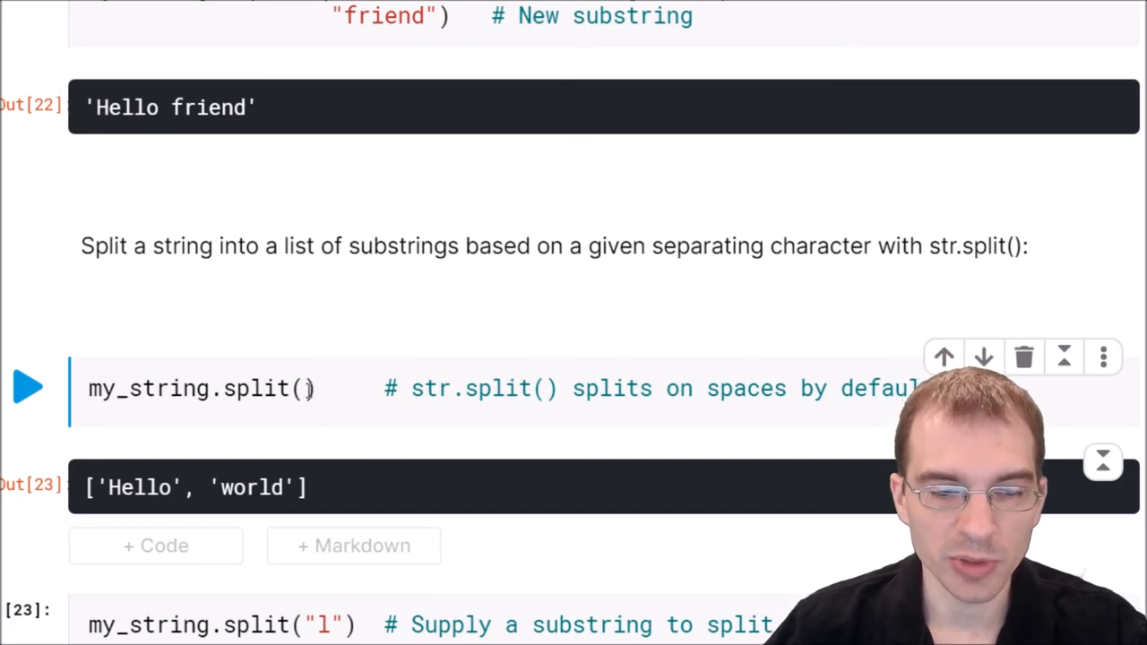
# - Try split("_") on my_string, then run the default split() giving ['Hello', 'world']
pyautogui.click(308, 387)
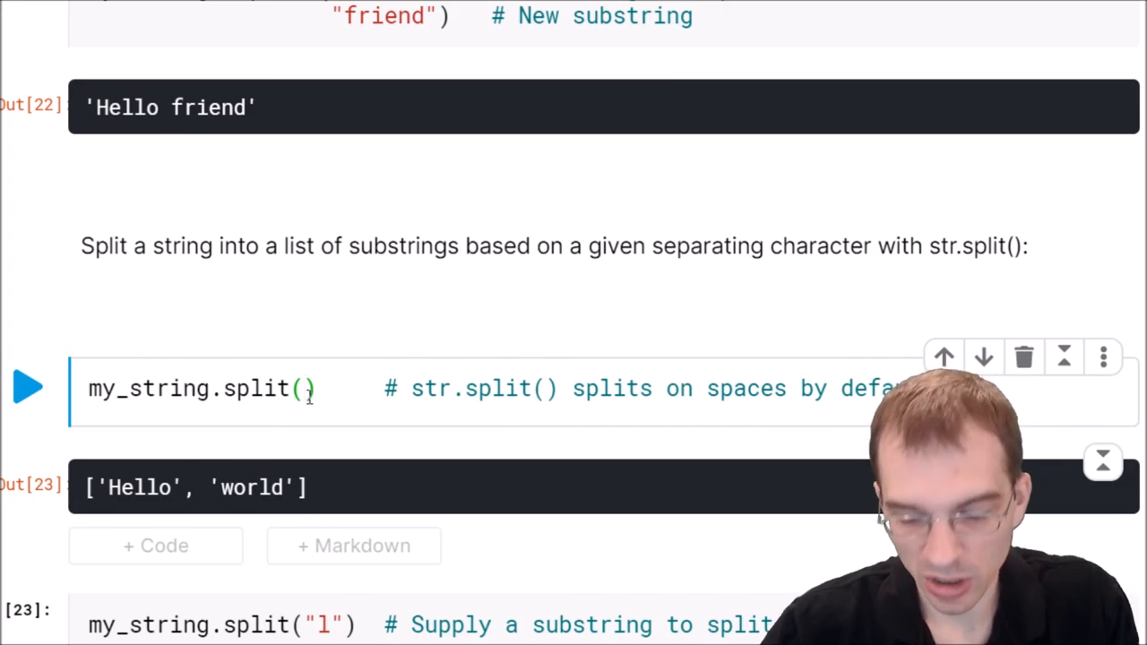
pyautogui.write('"_"')
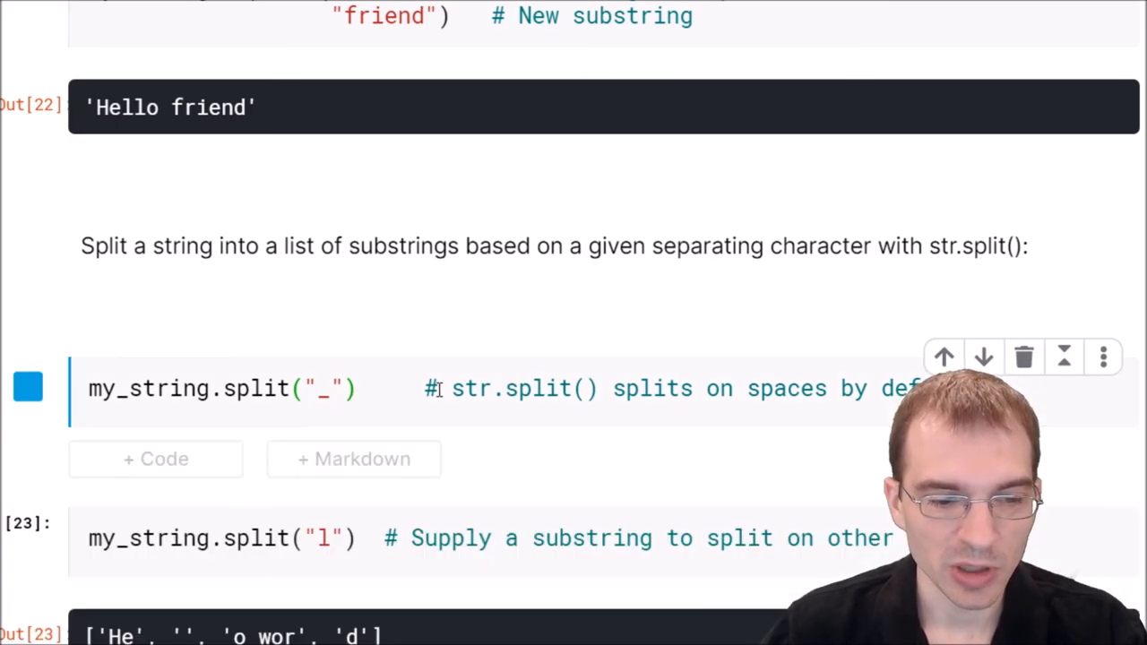
pyautogui.click(27, 387)
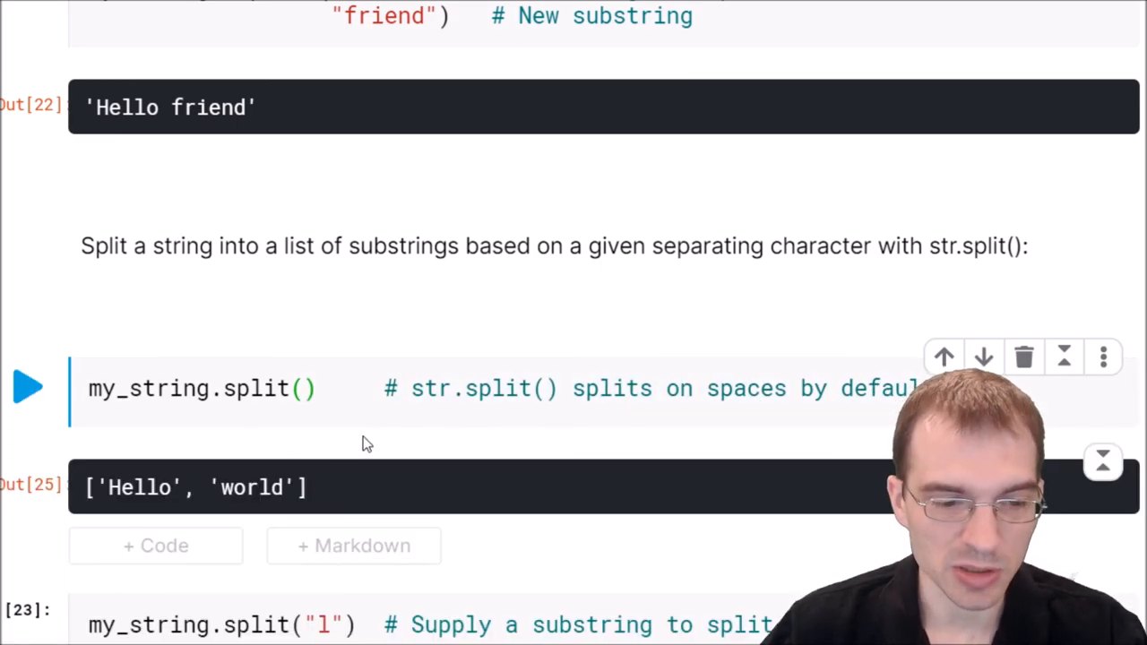
# - Run the splitlines() cell on the triple-quoted string, giving ['I am', 'a multiline ', 'string!']
pyautogui.scroll(-3)
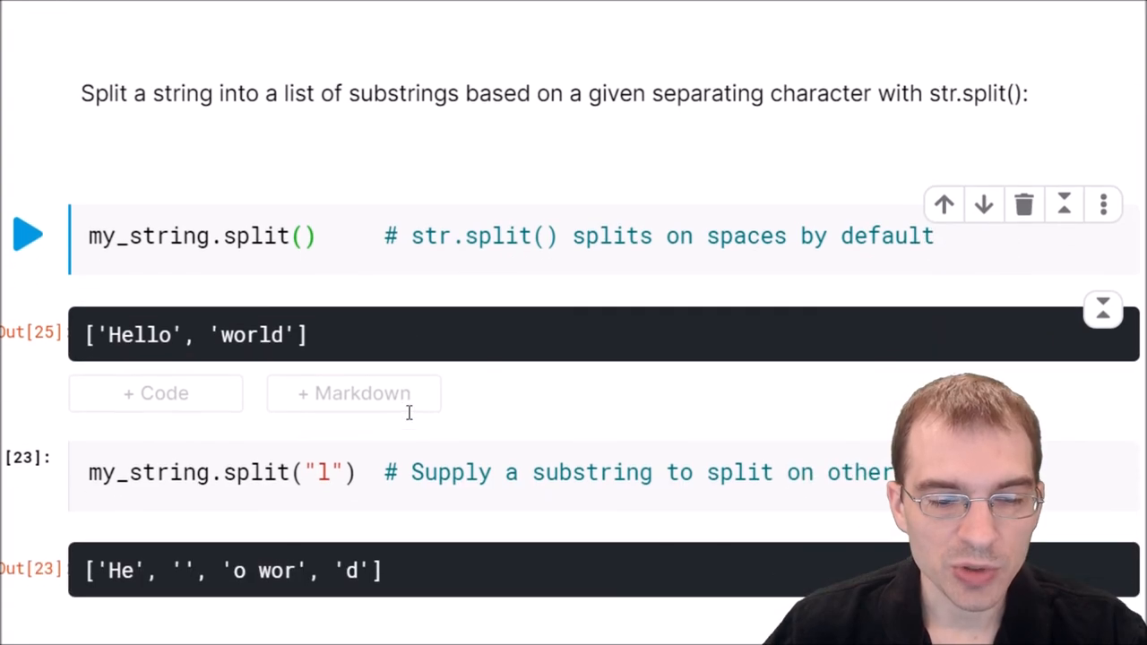
pyautogui.scroll(-3)
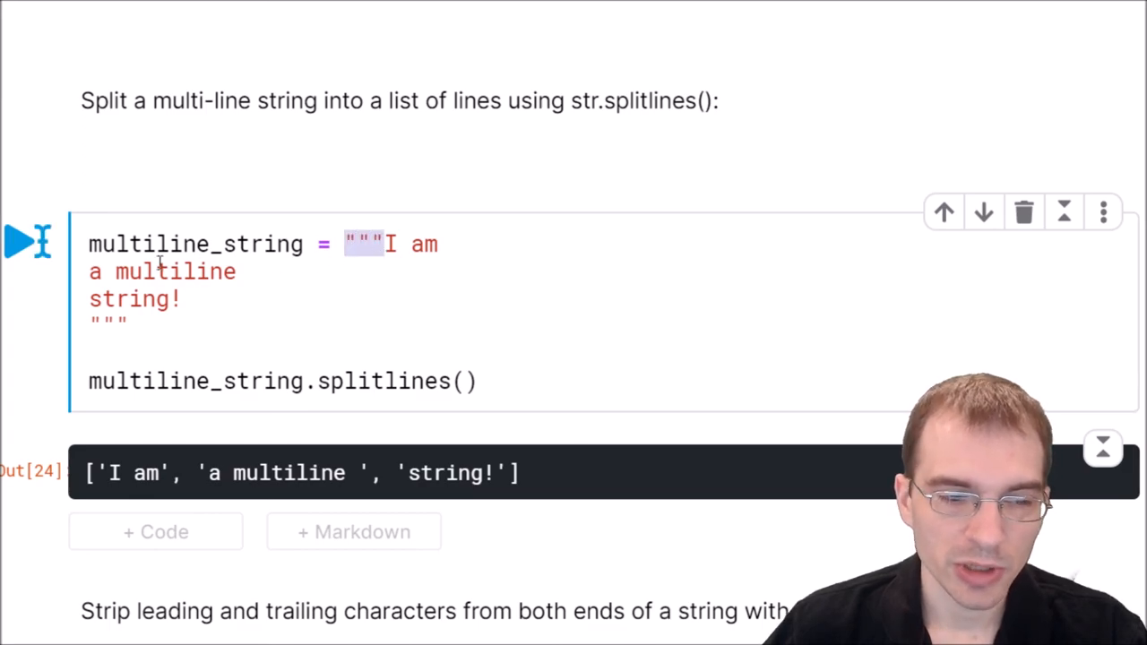
pyautogui.doubleClick(196, 243)
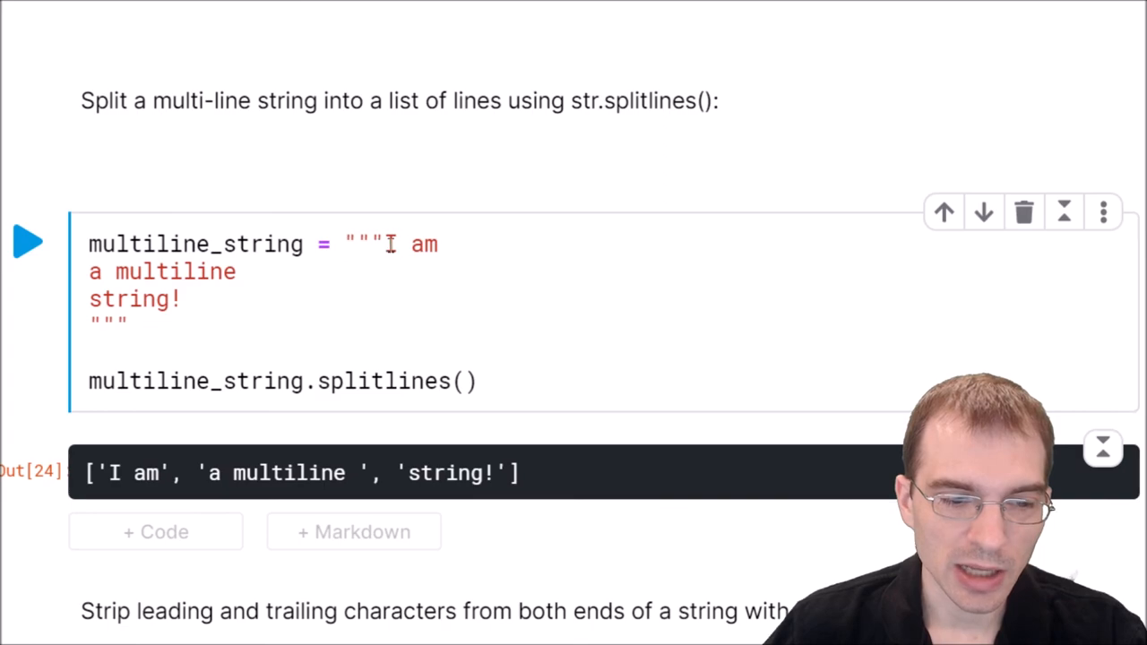
pyautogui.click(344, 243)
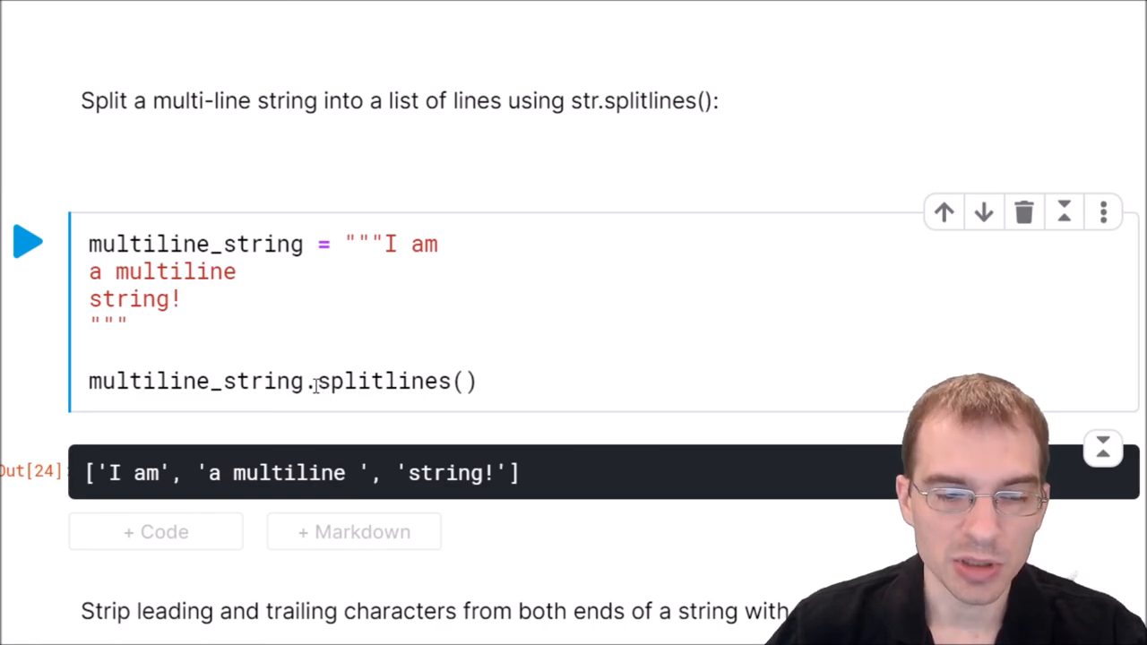
pyautogui.doubleClick(376, 380)
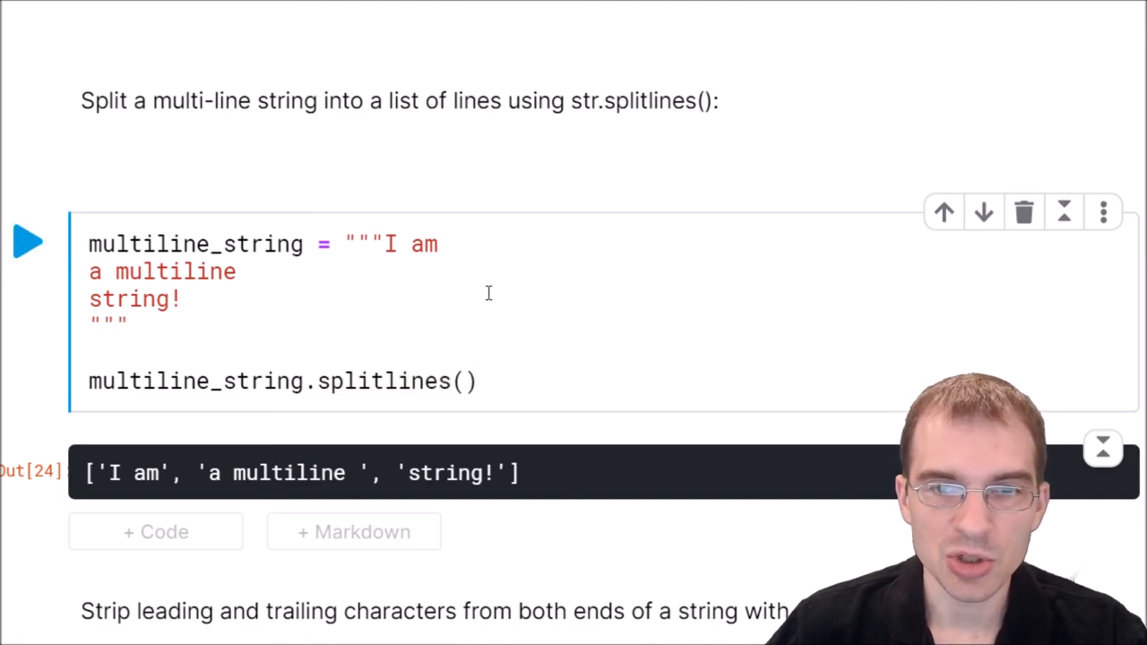
pyautogui.moveTo(513, 308)
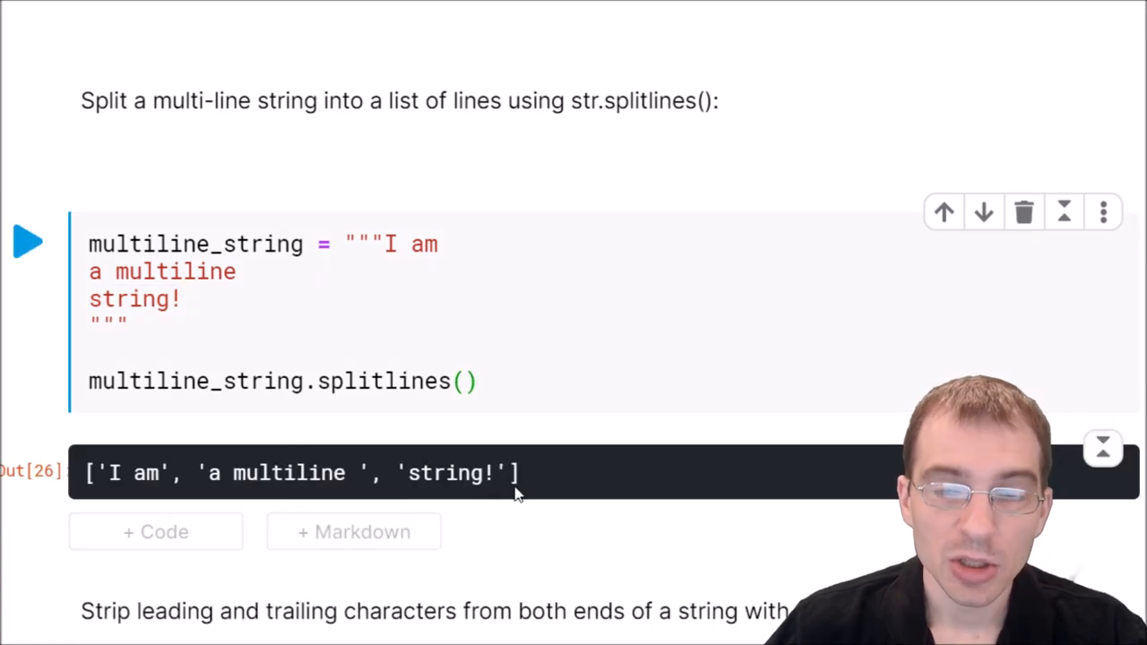
# - Run the .strip() cell to get 'strip white space!' and the .strip("xX") cell to get 'BuyNOW'
pyautogui.scroll(-3)
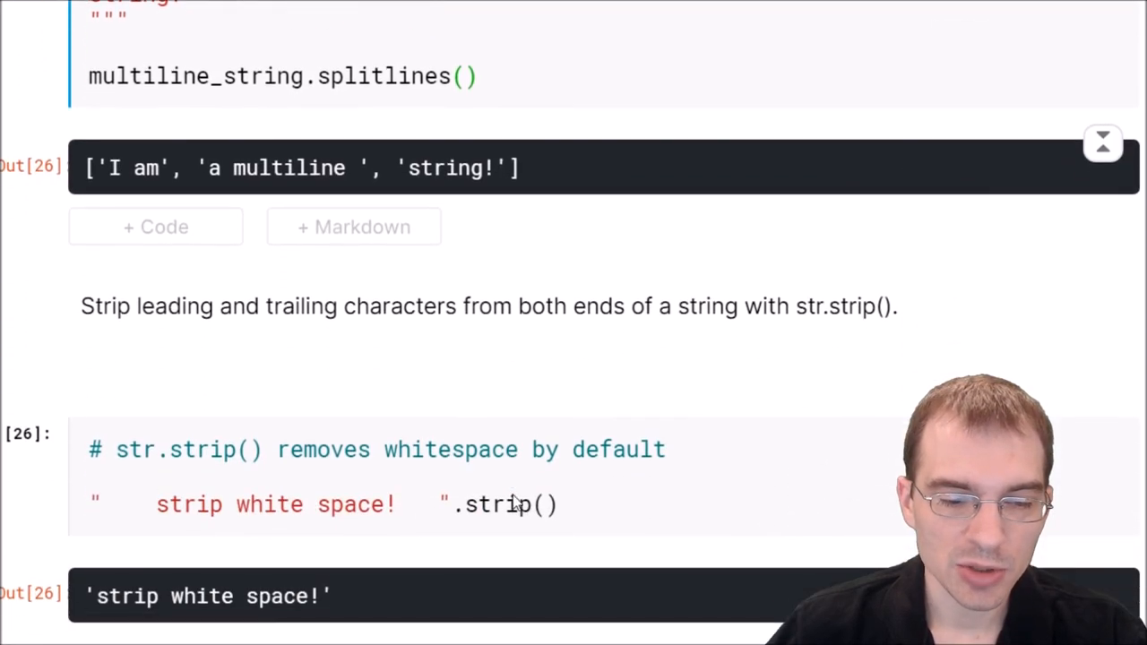
pyautogui.scroll(-3)
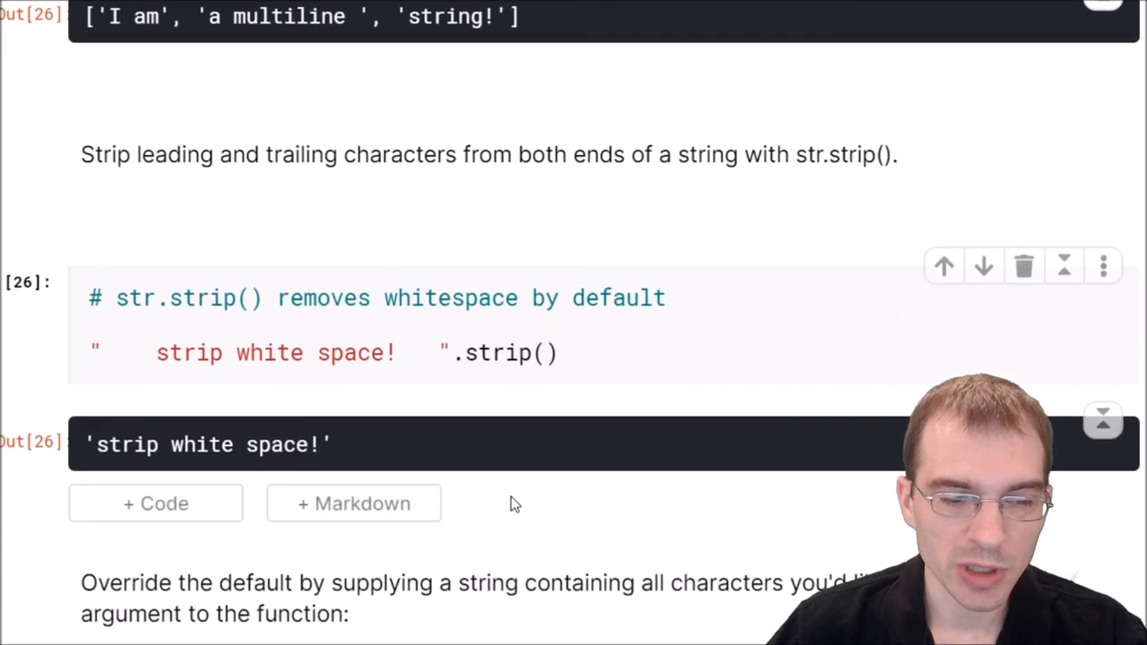
pyautogui.scroll(-3)
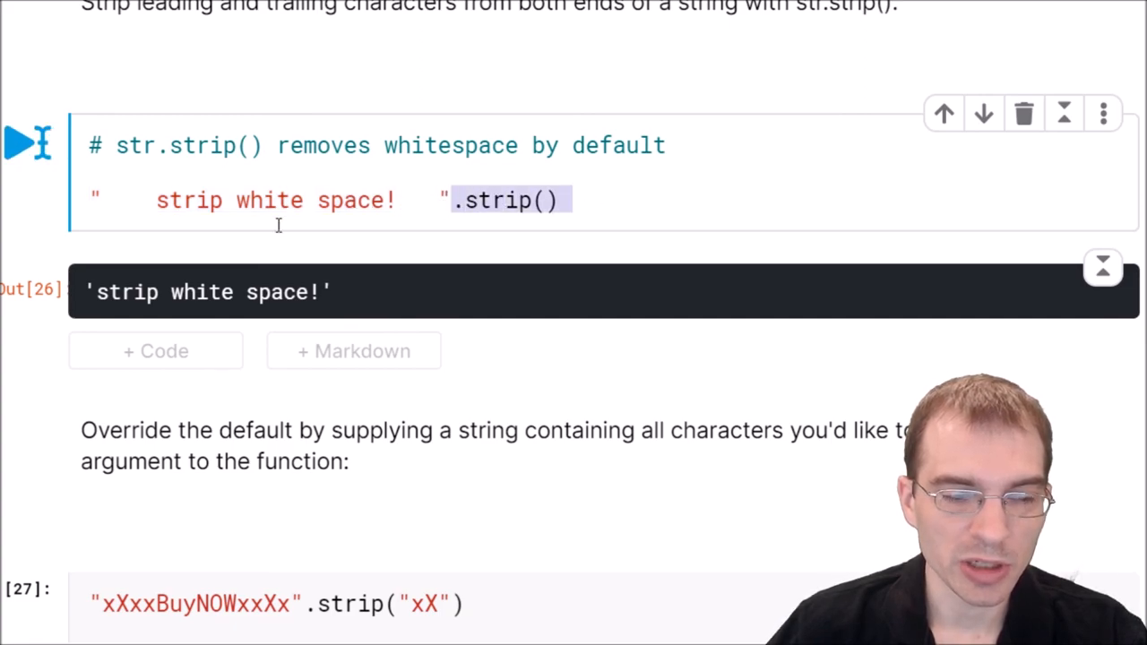
pyautogui.click(27, 144)
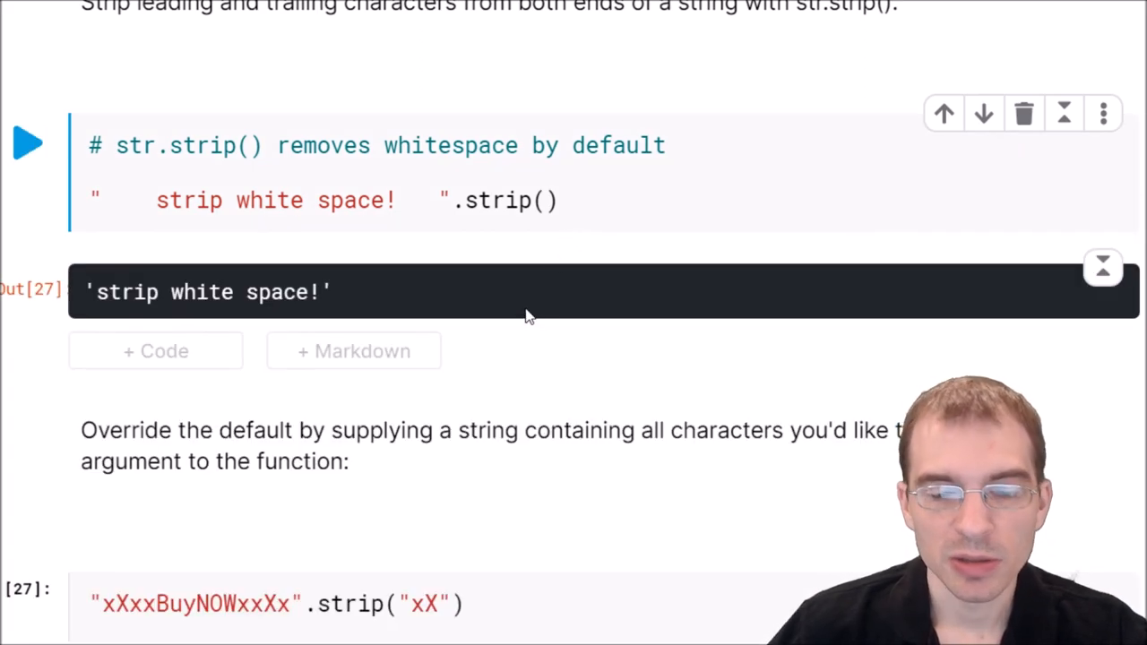
pyautogui.moveTo(537, 319)
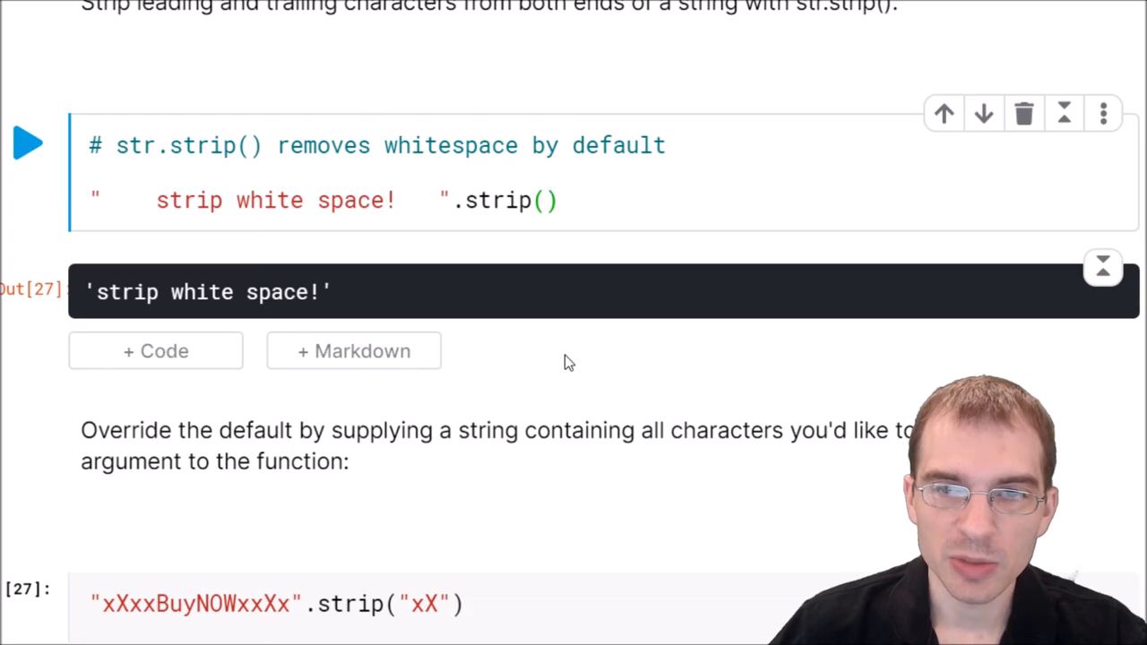
pyautogui.scroll(-3)
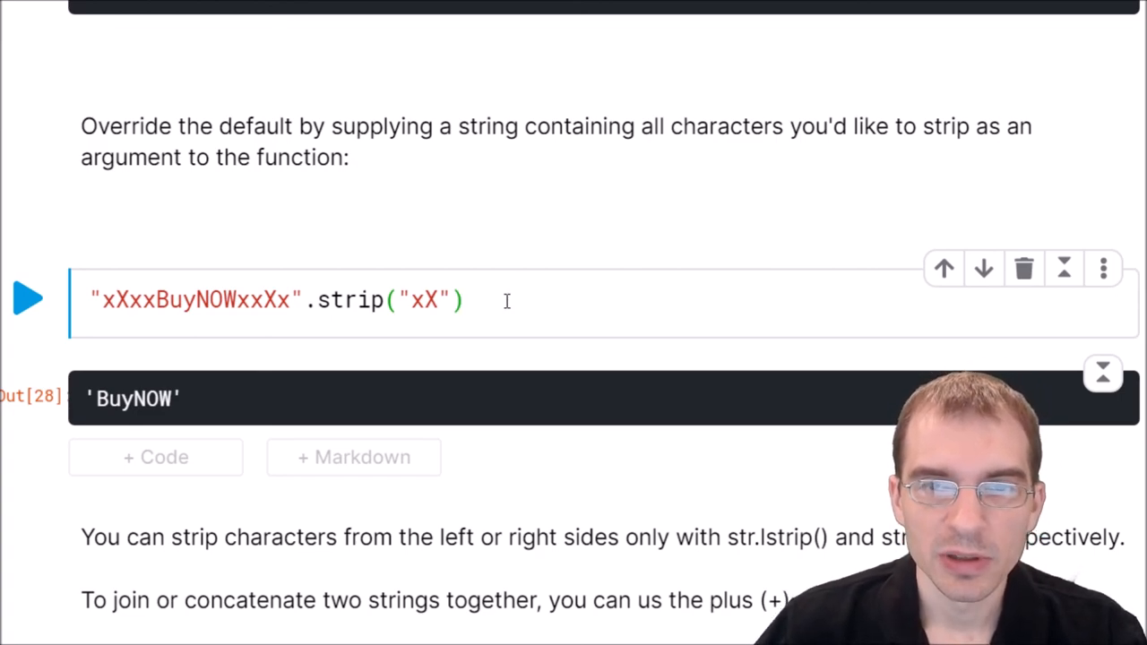
# - Run "Hello " + "World" for 'Hello World', then the join() cell with a space delimiter for 'Hello World! Join Me!'
pyautogui.scroll(-3)
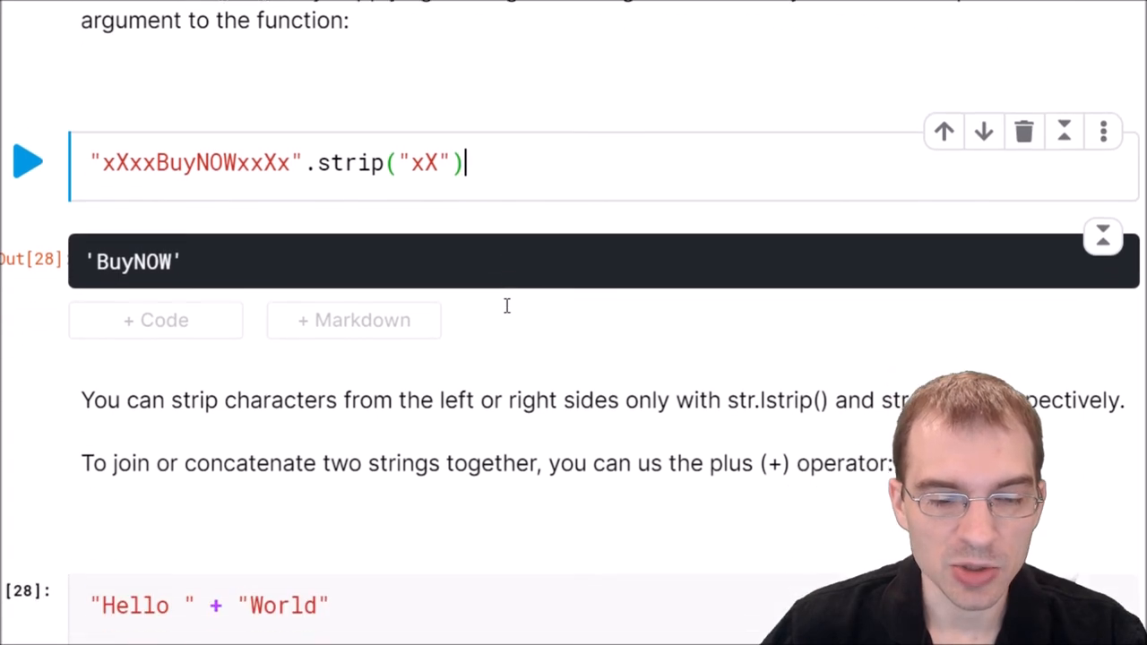
pyautogui.scroll(-3)
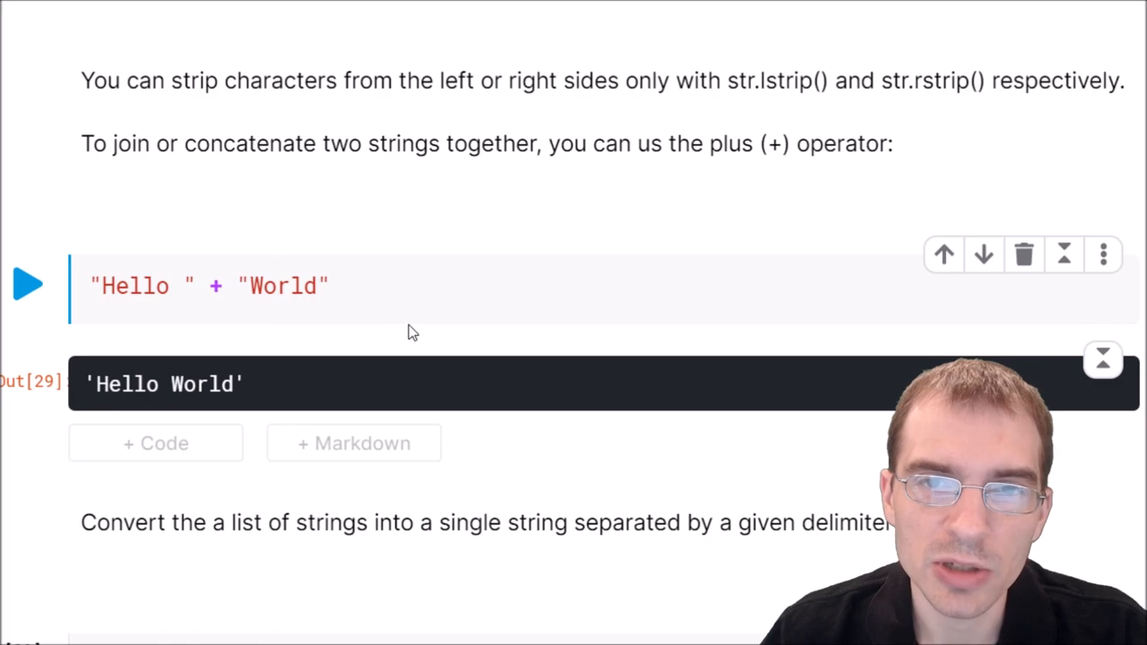
pyautogui.scroll(-3)
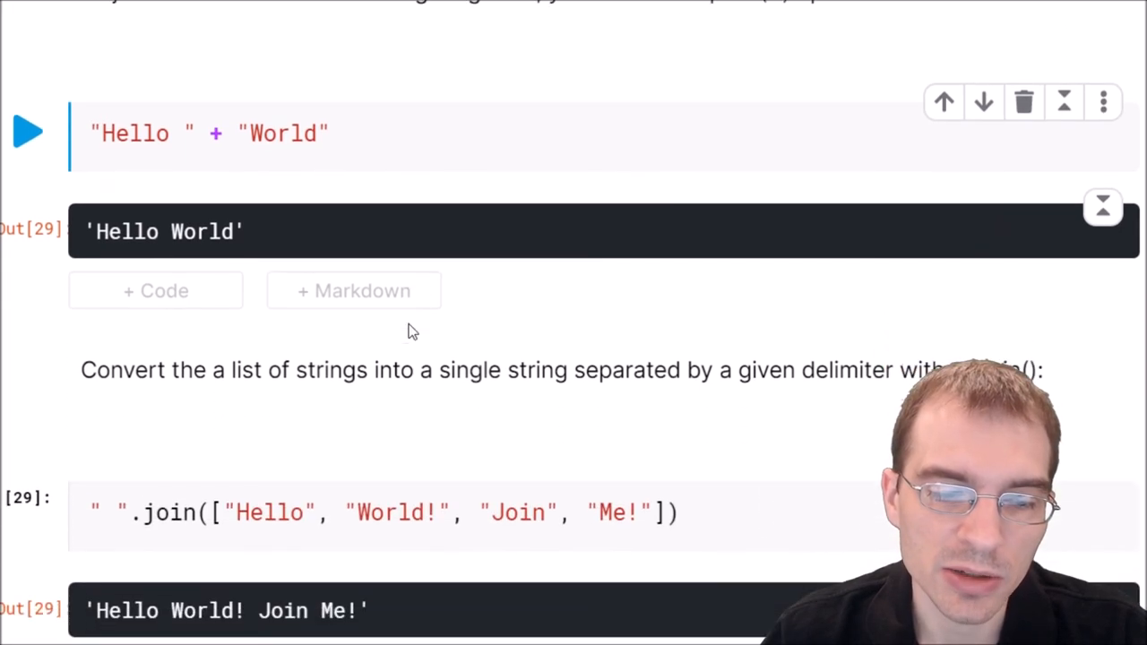
pyautogui.scroll(-3)
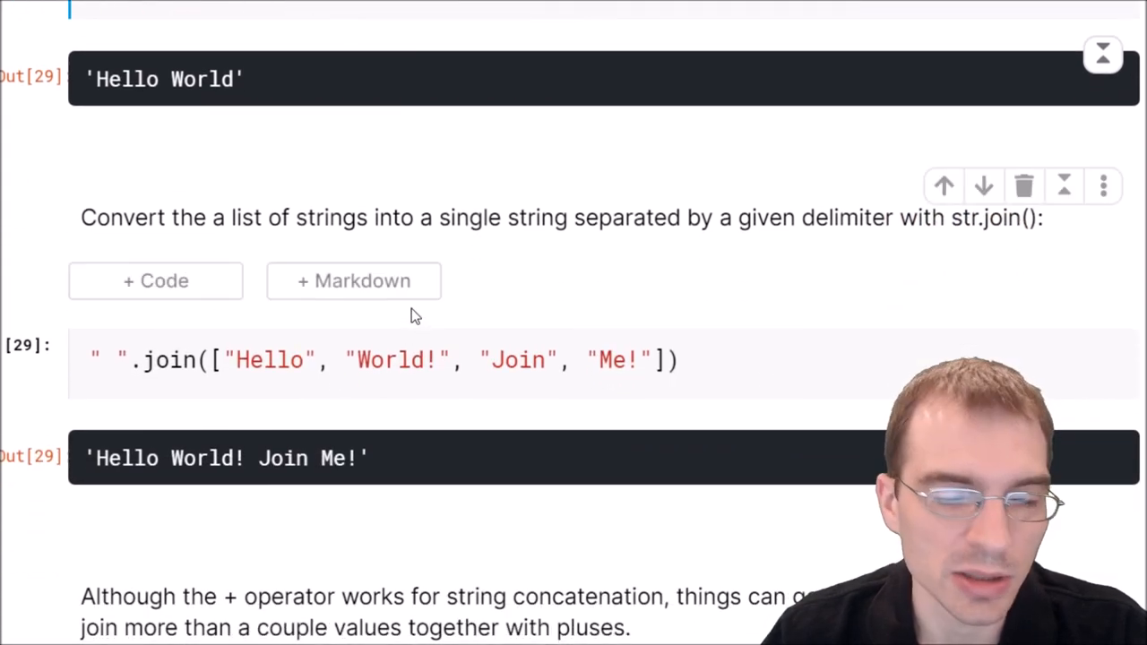
pyautogui.click(107, 358)
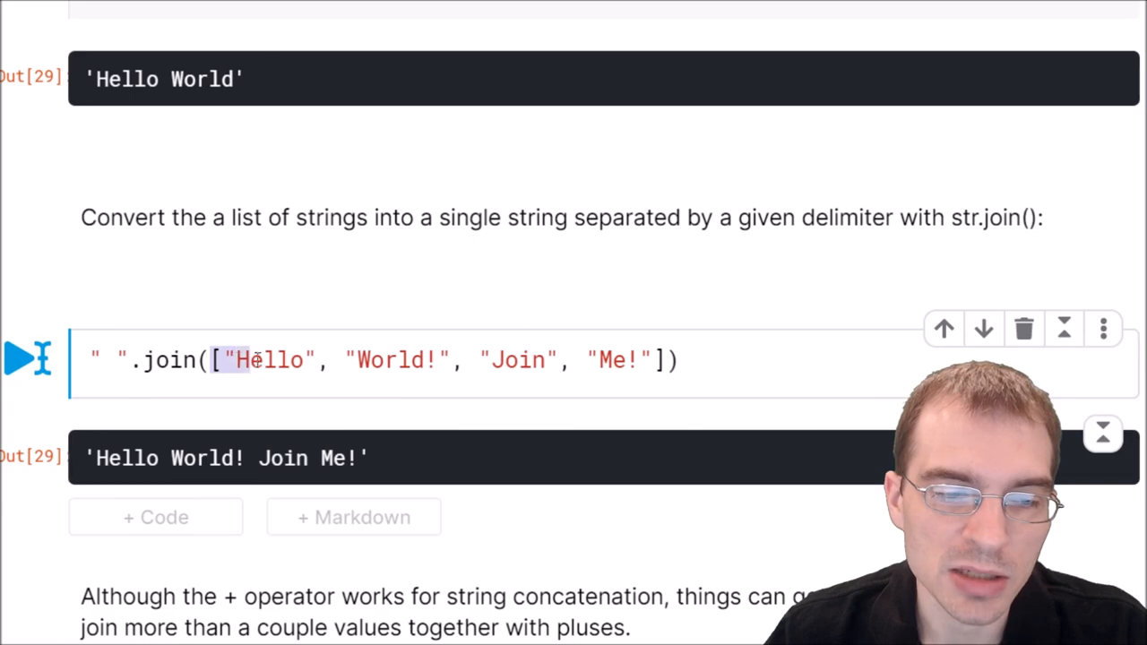
pyautogui.moveTo(237, 358); pyautogui.dragTo(627, 358)
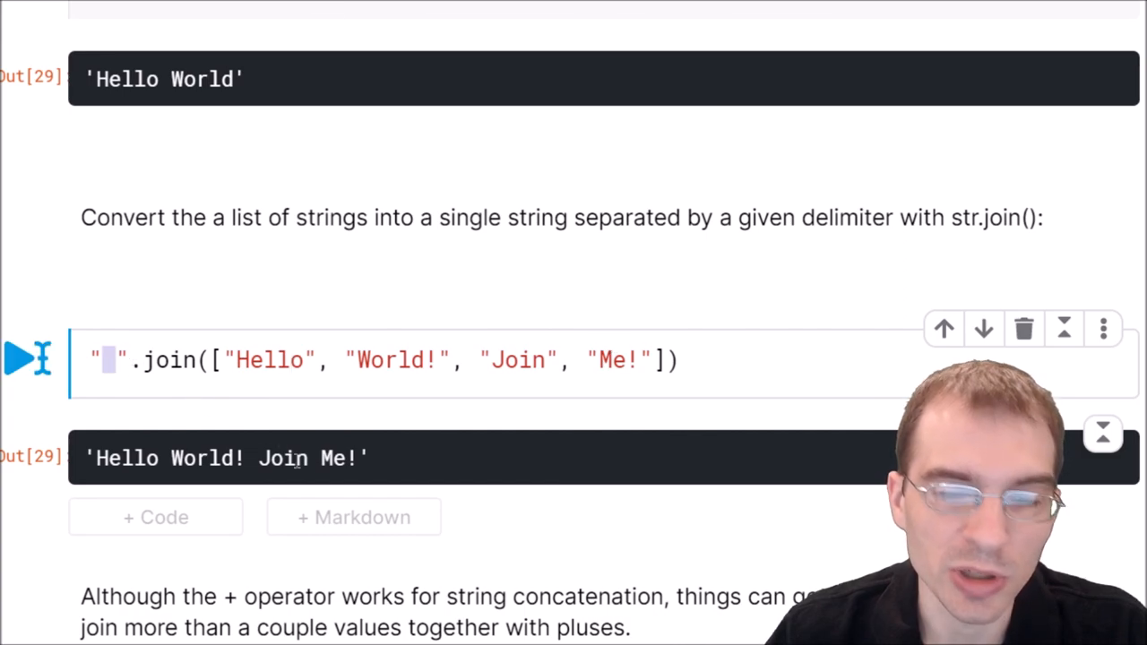
pyautogui.moveTo(150, 427)
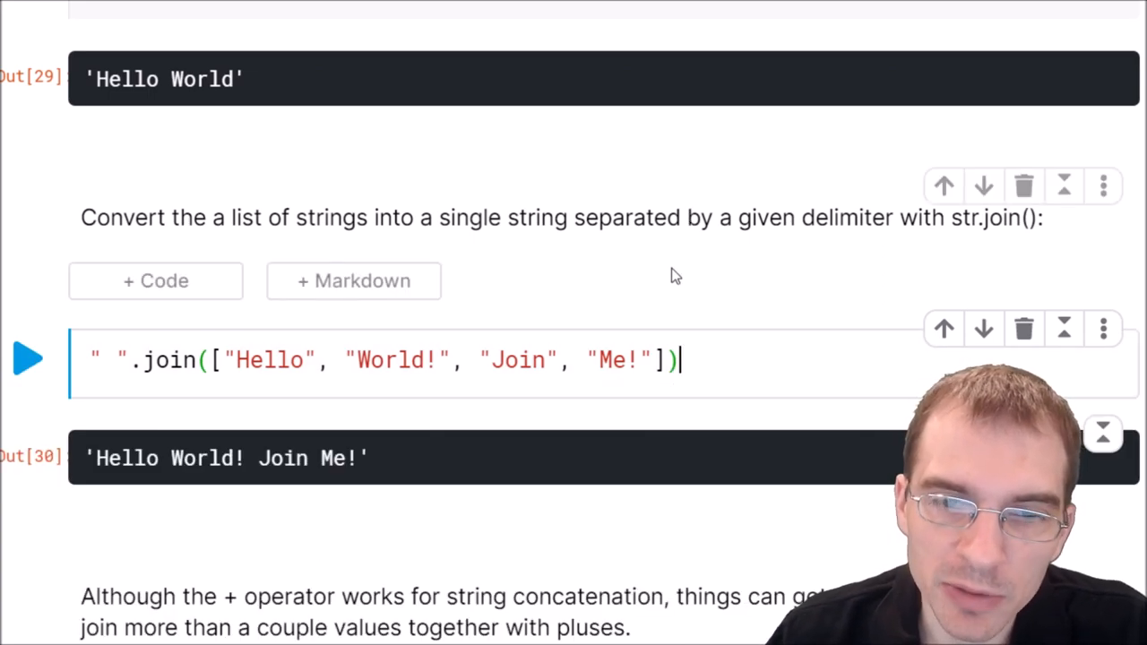
pyautogui.moveTo(697, 289)
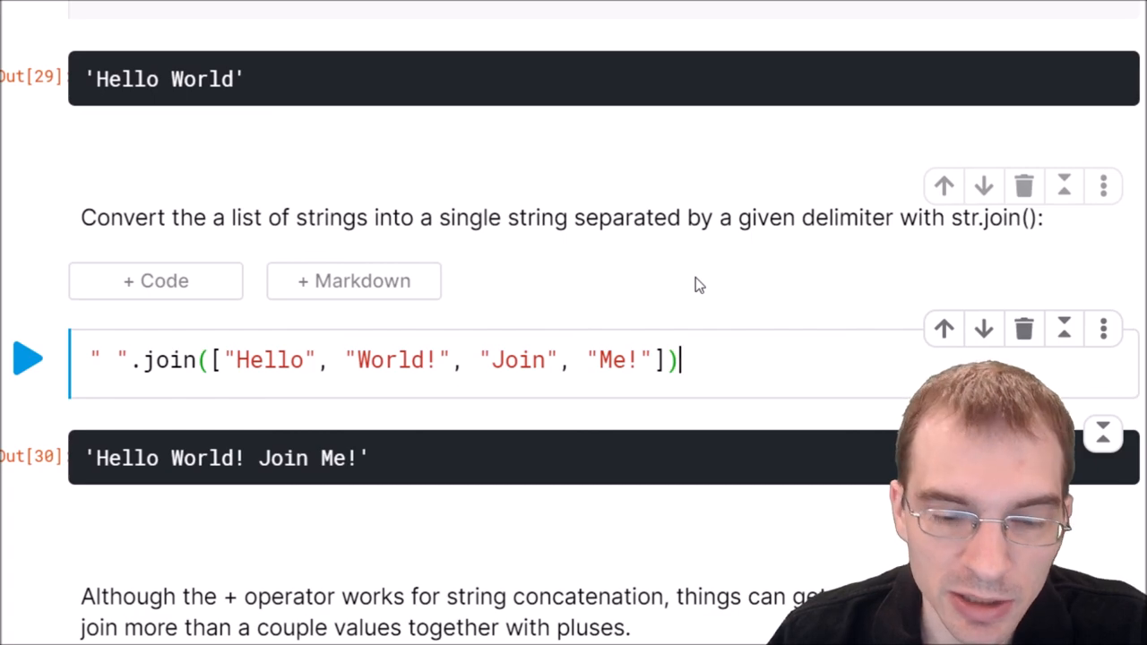
# - Run the name/age/city concatenation cell using str(age), giving 'My name is Joe I am 10 and I live in Paris'
pyautogui.scroll(-3)
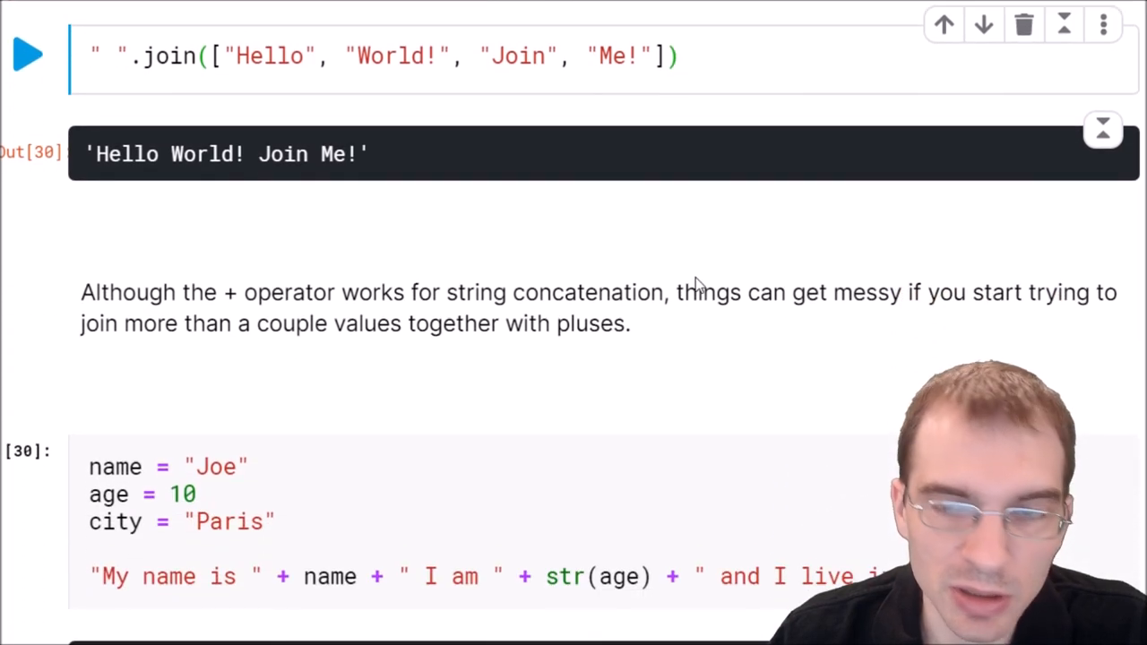
pyautogui.scroll(-3)
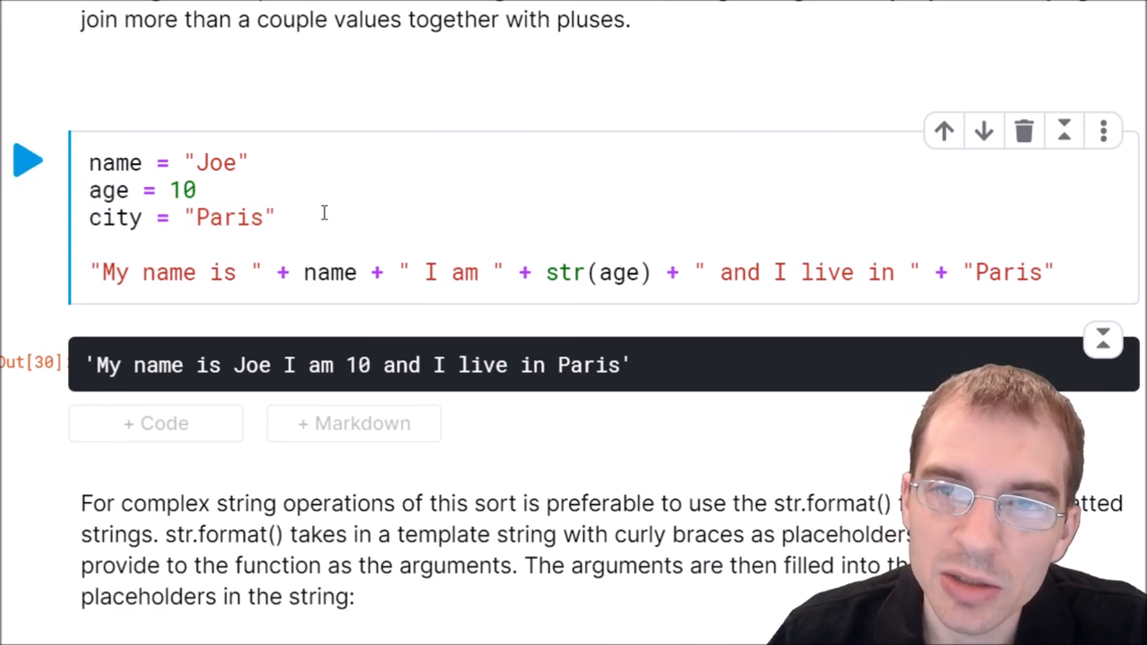
pyautogui.moveTo(100, 278)
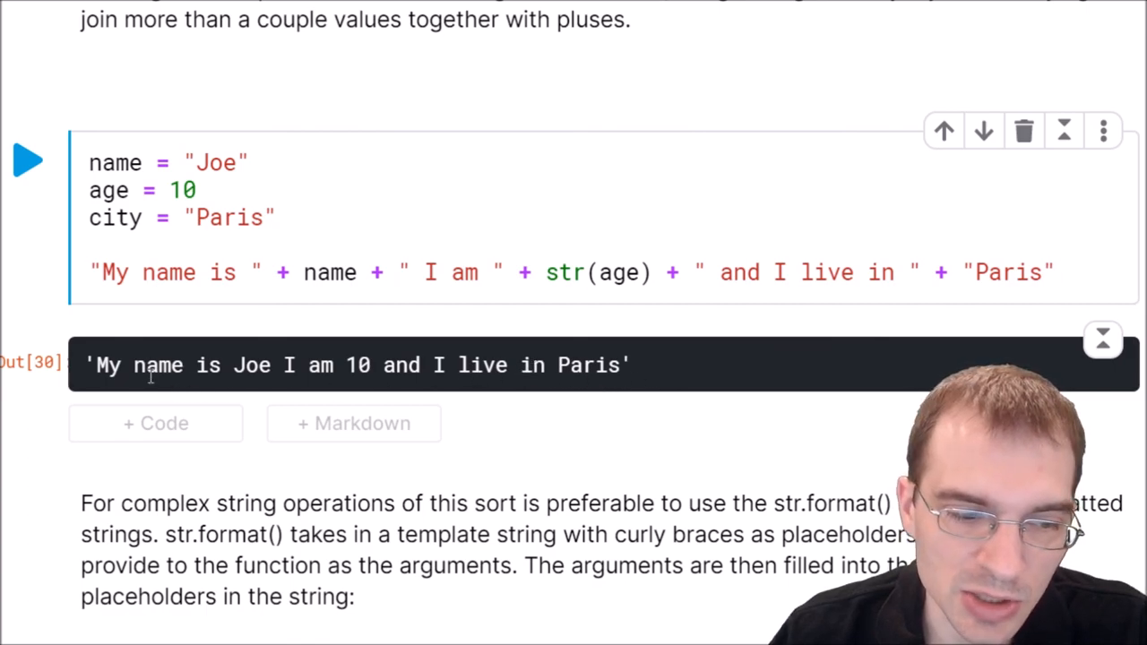
pyautogui.moveTo(97, 365); pyautogui.dragTo(286, 366)
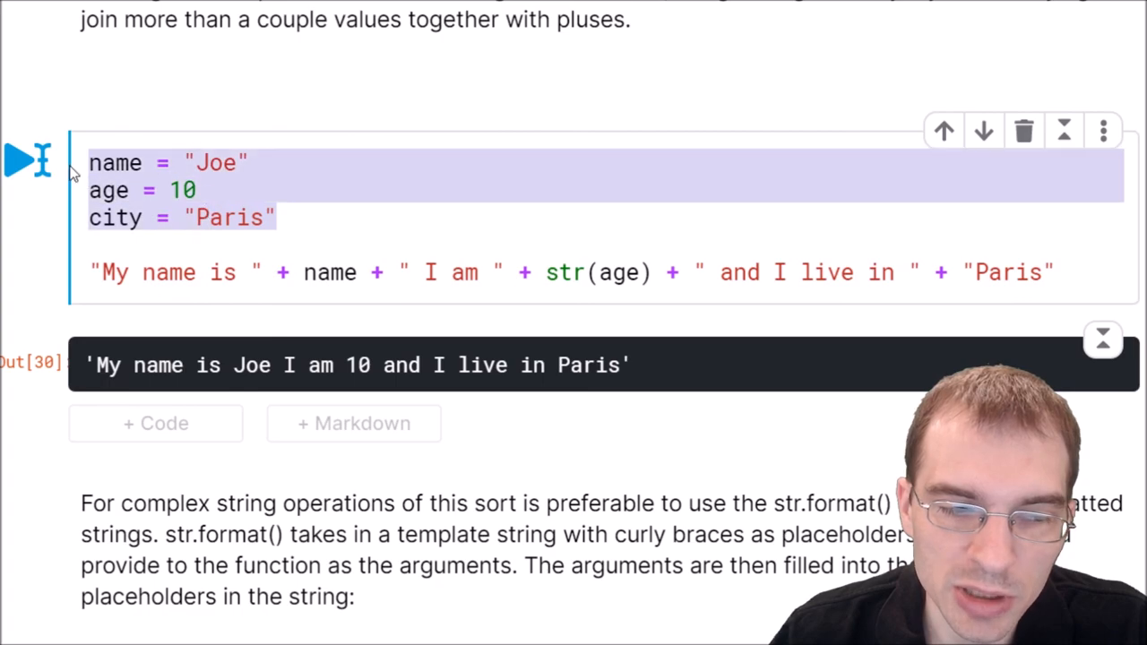
pyautogui.click(236, 163)
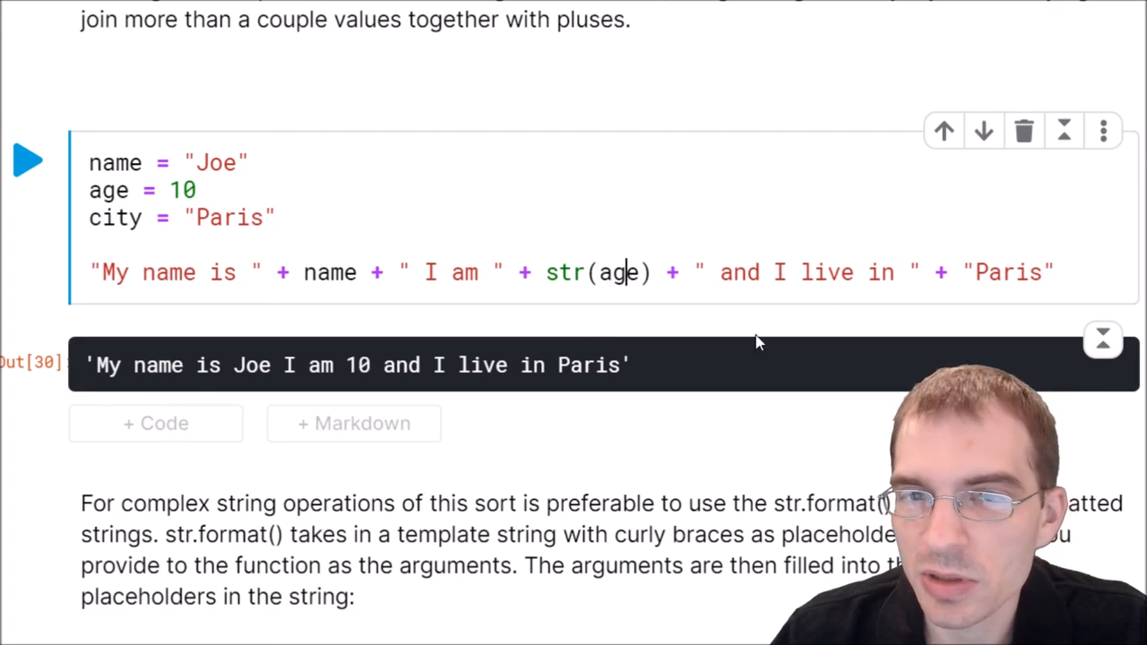
pyautogui.moveTo(716, 368)
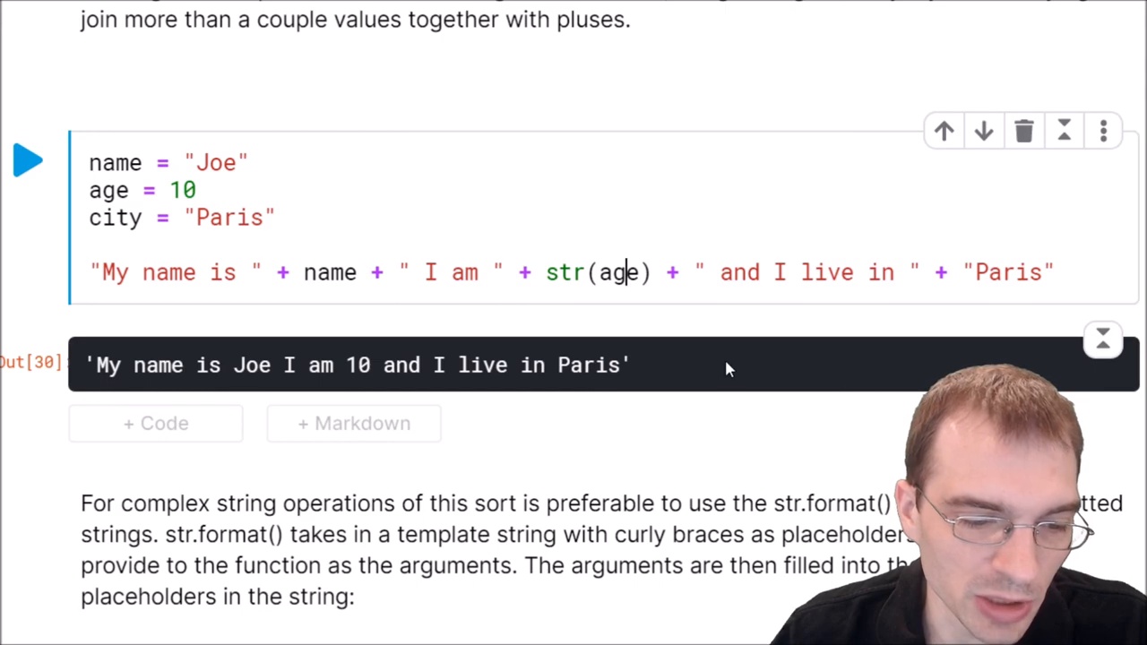
pyautogui.scroll(-3)
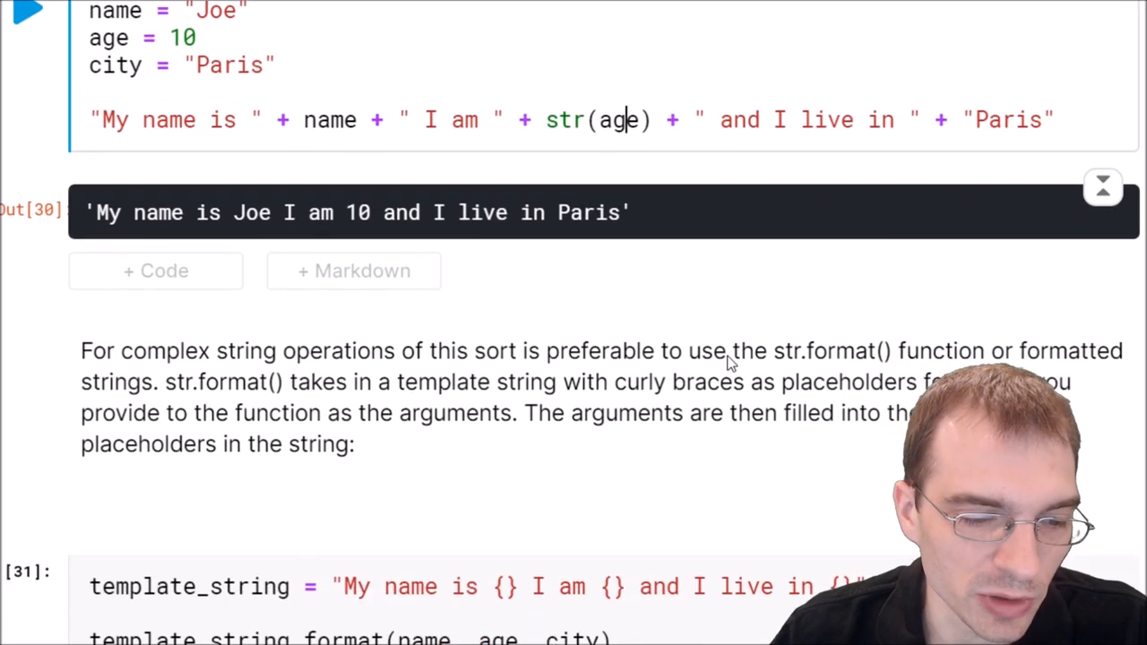
# - Review the str(age) conversion and move down to the template_string cell
pyautogui.scroll(-3)
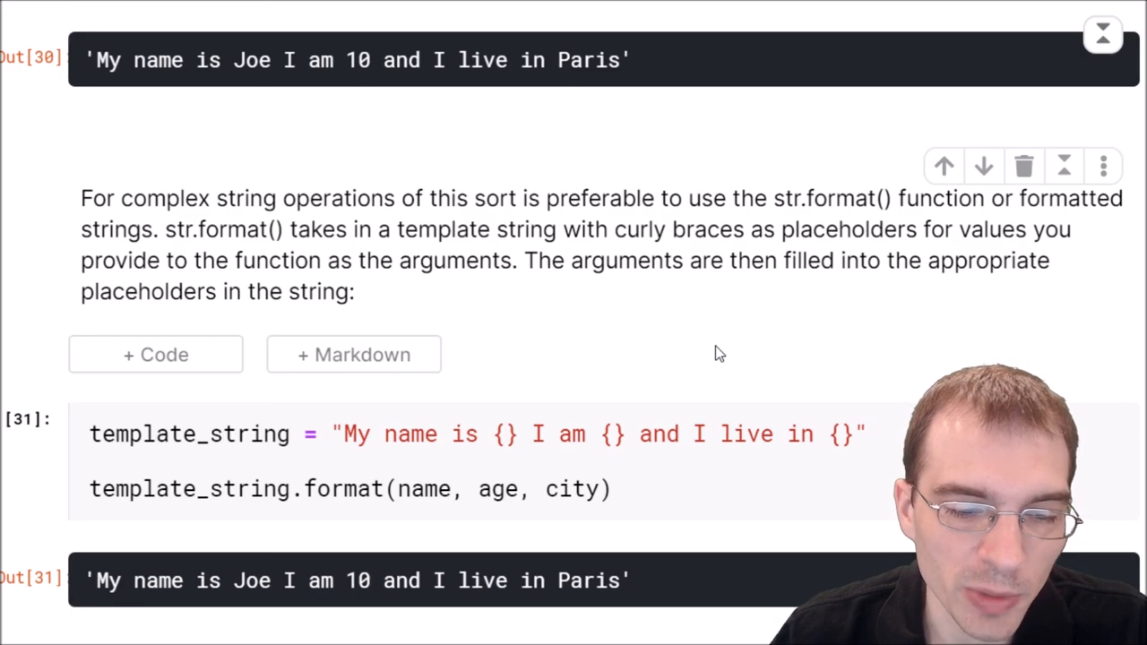
pyautogui.scroll(-3)
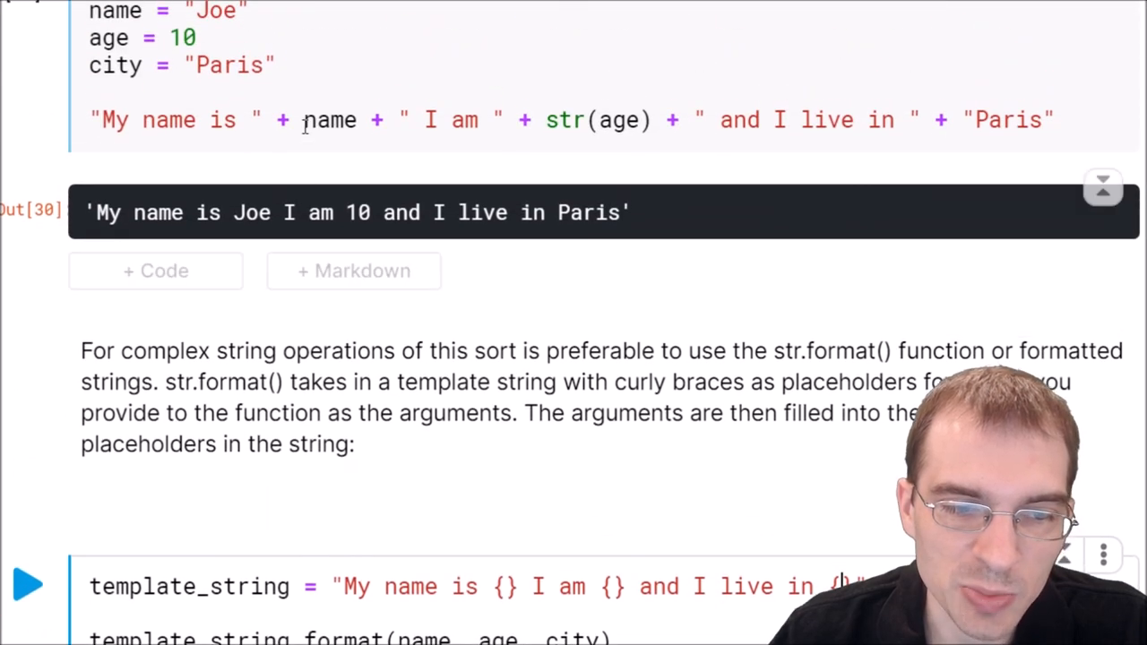
pyautogui.doubleClick(330, 119)
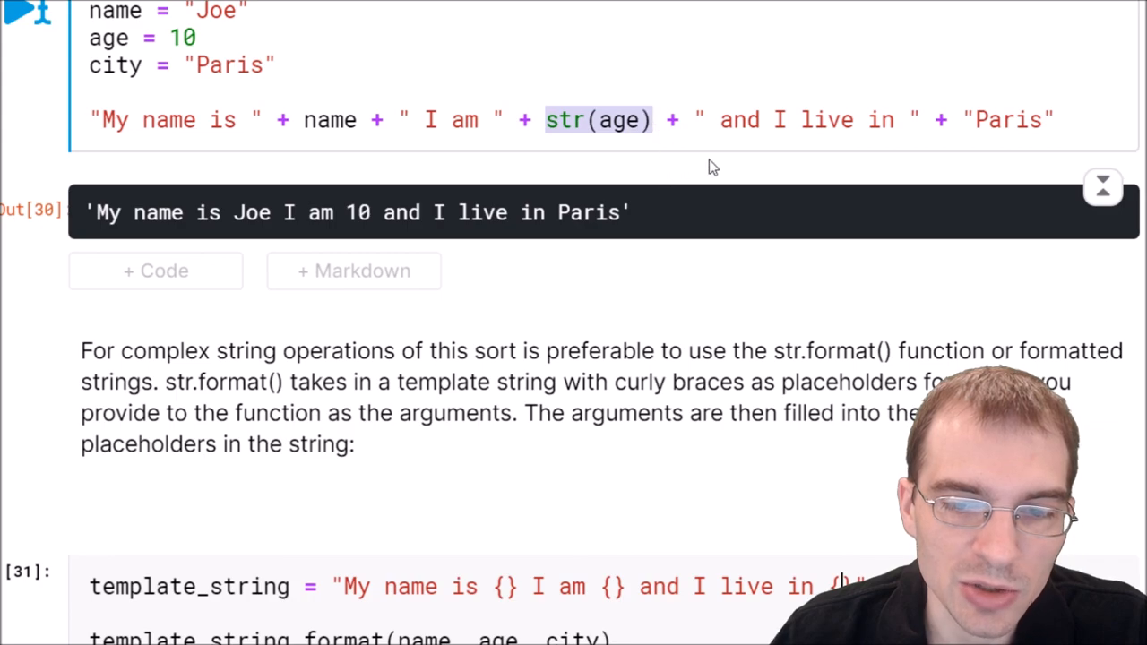
pyautogui.scroll(-3)
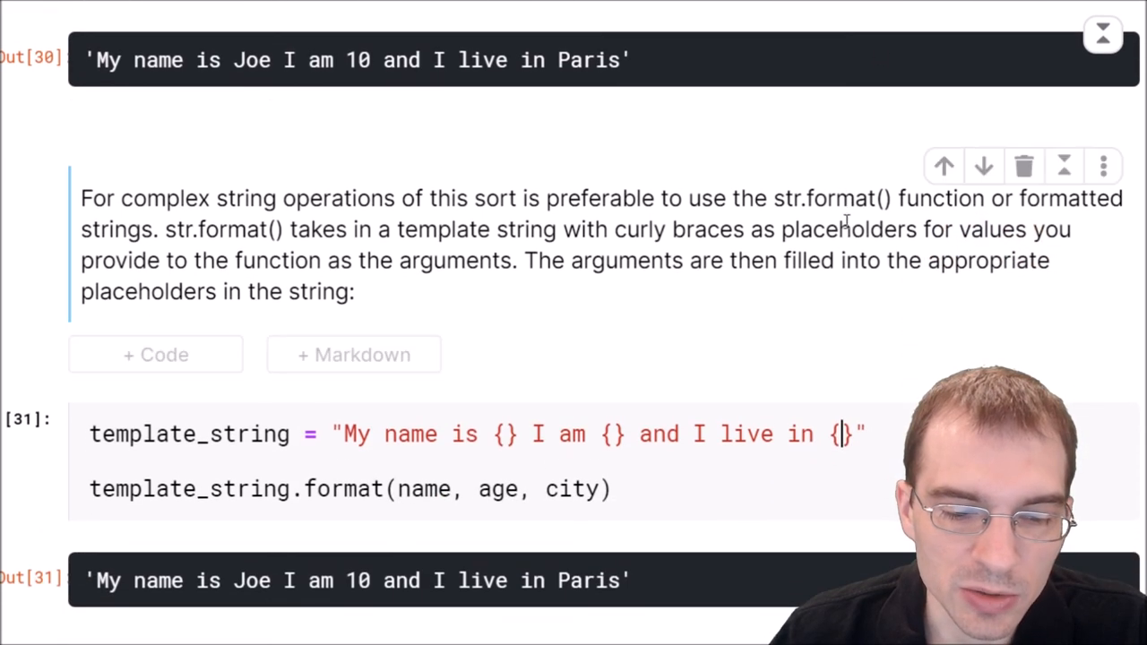
pyautogui.scroll(-3)
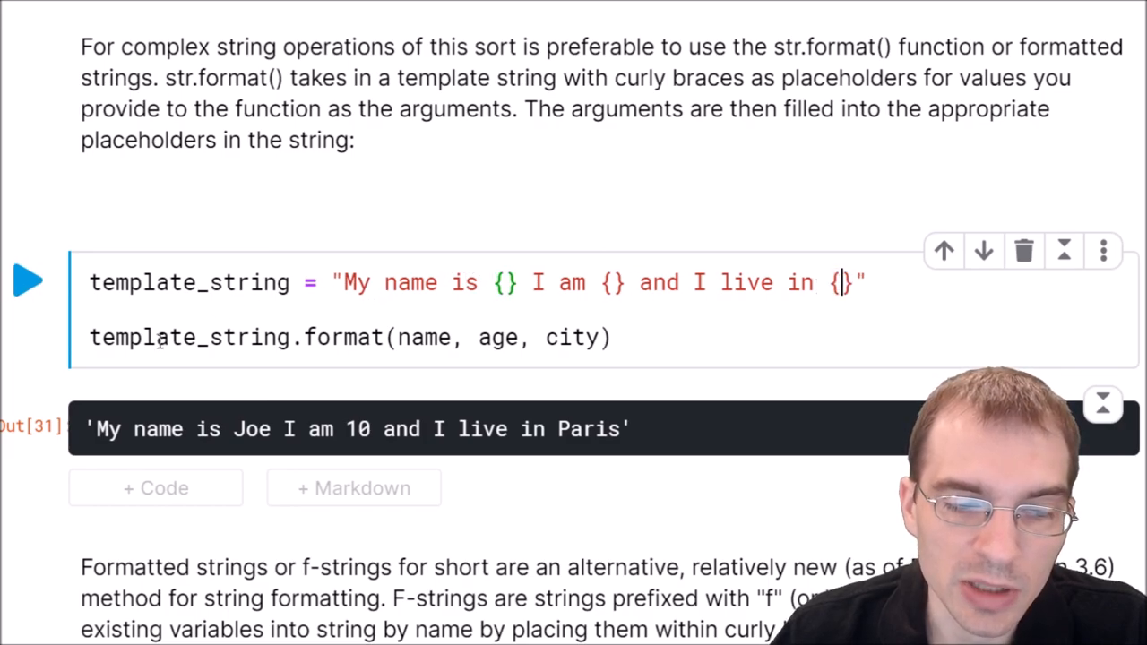
# - Re-run the template_string.format(name, age, city) cell, again giving 'My name is Joe I am 10 and I live in Paris'
pyautogui.doubleClick(188, 337)
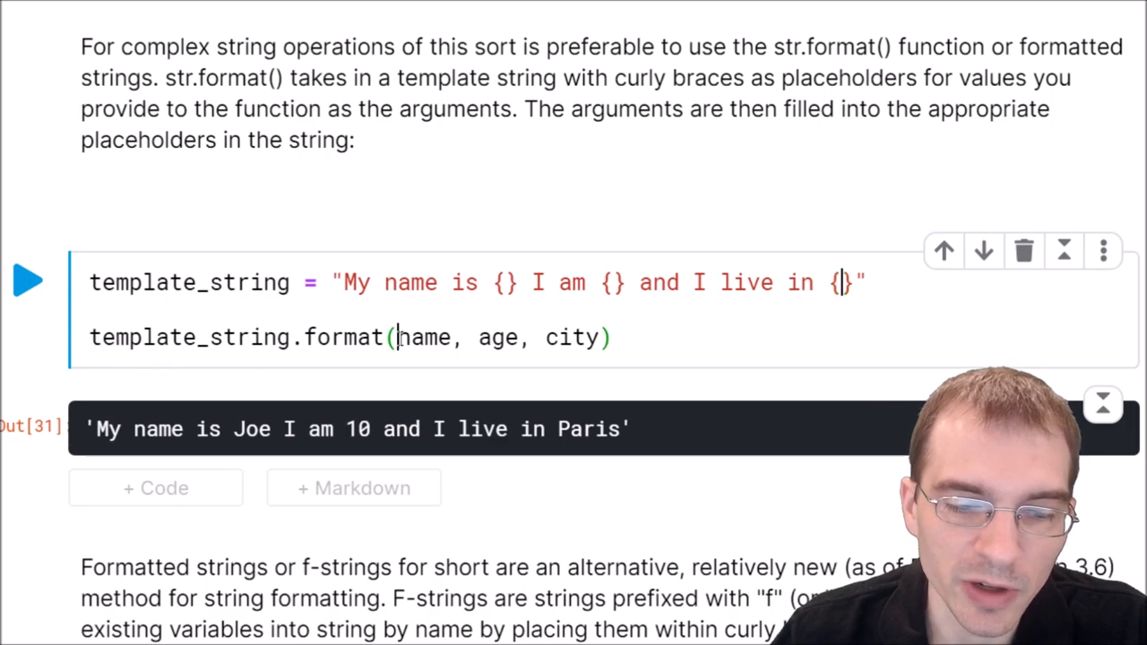
pyautogui.click(618, 337)
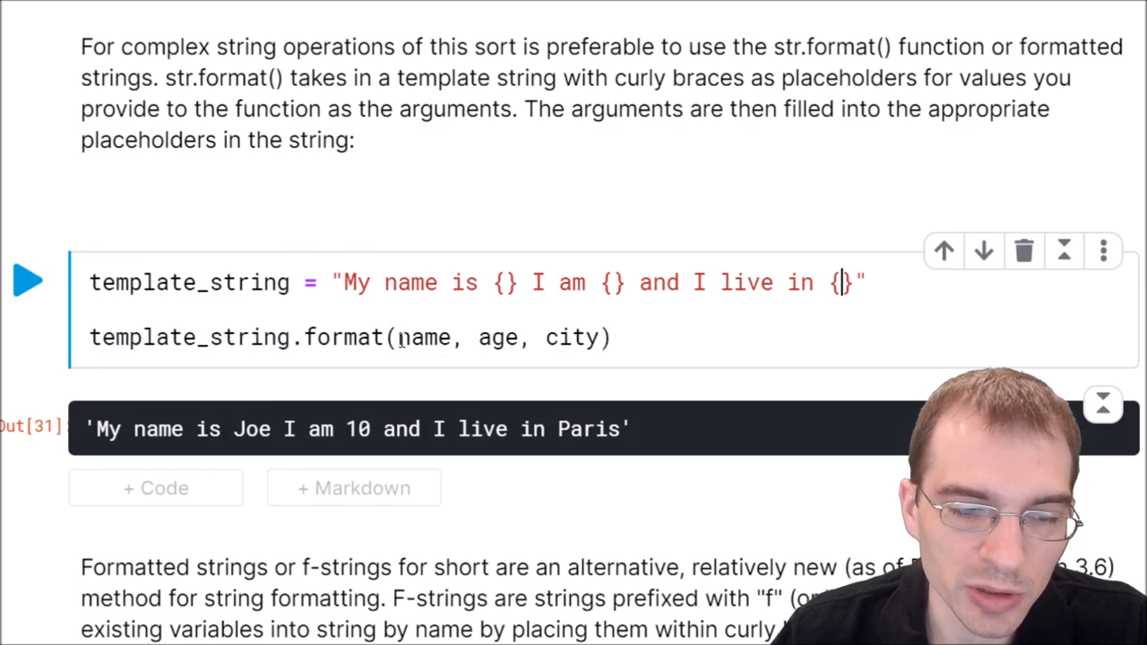
pyautogui.doubleClick(498, 337)
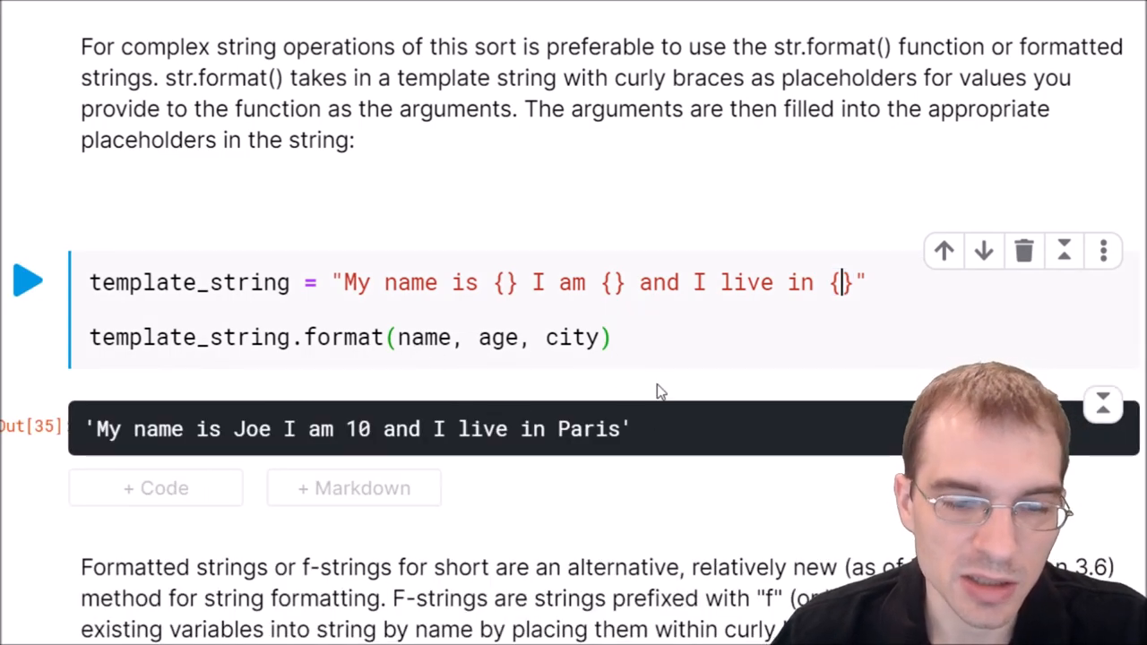
pyautogui.scroll(-3)
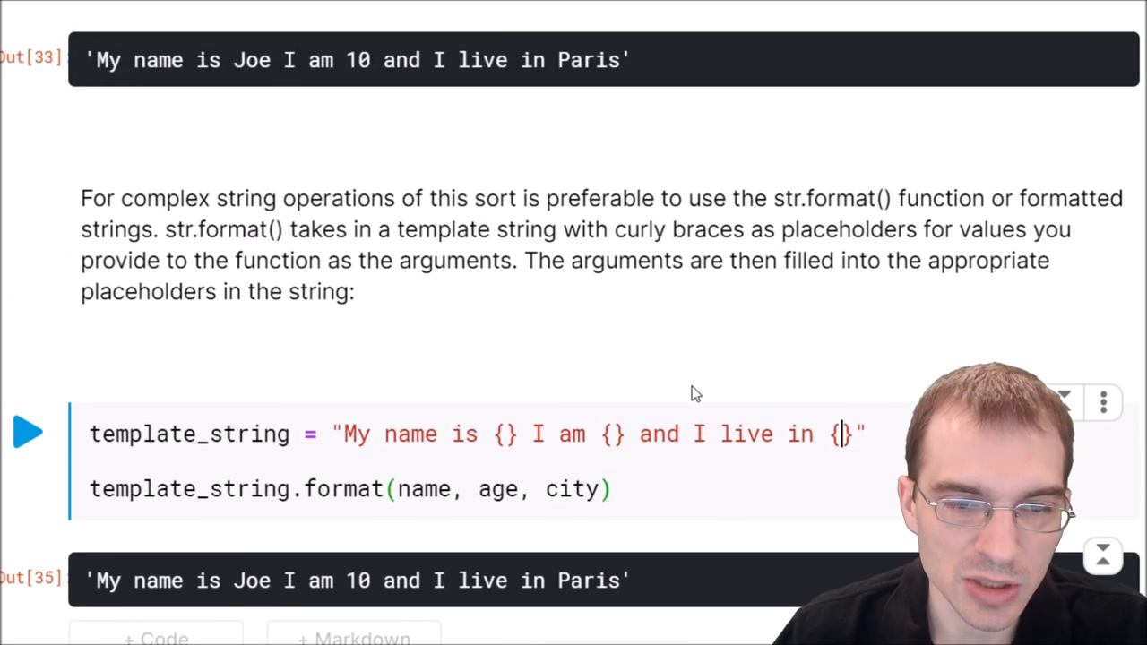
pyautogui.scroll(-3)
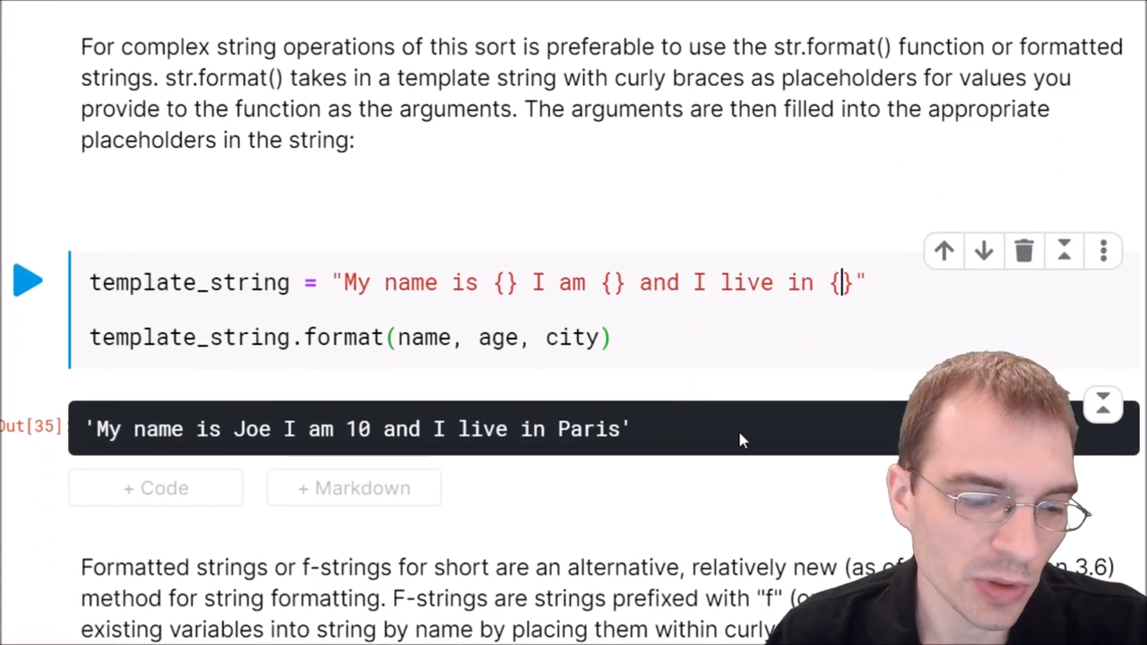
pyautogui.moveTo(749, 459)
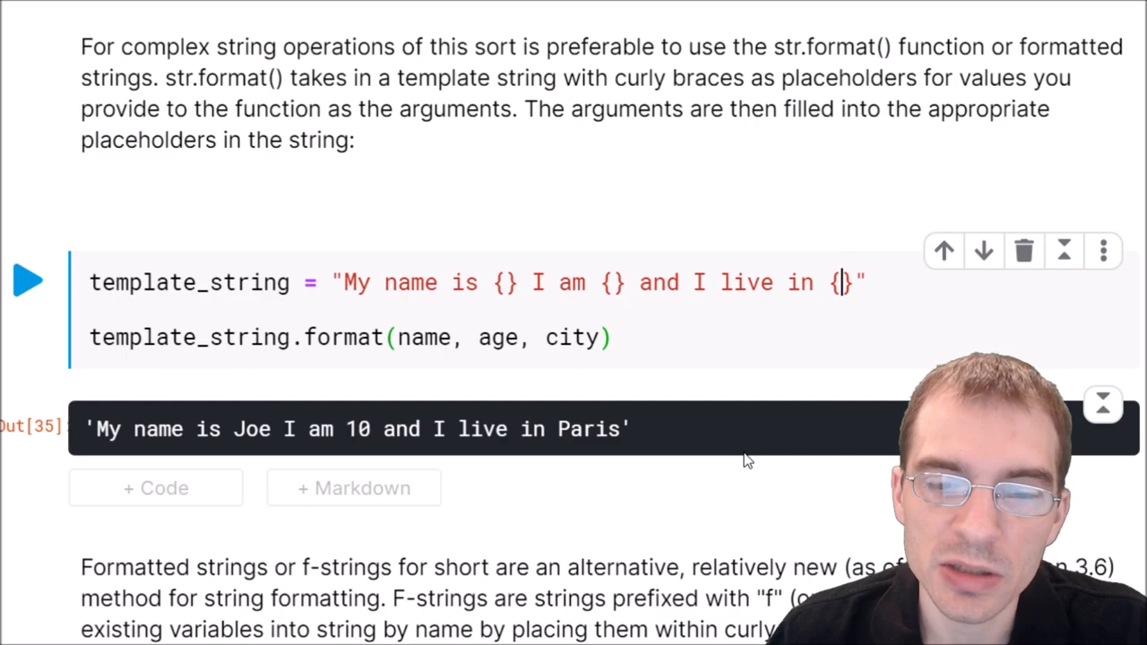
pyautogui.moveTo(762, 466)
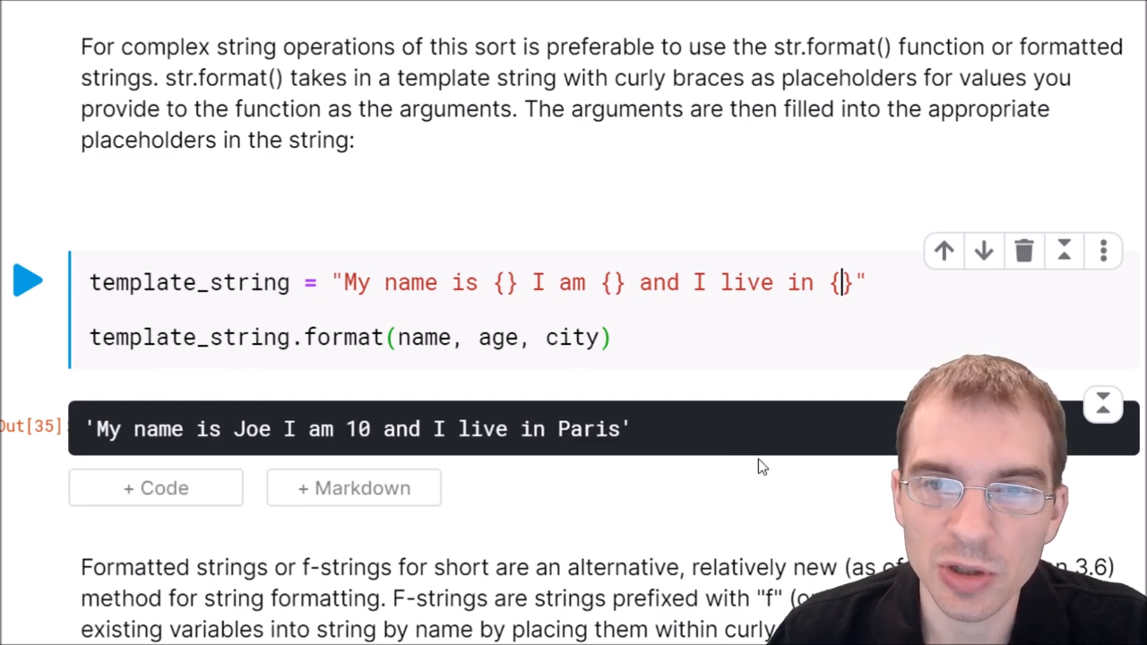
# - Re-run the f-string cell with its {placeholders} for the same sentence and reach the Wrap Up section
pyautogui.scroll(-3)
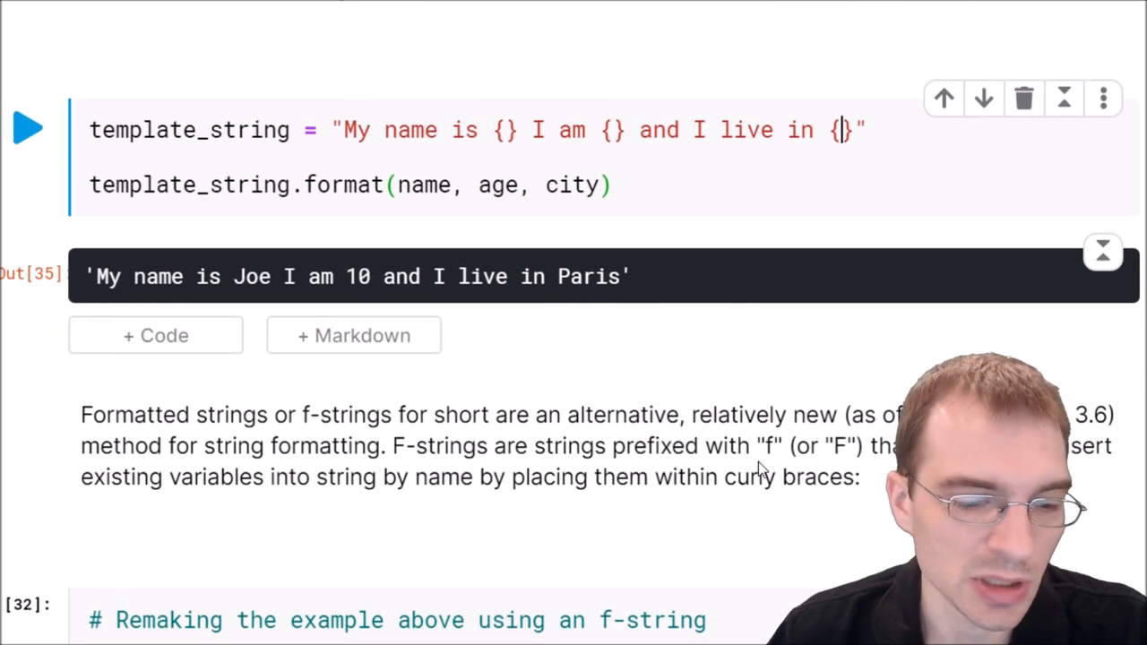
pyautogui.scroll(-3)
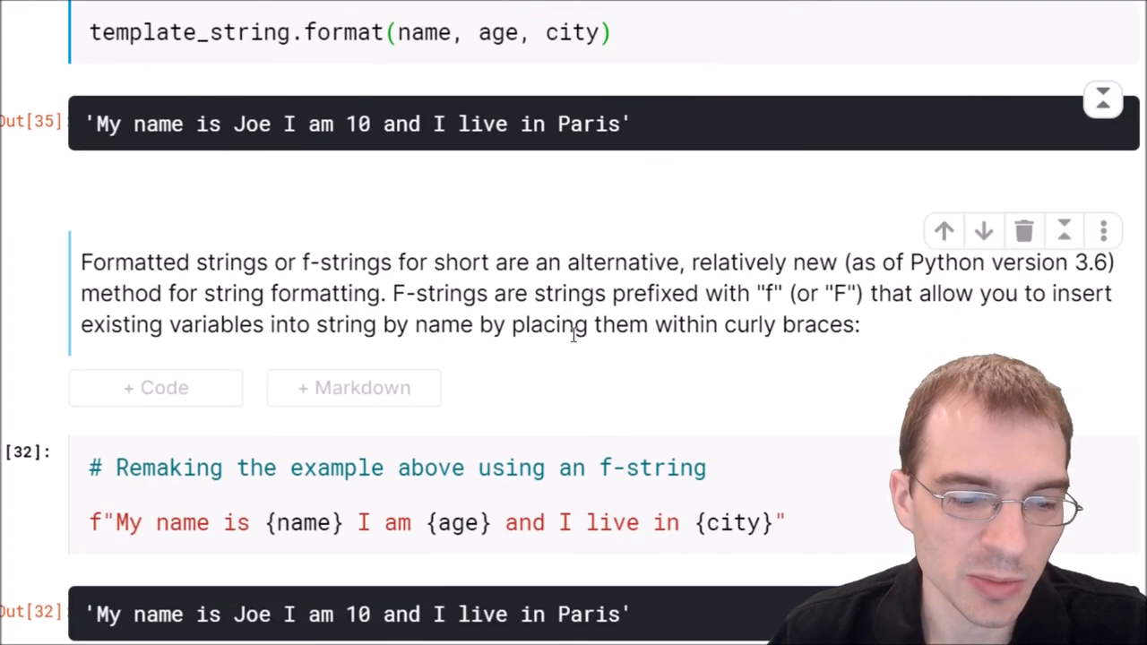
pyautogui.moveTo(717, 368)
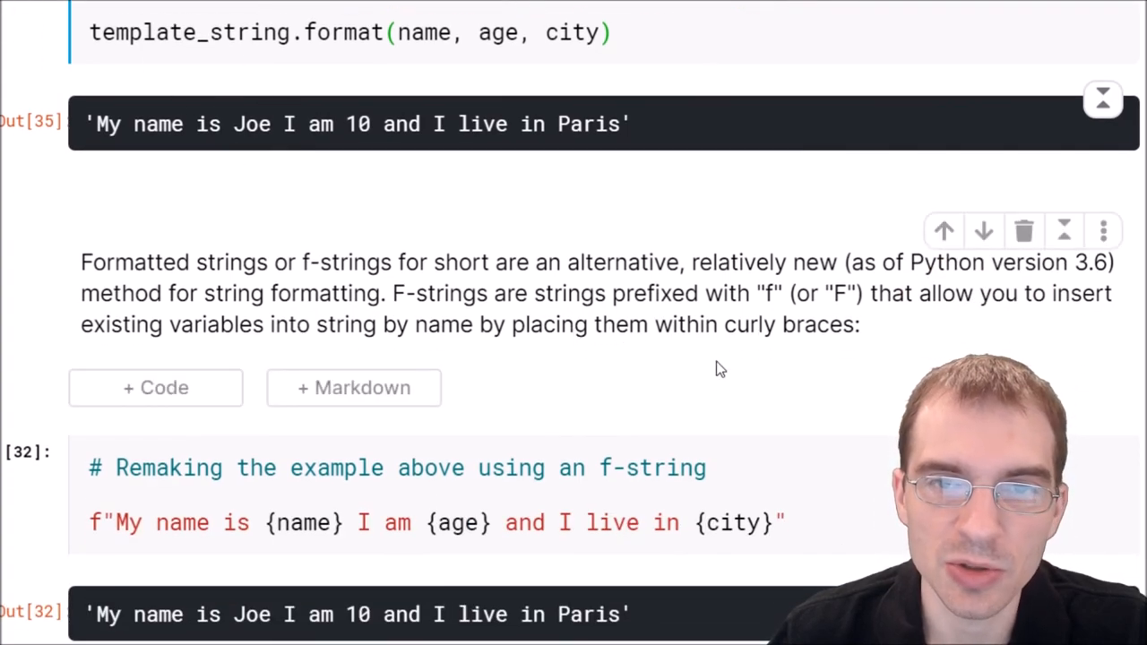
pyautogui.scroll(-3)
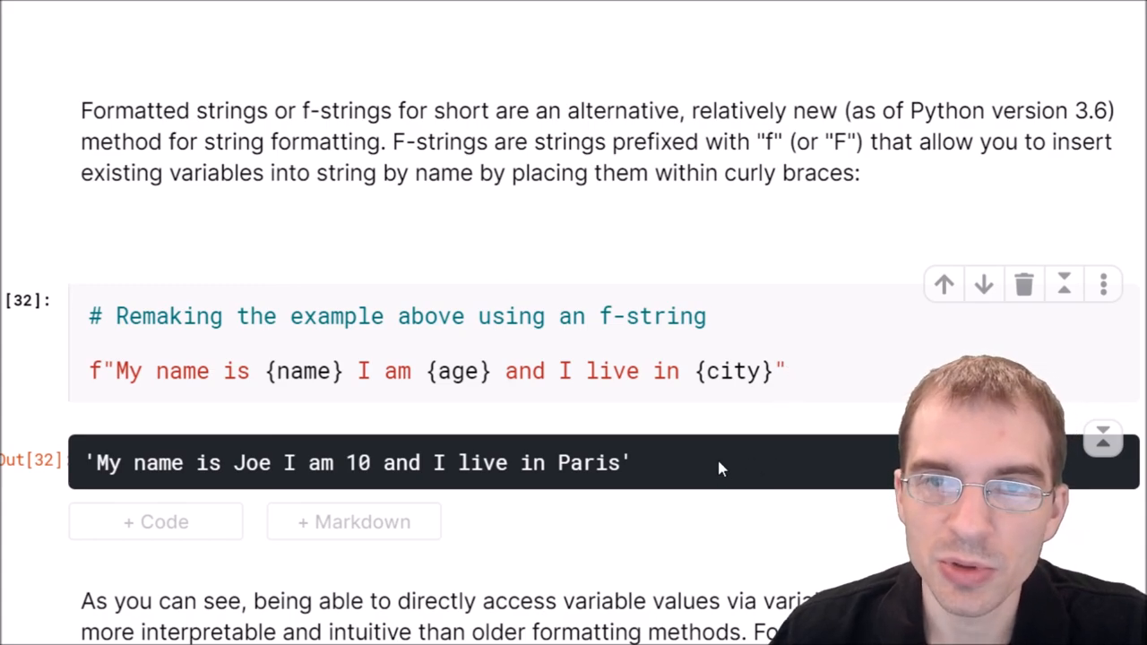
pyautogui.moveTo(733, 455)
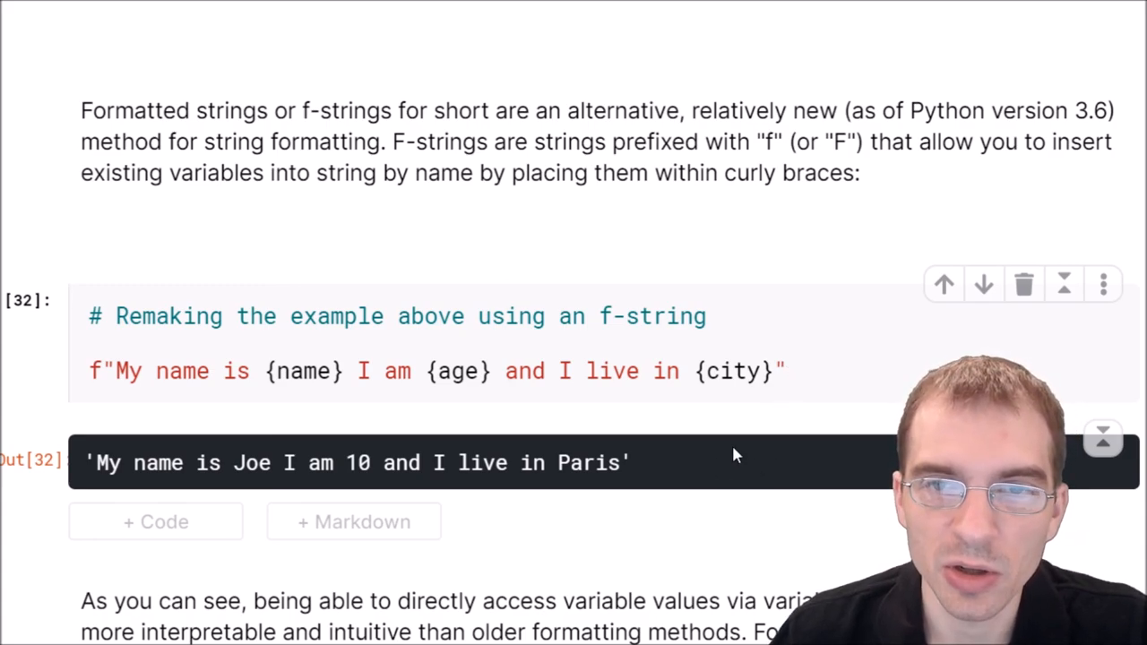
pyautogui.click(340, 371)
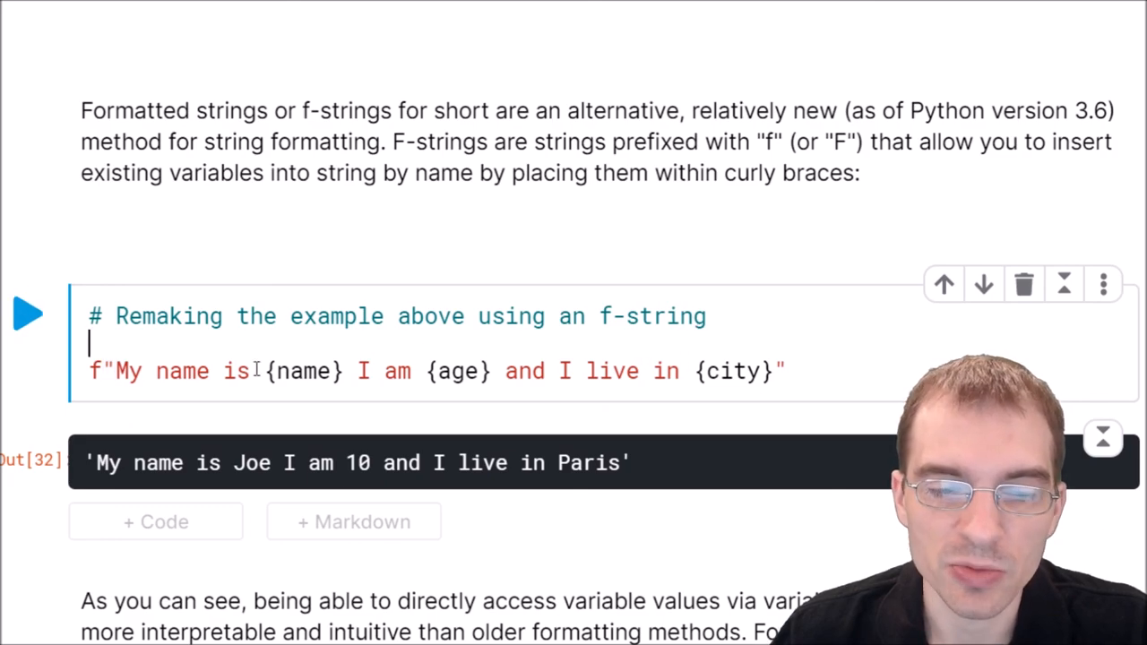
pyautogui.moveTo(117, 371); pyautogui.dragTo(772, 371)
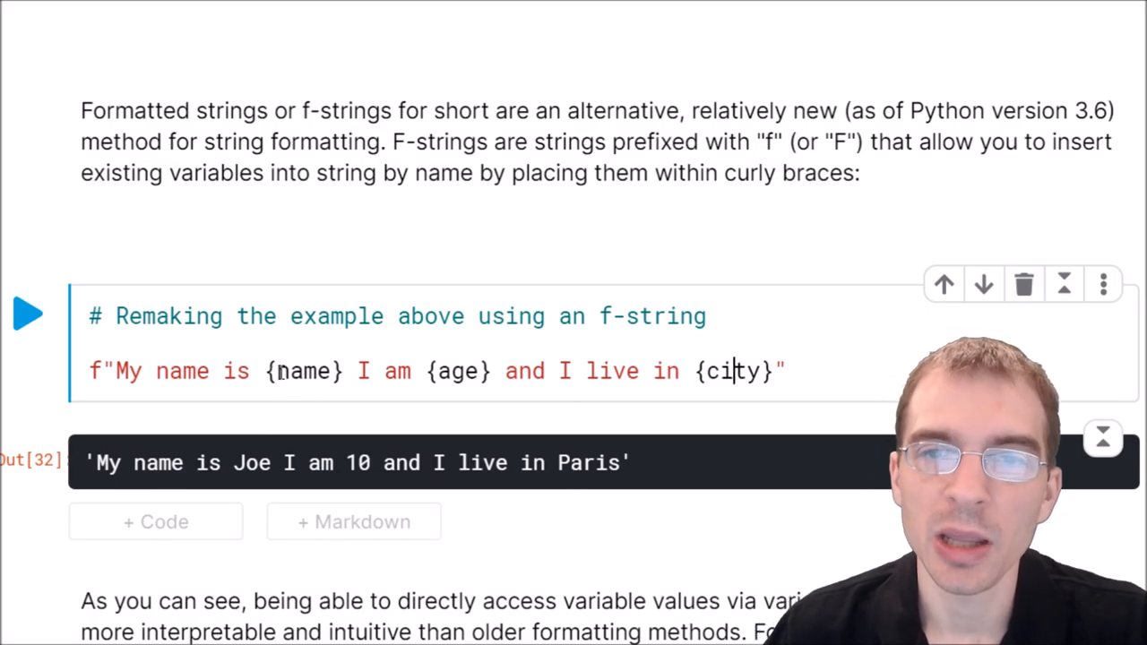
pyautogui.doubleClick(304, 371)
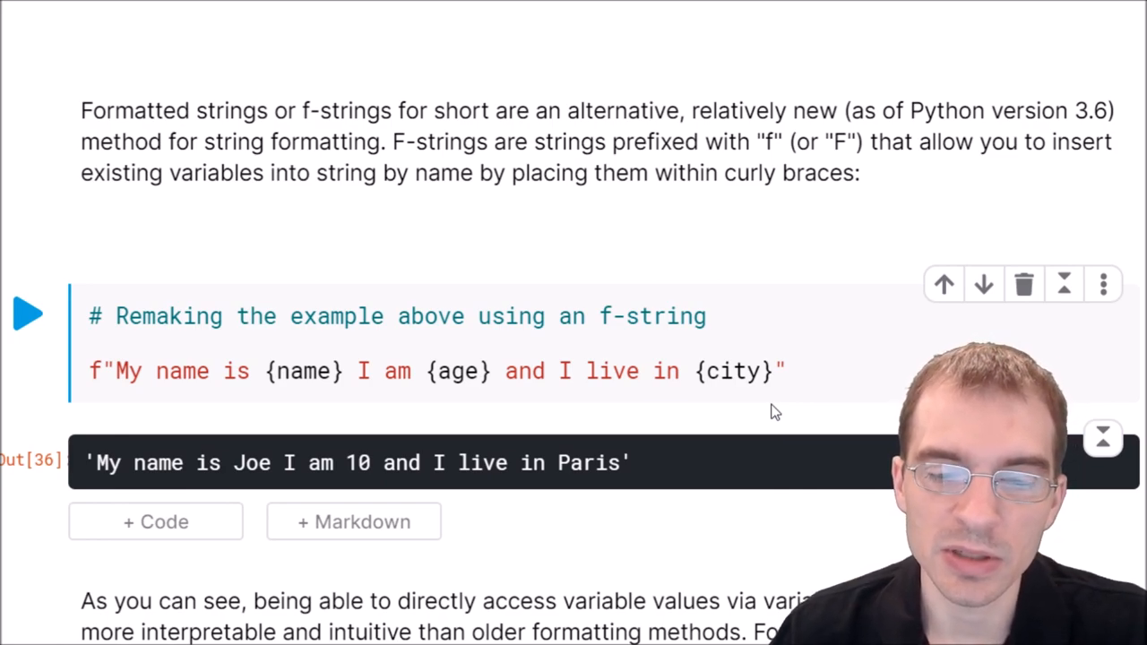
pyautogui.click(810, 372)
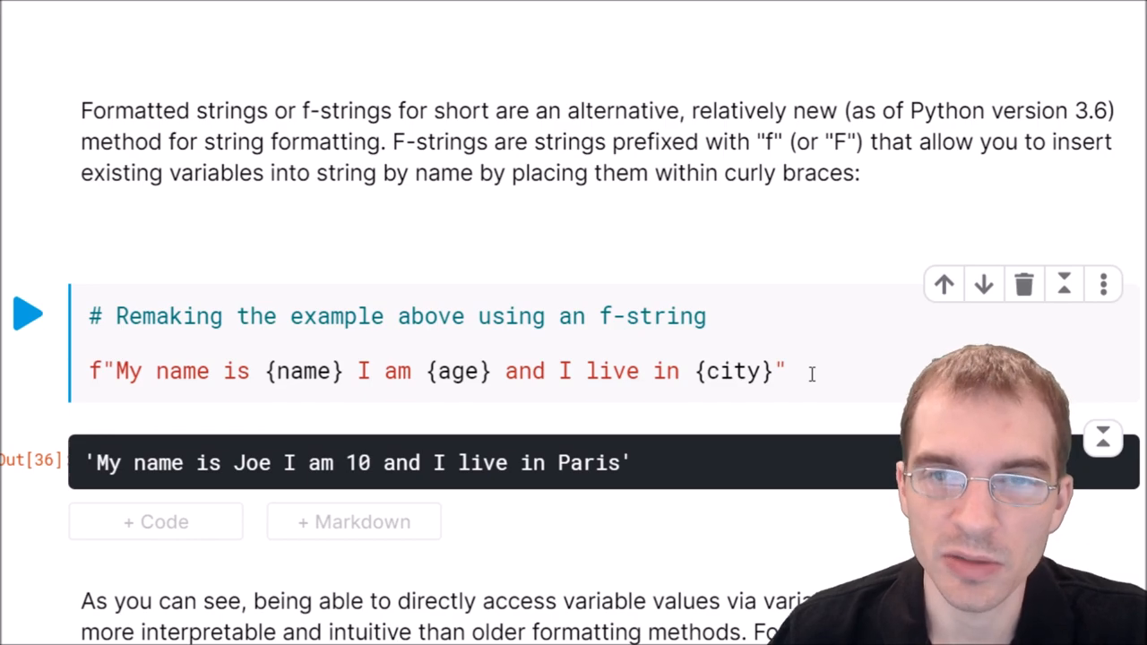
pyautogui.scroll(-3)
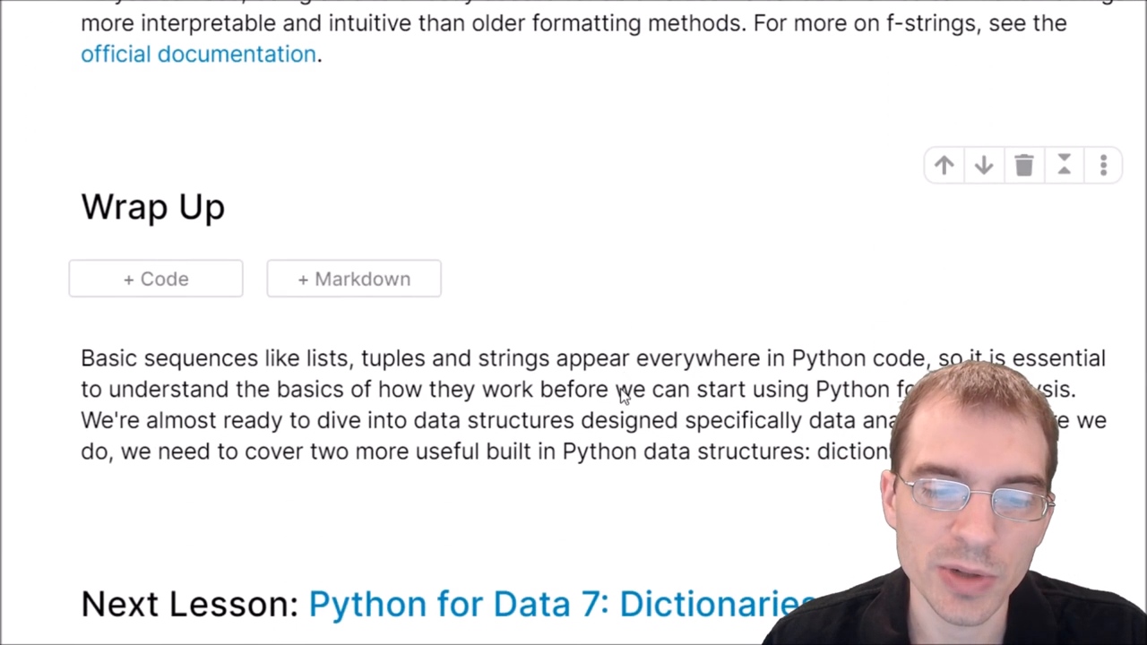